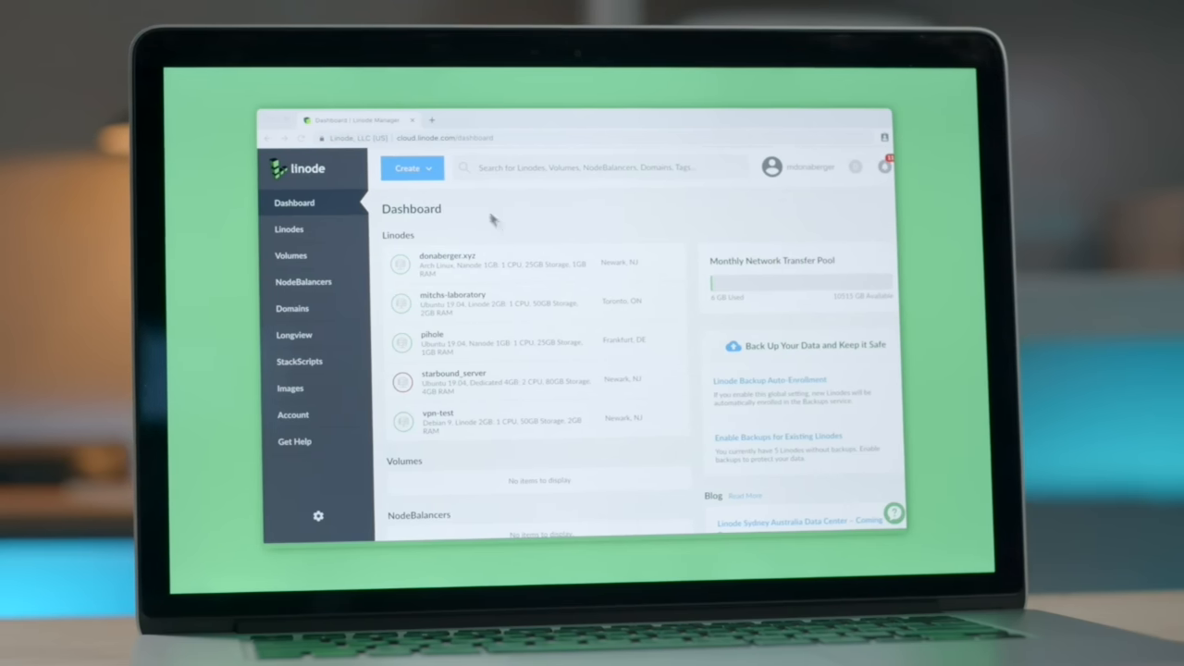
- Create a Nanode 1GB Ubuntu 18.10 Linode in Singapore labelled hello-world
{"action": "left_click", "coordinate": [408, 167]}
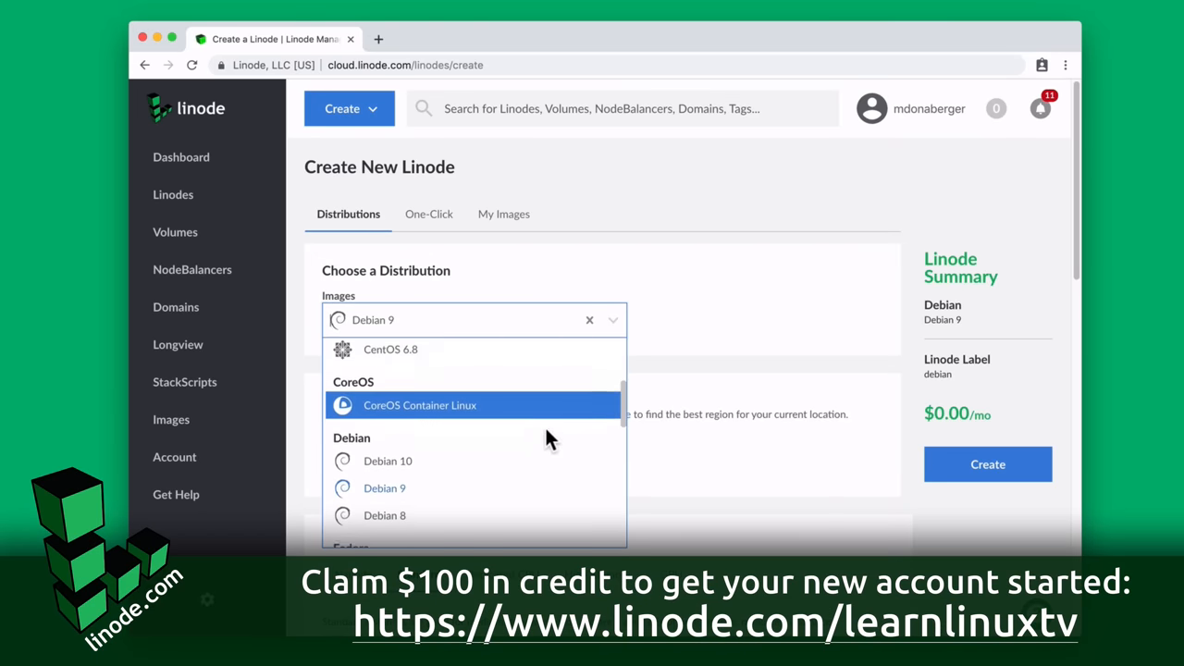
{"action": "scroll", "scroll_direction": "down", "scroll_amount": 3}
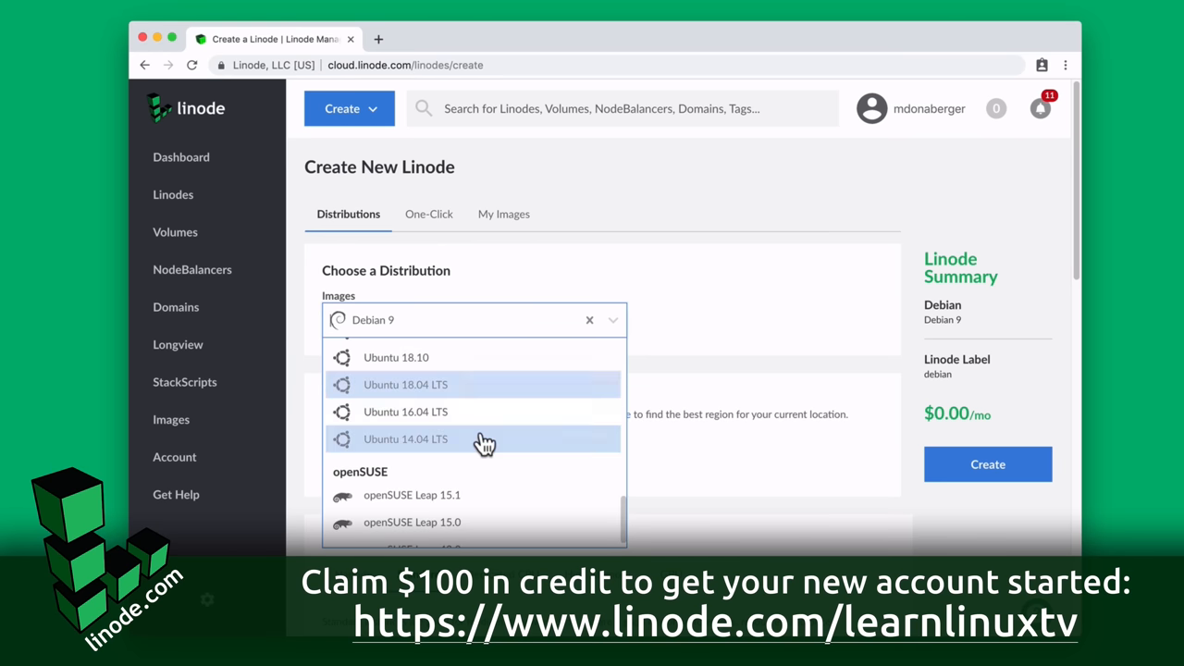
{"action": "left_click", "coordinate": [396, 358]}
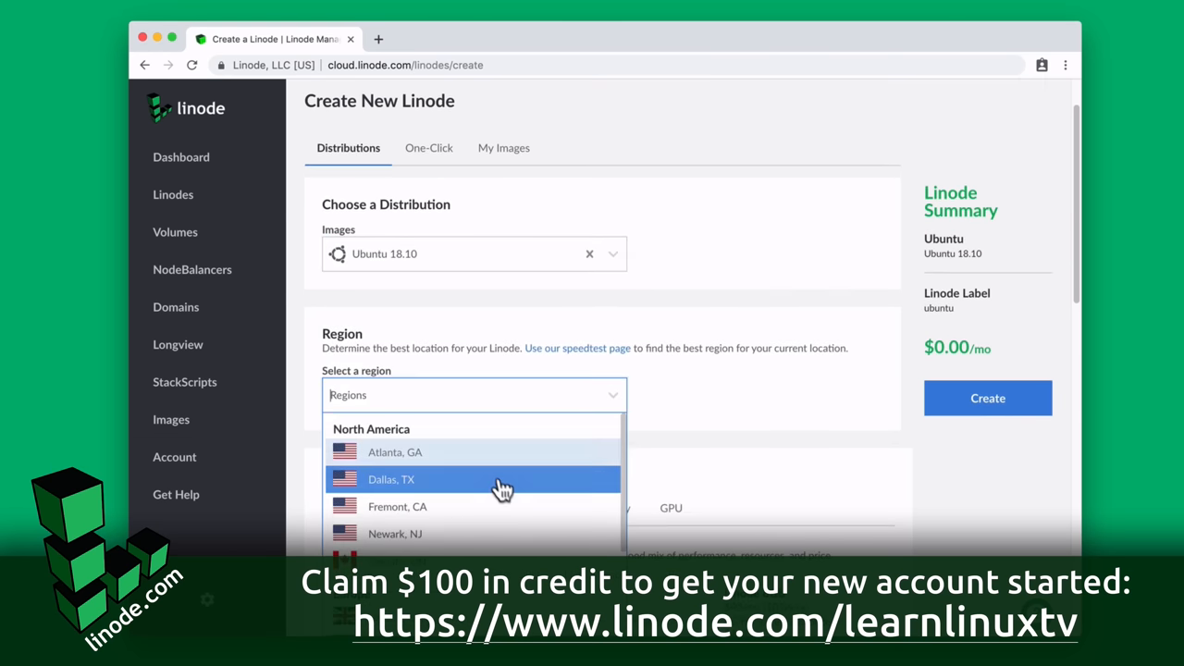
{"action": "scroll", "scroll_direction": "down", "scroll_amount": 3}
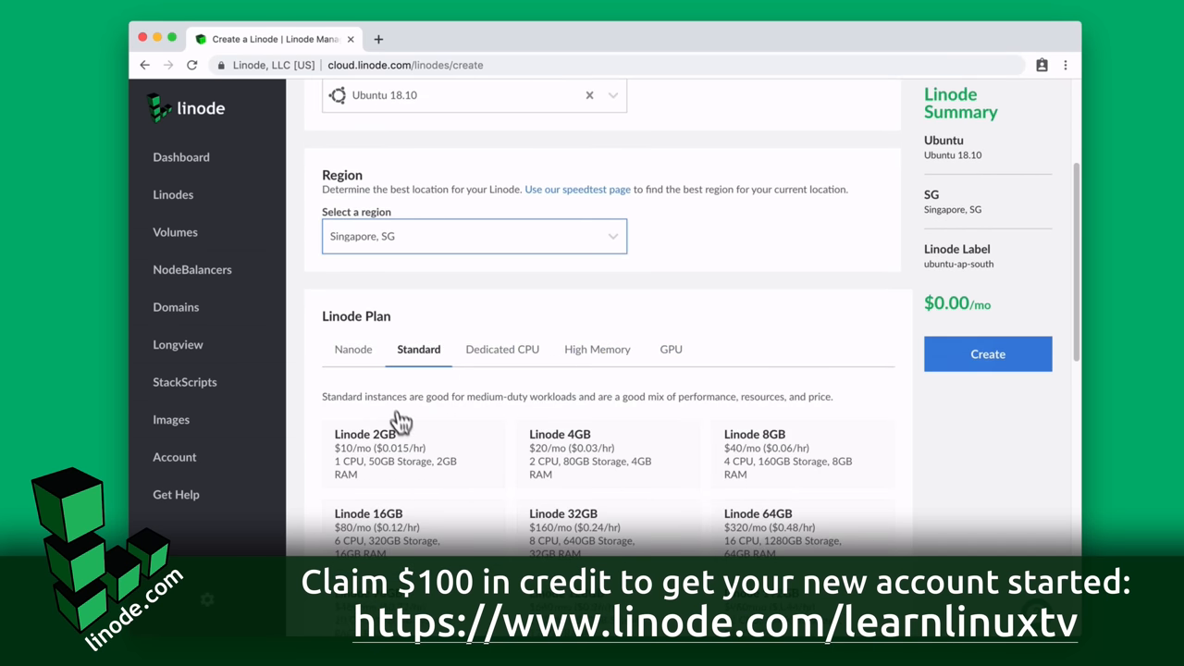
{"action": "left_click", "coordinate": [354, 349]}
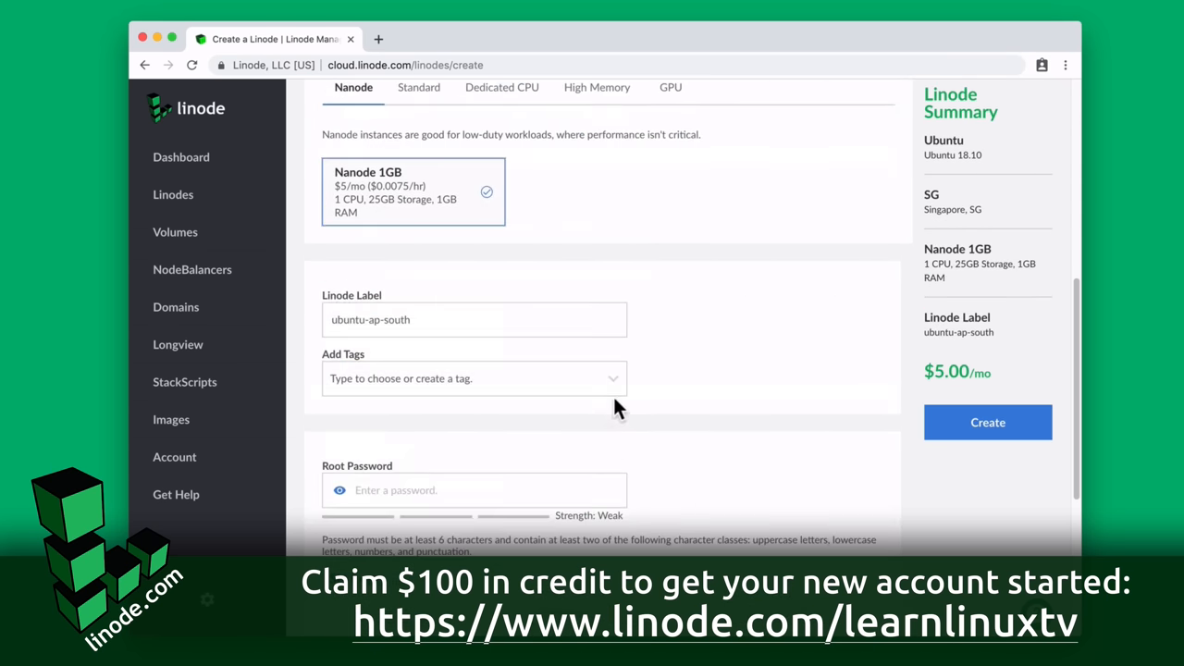
{"action": "type", "text": "hel"}
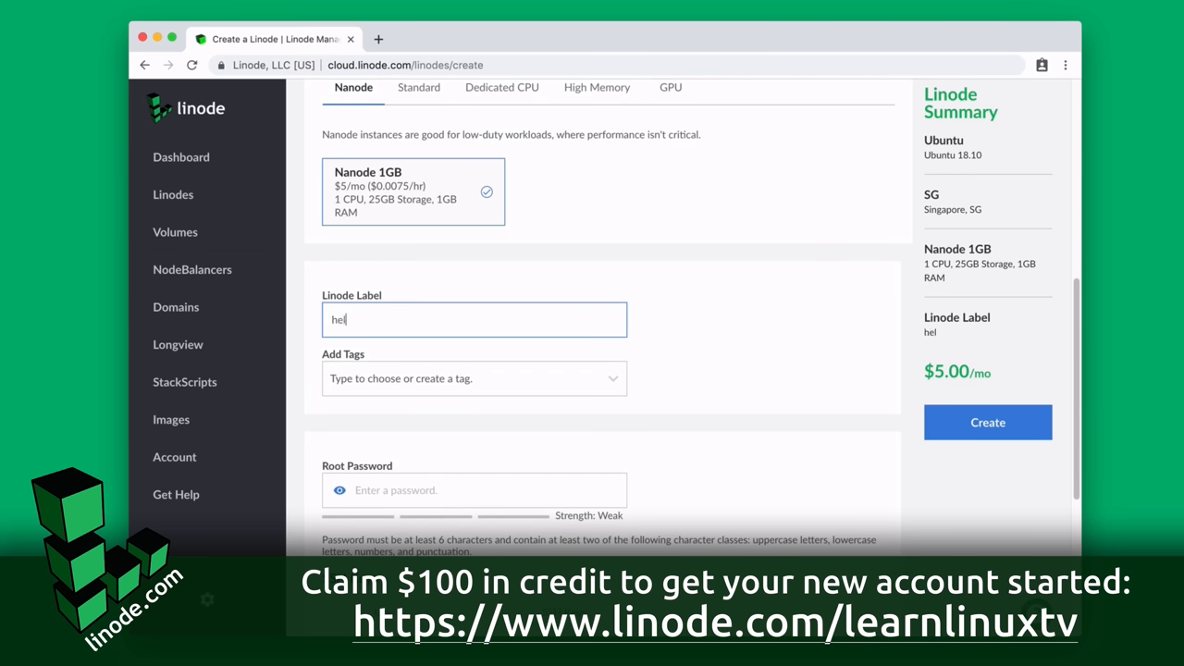
{"action": "type", "text": "lo-world"}
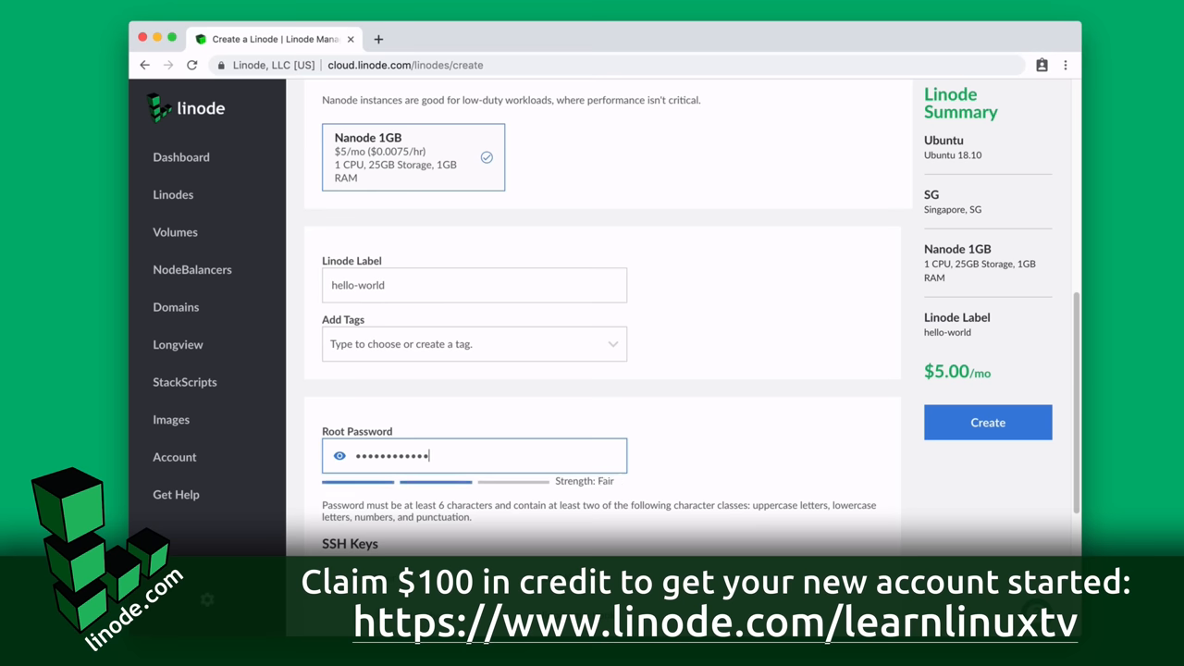
{"action": "scroll", "scroll_direction": "down", "scroll_amount": 3}
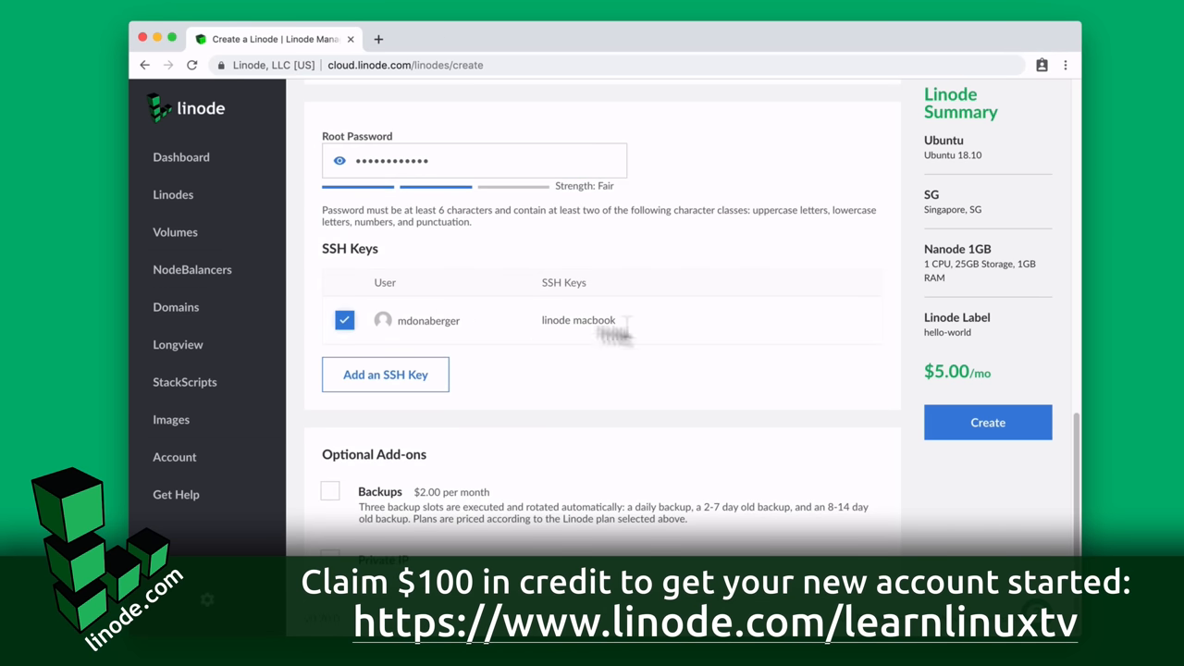
{"action": "left_click", "coordinate": [987, 422]}
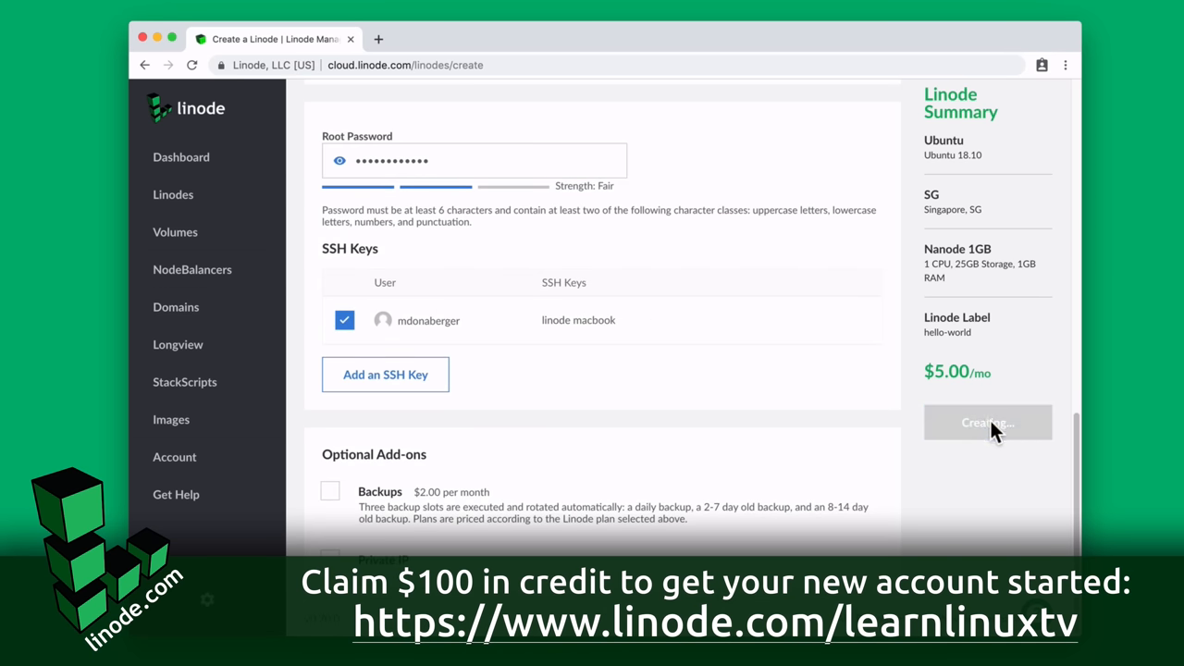
{"action": "left_click", "coordinate": [988, 422]}
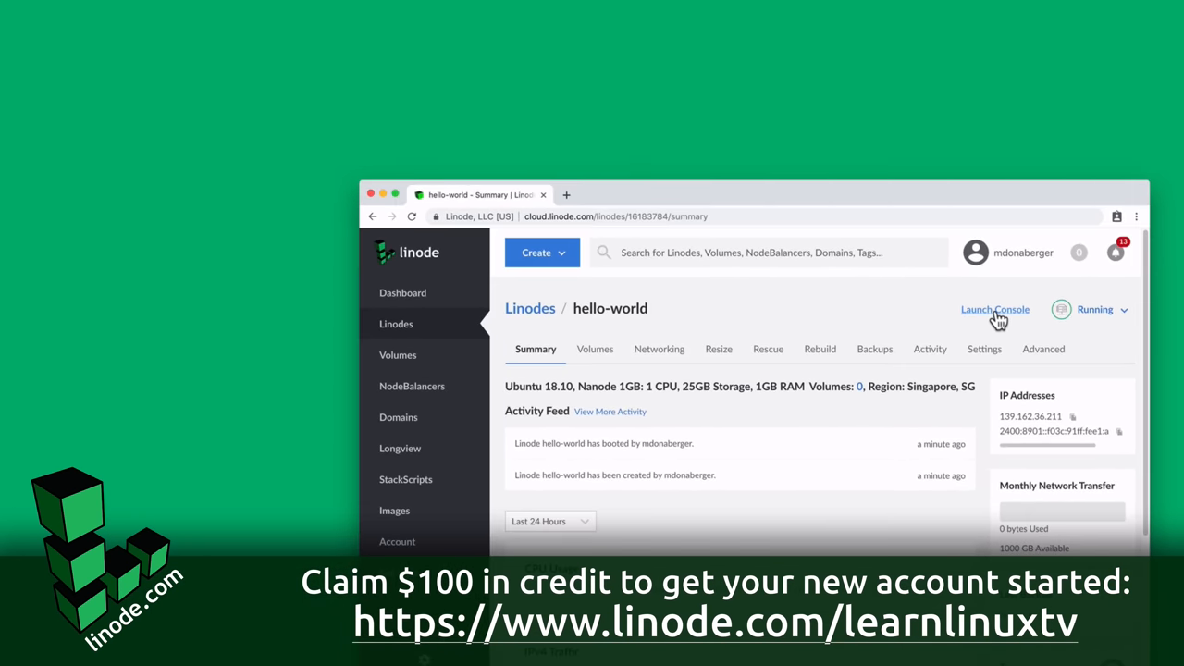
- Launch the console from the hello-world Summary page
{"action": "left_click", "coordinate": [996, 310]}
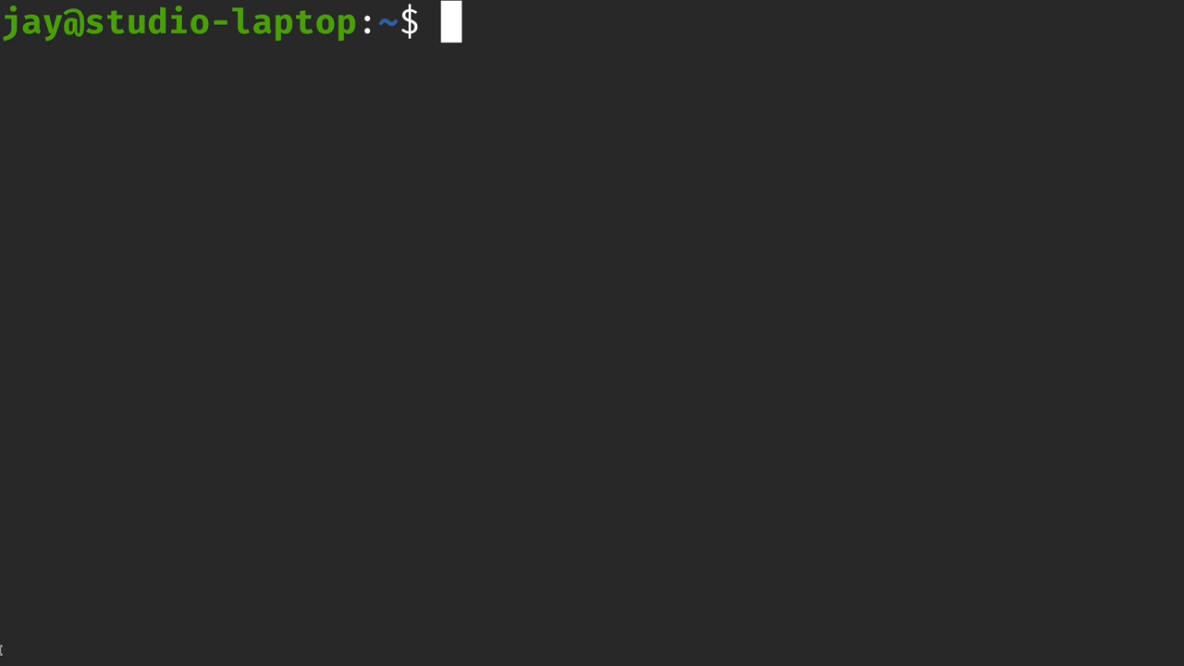
- Run cat tmnt.txt to print the four turtle lines
{"action": "type", "text": "cat tmnt"}
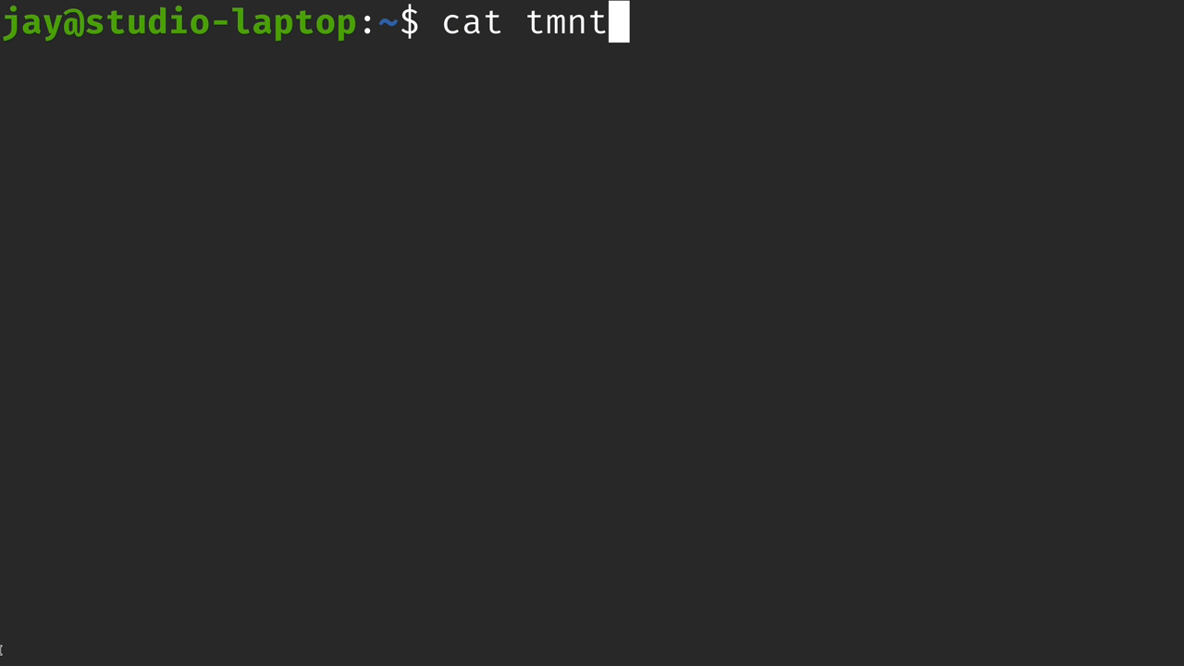
{"action": "type", "text": ".txt"}
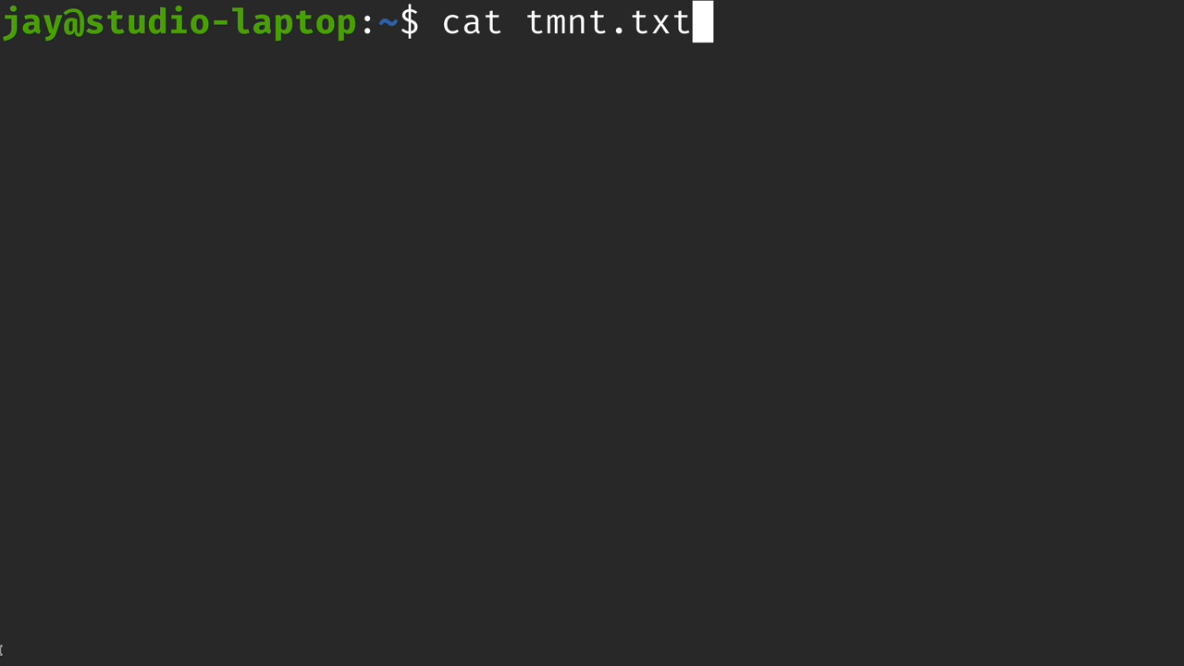
{"action": "key", "text": "Return"}
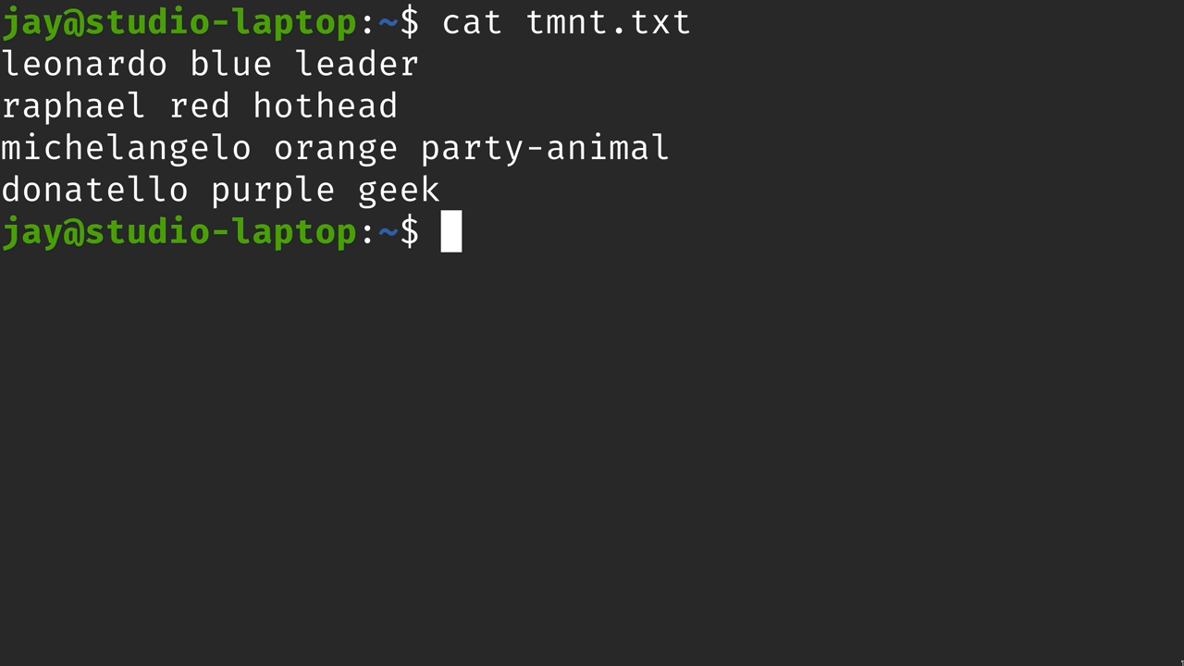
{"action": "mouse_move", "coordinate": [1142, 645]}
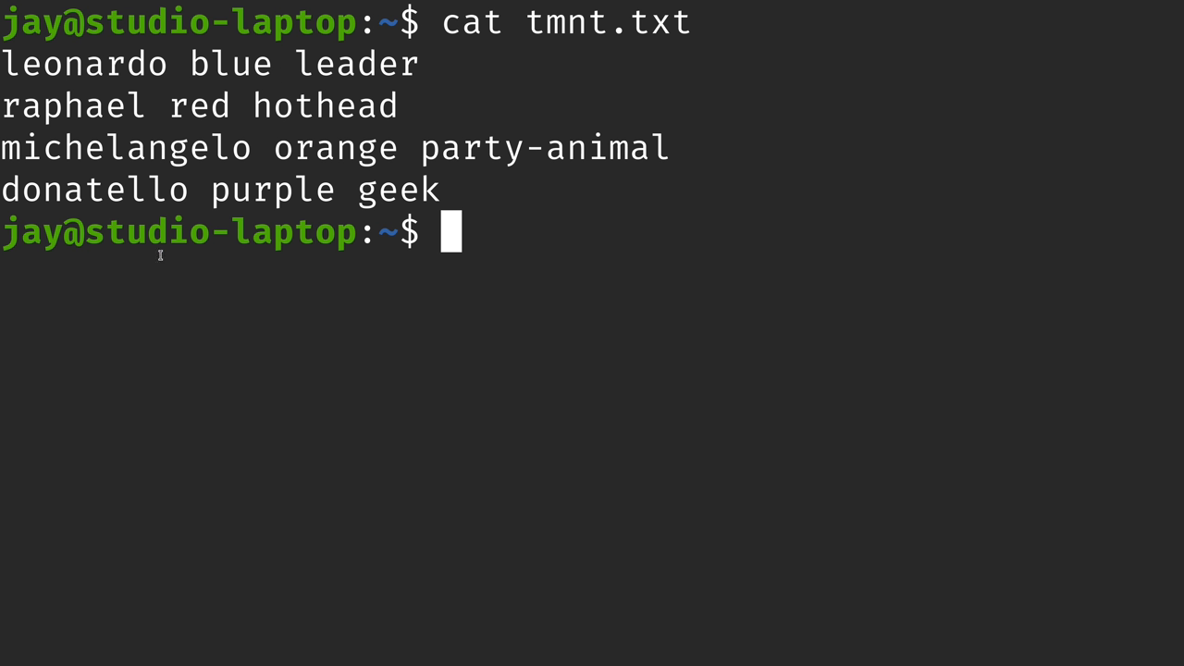
- Highlight leonardo, blue and leader as the first line's three fields
{"action": "double_click", "coordinate": [84, 63]}
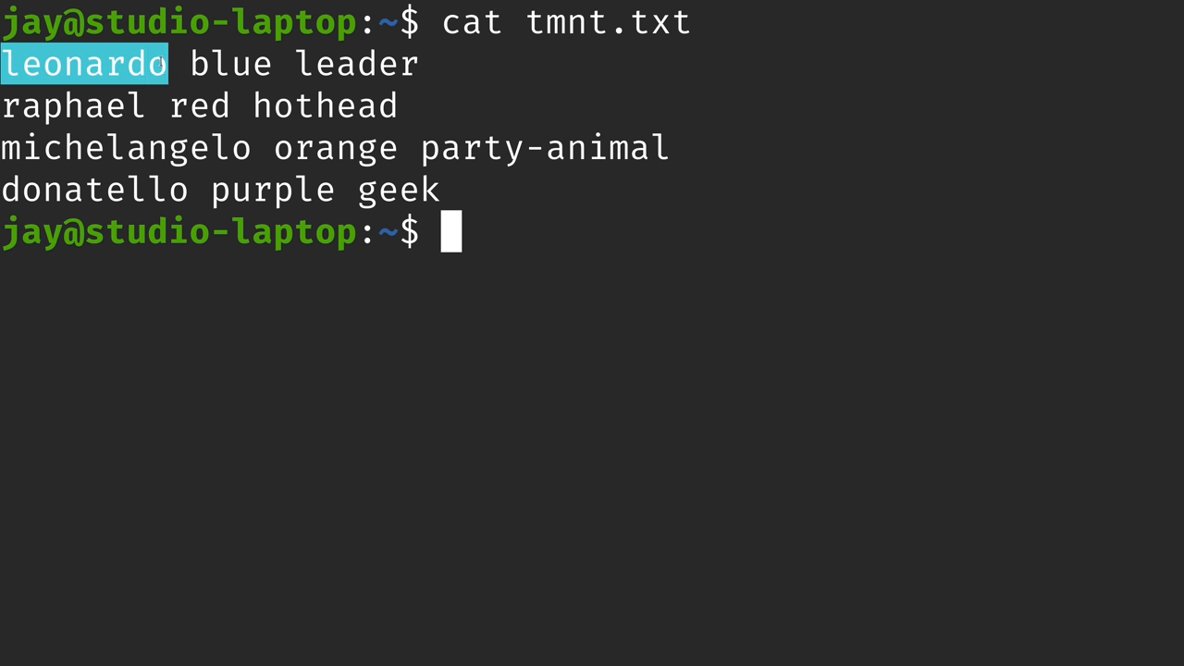
{"action": "double_click", "coordinate": [229, 63]}
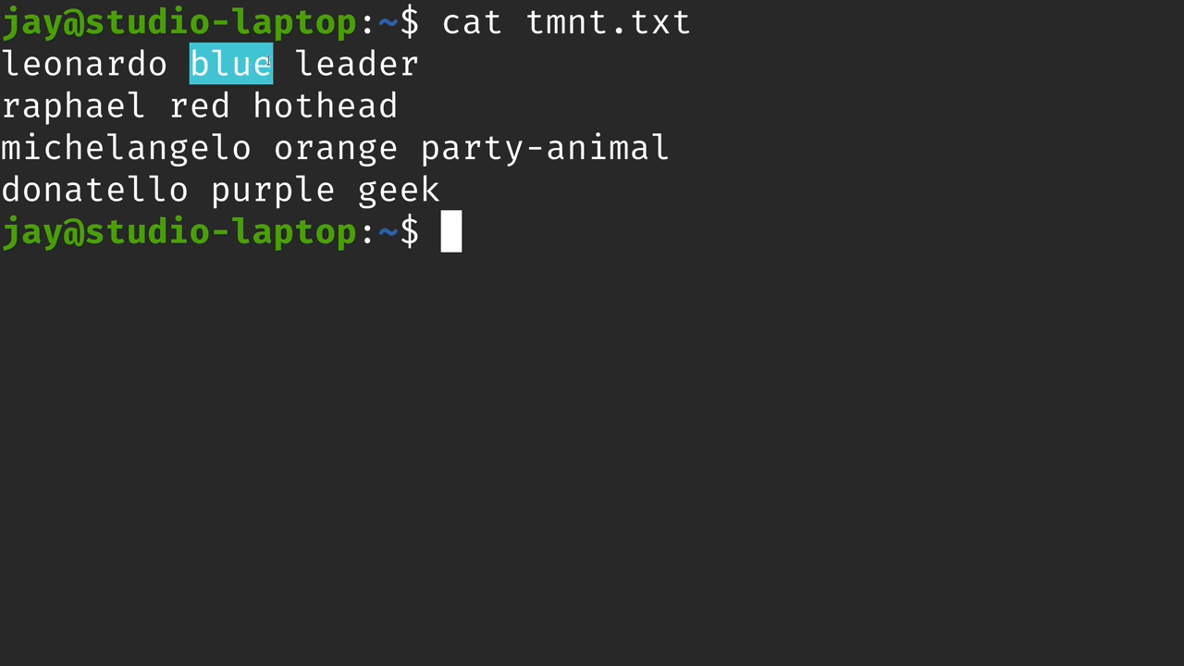
{"action": "double_click", "coordinate": [355, 63]}
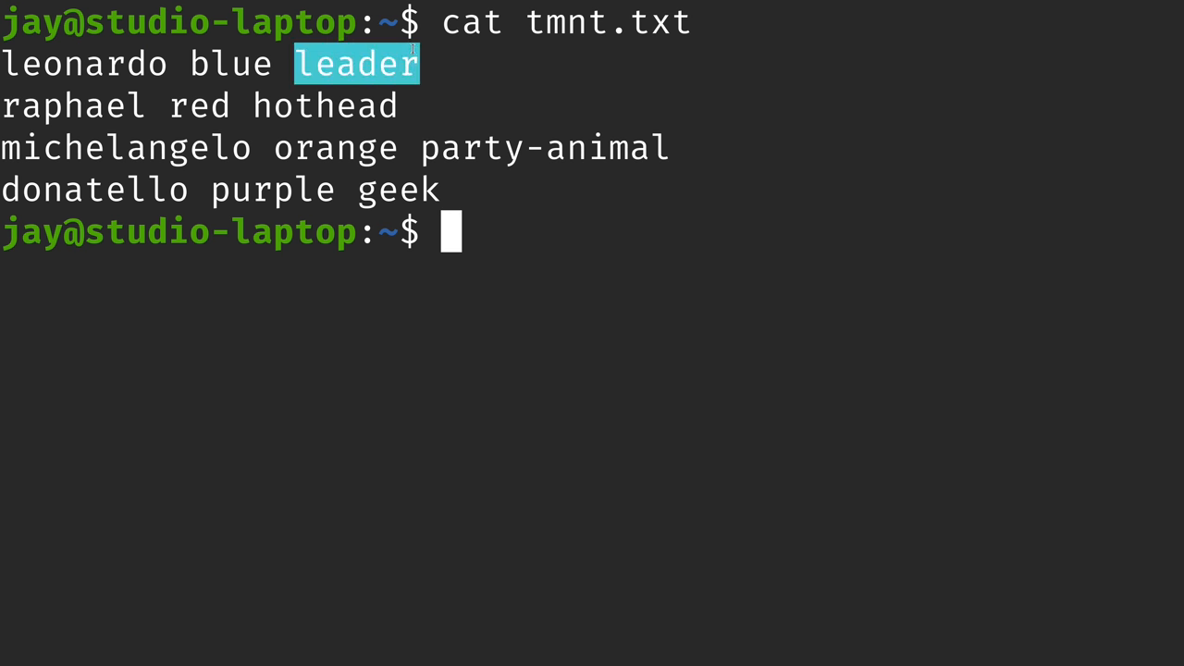
{"action": "mouse_move", "coordinate": [473, 62]}
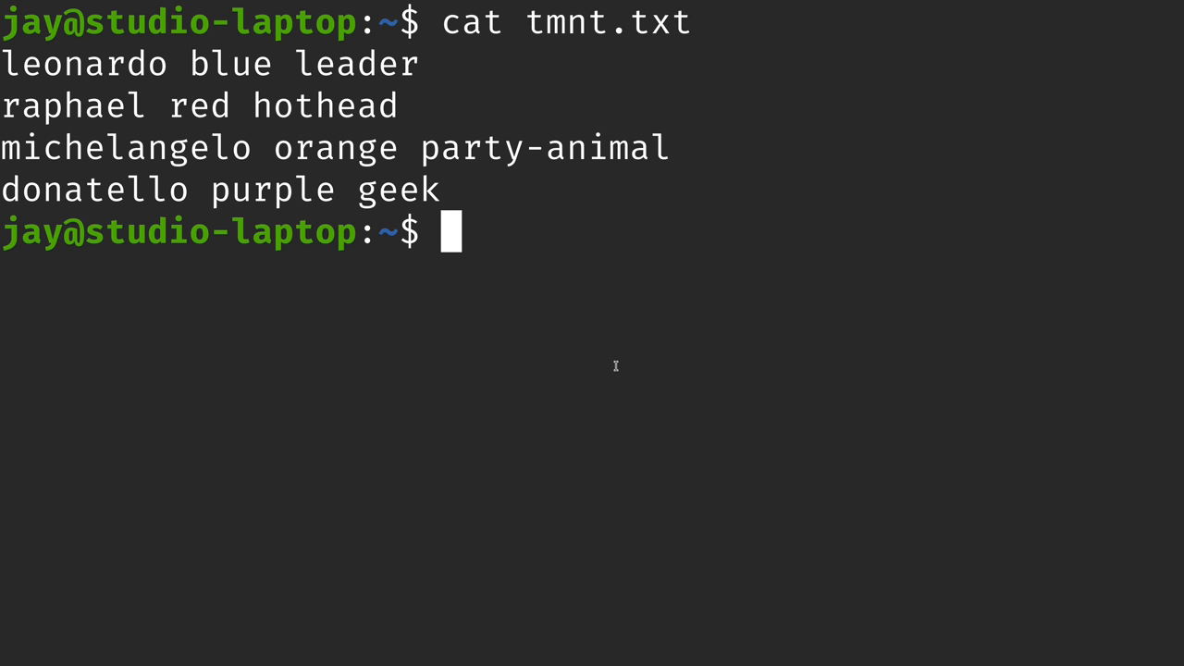
{"action": "mouse_move", "coordinate": [964, 662]}
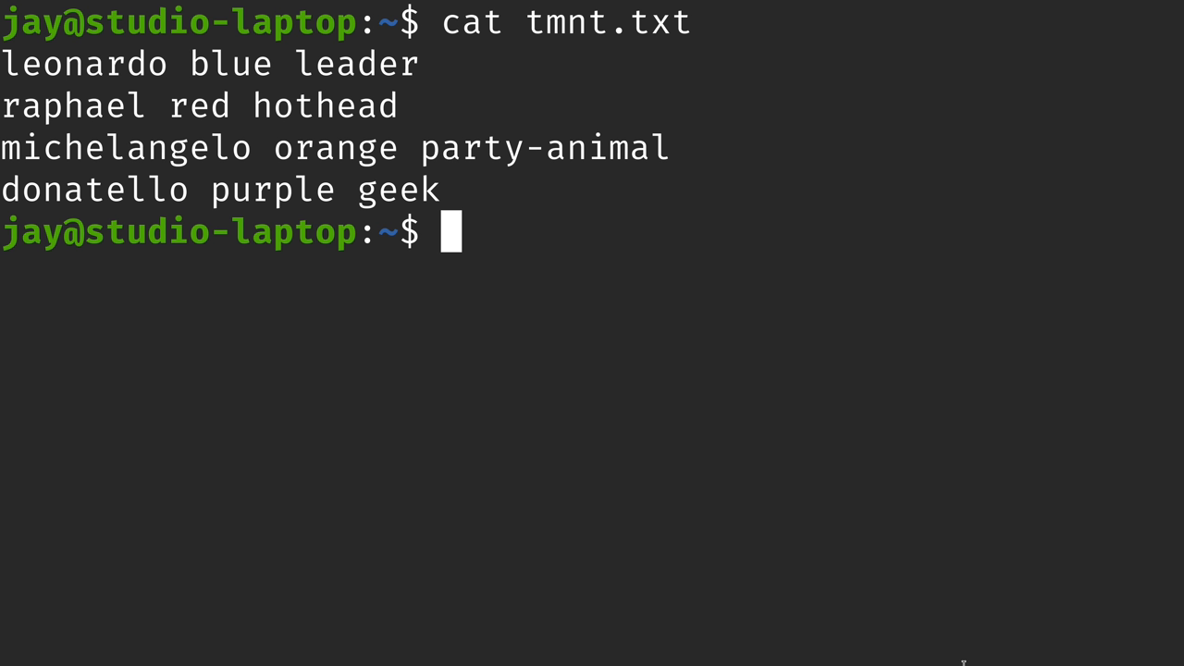
- Run awk '{print}' tmnt.txt to reprint all four lines
{"action": "type", "text": "awk"}
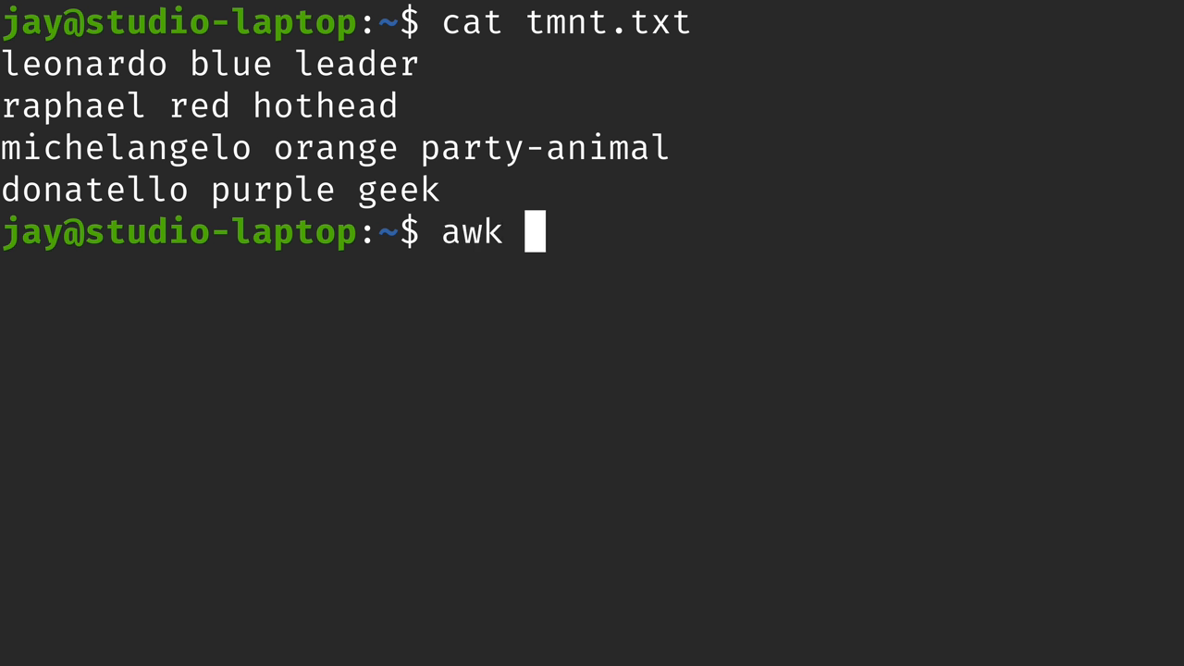
{"action": "type", "text": "'"}
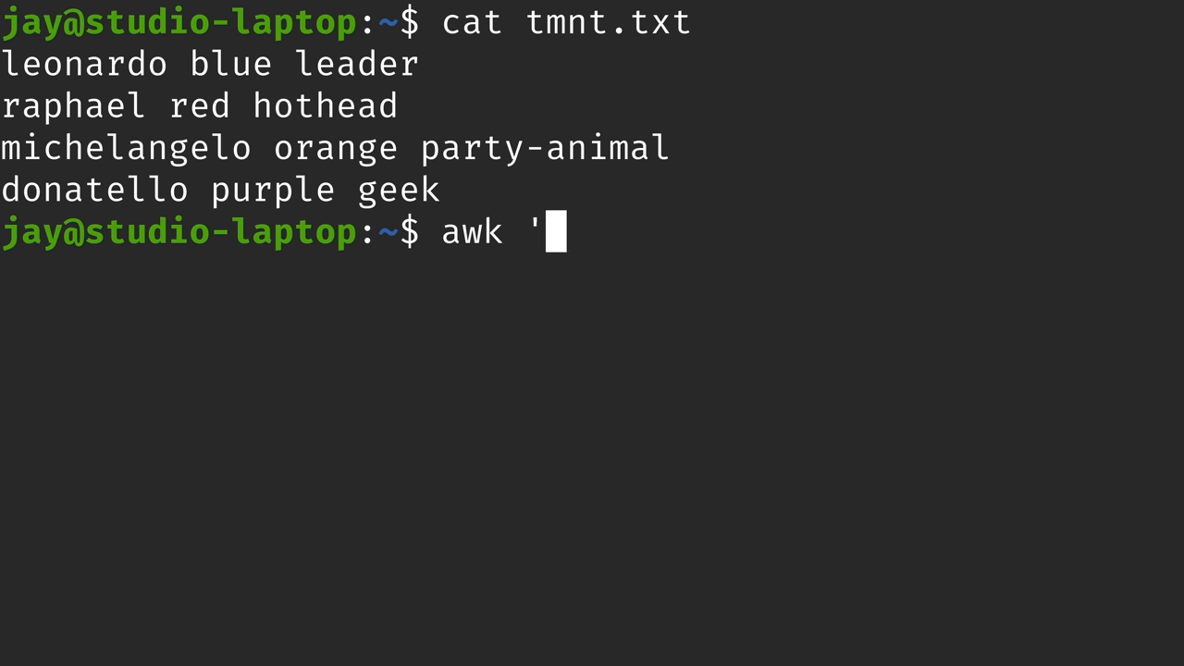
{"action": "type", "text": "command'"}
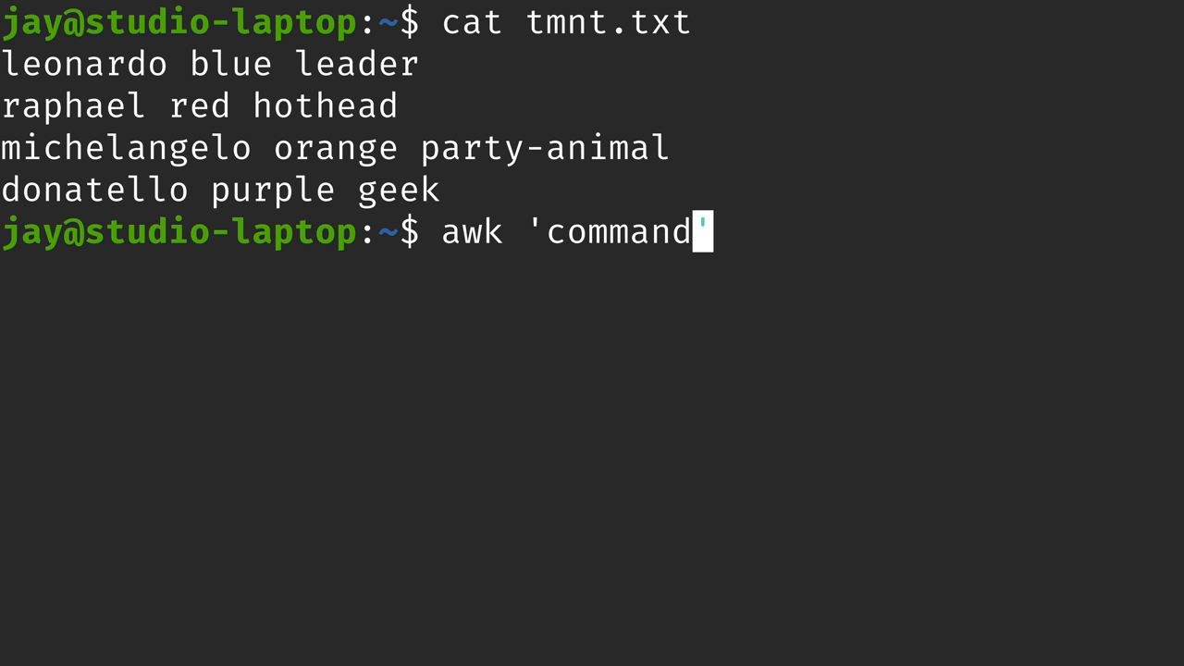
{"action": "type", "text": "{'"}
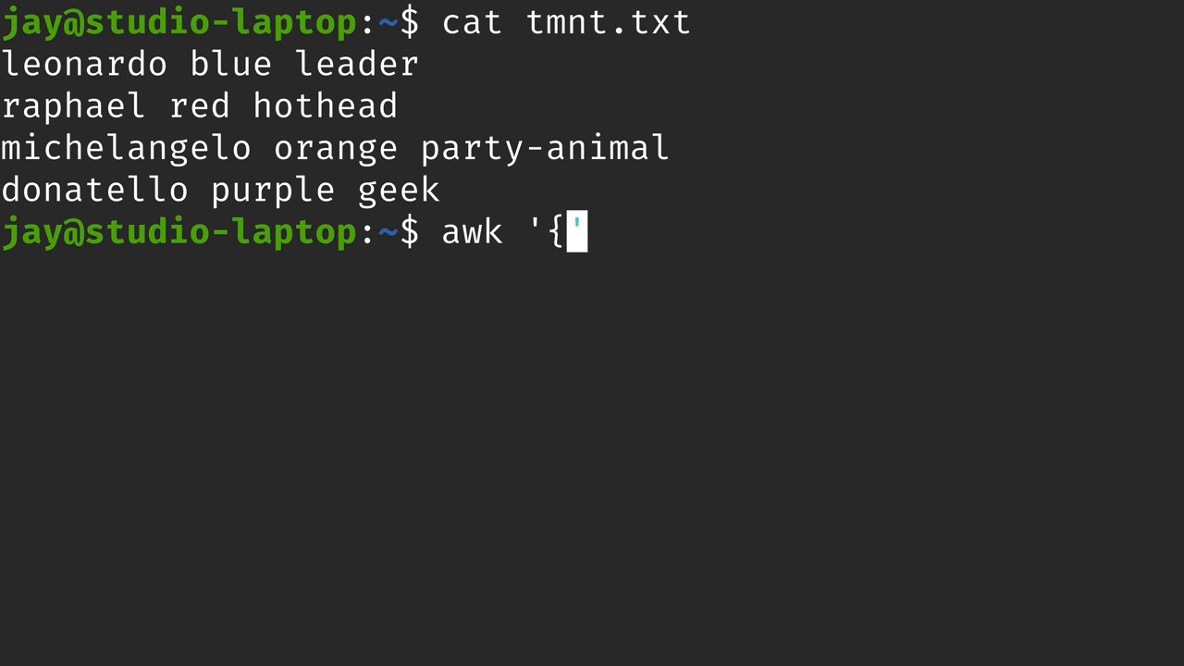
{"action": "type", "text": "print}'"}
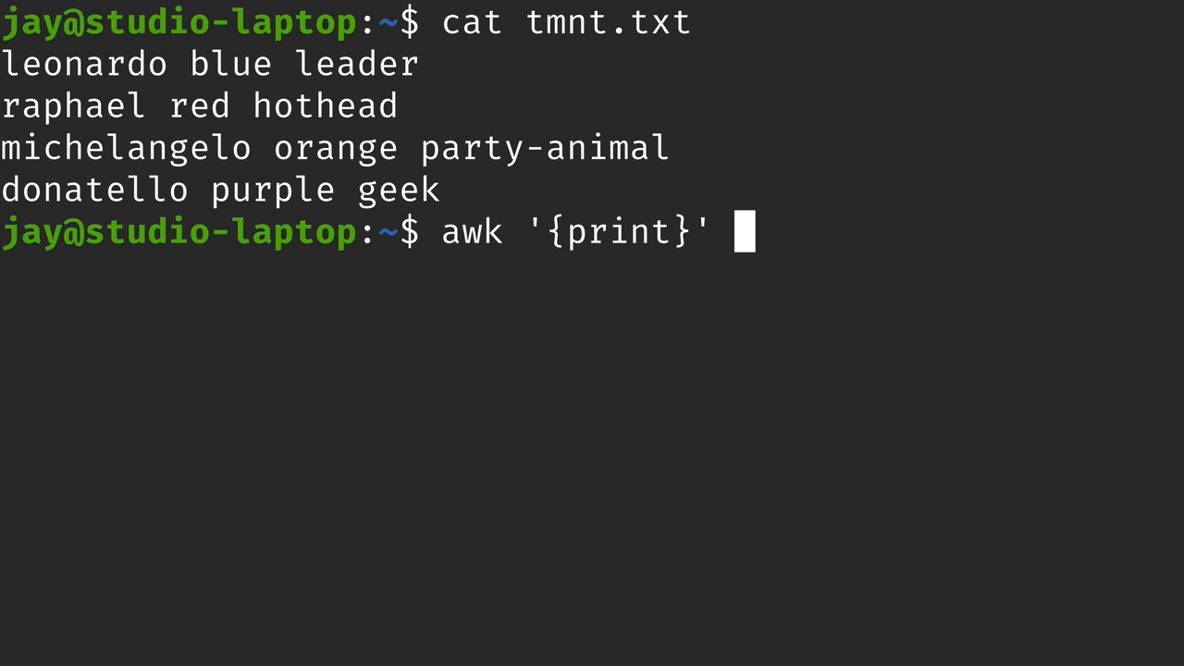
{"action": "type", "text": "tmnt.txt"}
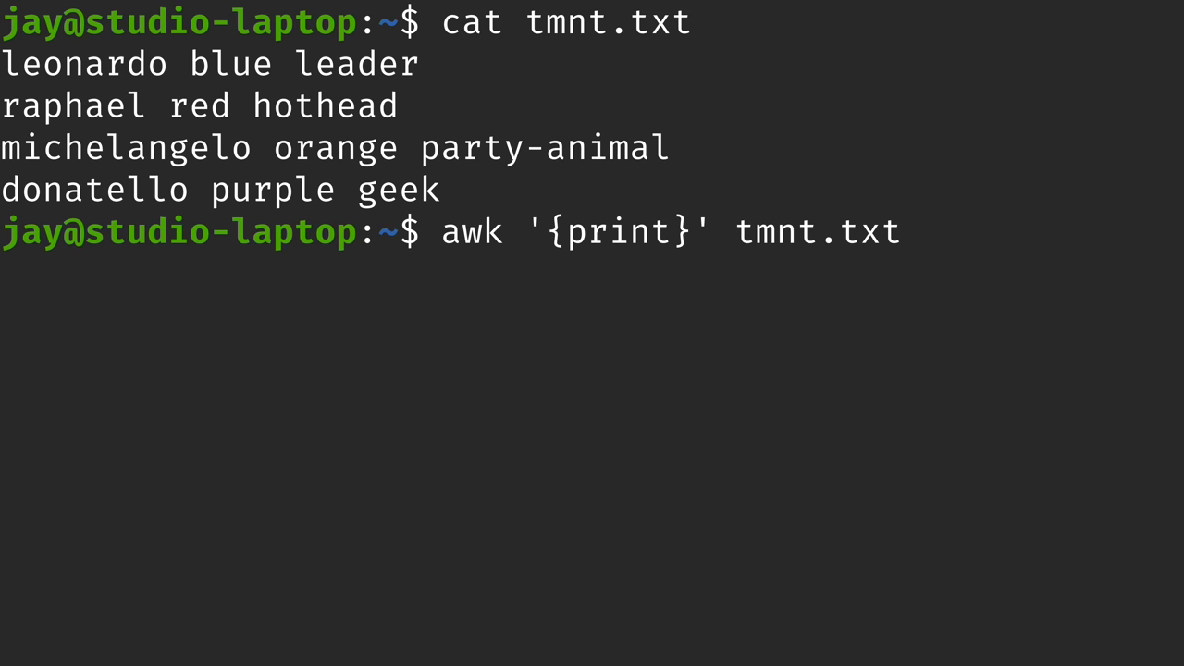
{"action": "key", "text": "Return"}
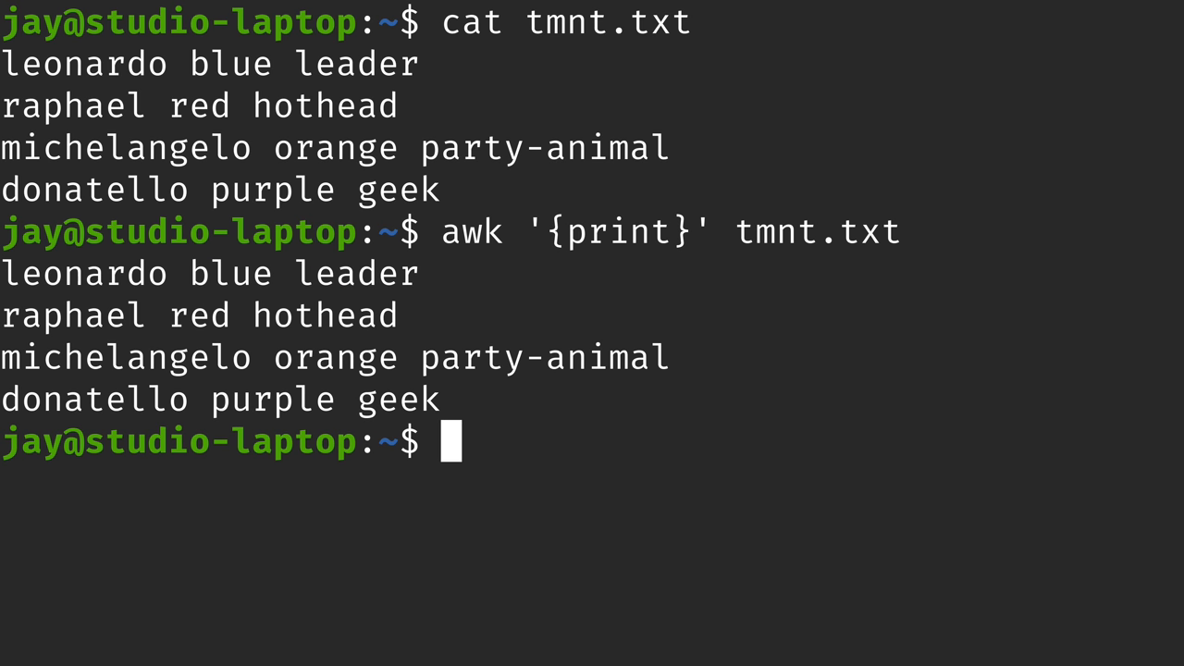
- Highlight the cat and awk commands and the tmnt.txt argument
{"action": "double_click", "coordinate": [472, 22]}
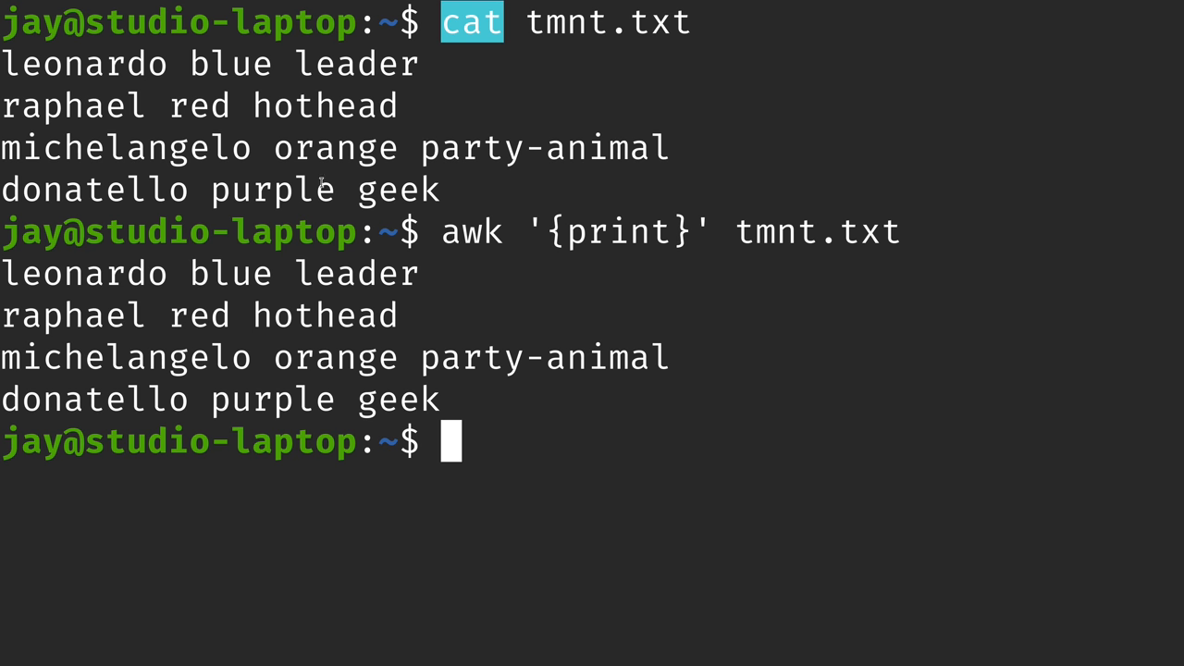
{"action": "left_click_drag", "start_coordinate": [106, 105], "coordinate": [440, 190]}
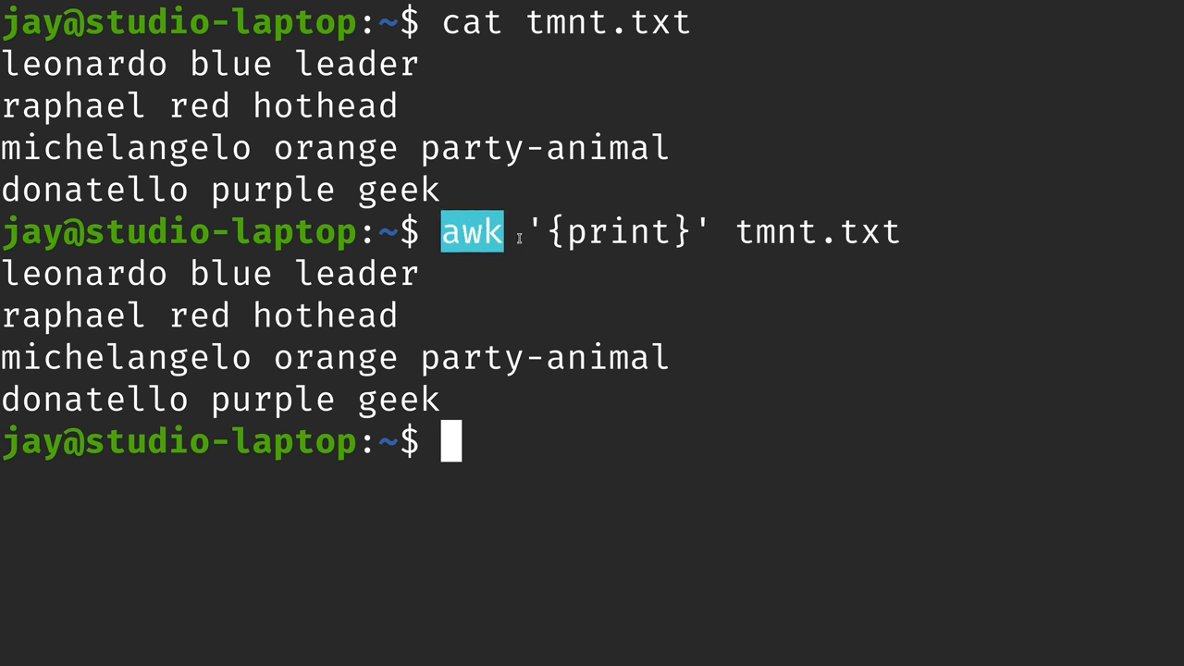
{"action": "double_click", "coordinate": [618, 231]}
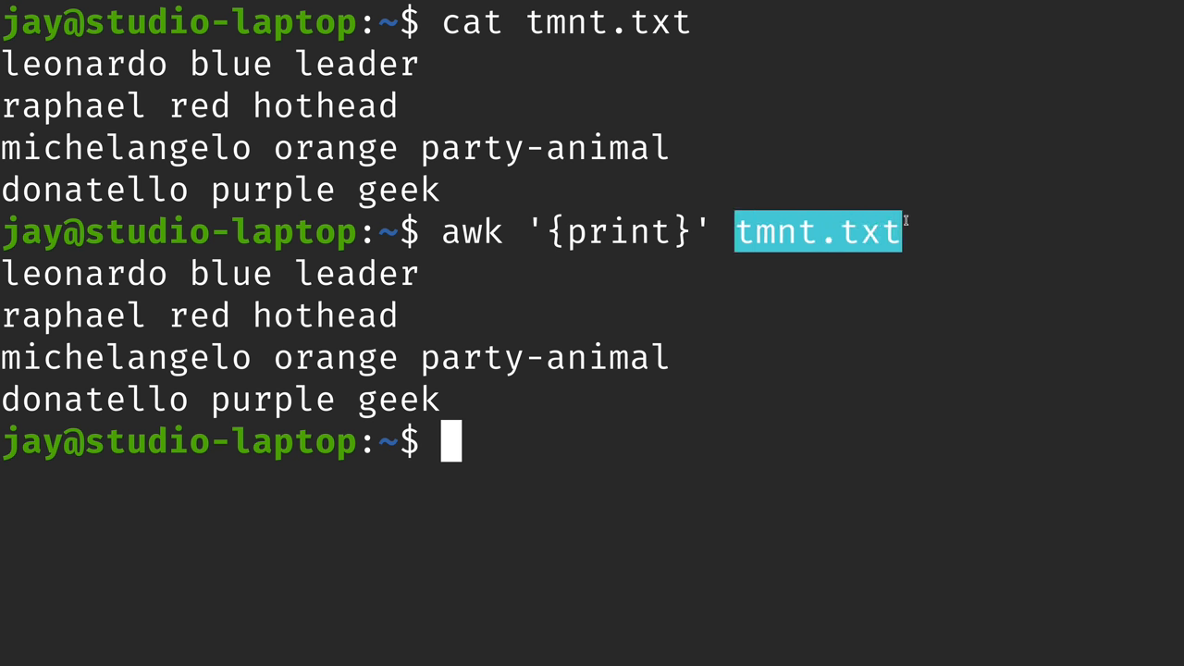
{"action": "mouse_move", "coordinate": [1055, 224]}
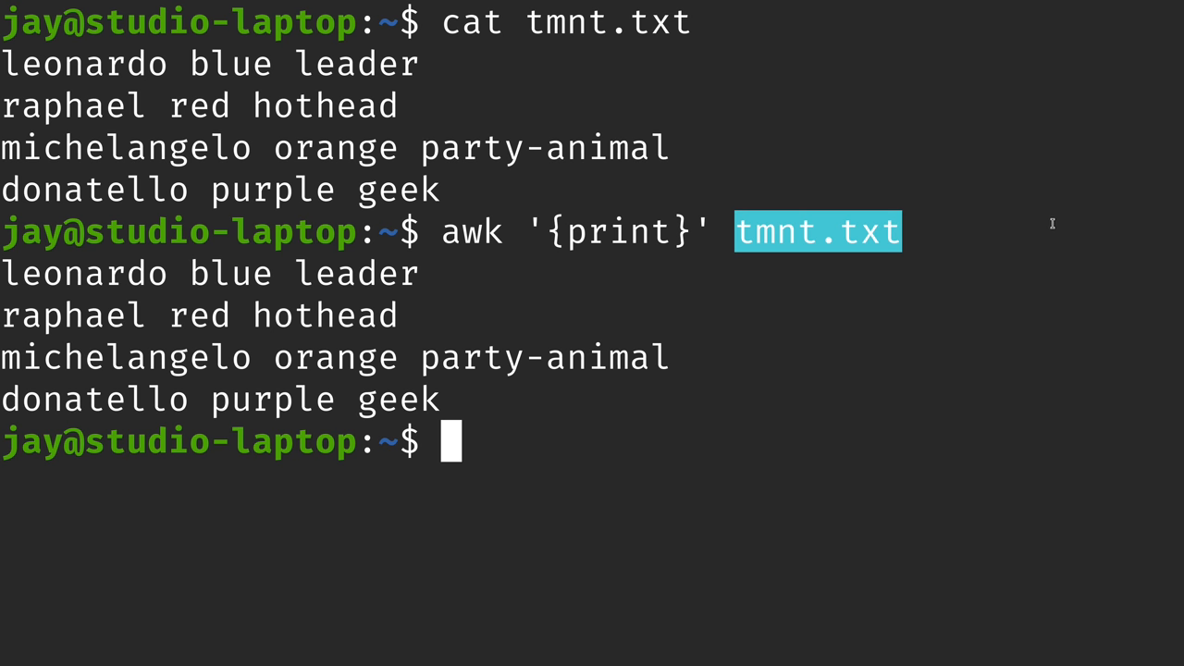
{"action": "mouse_move", "coordinate": [488, 43]}
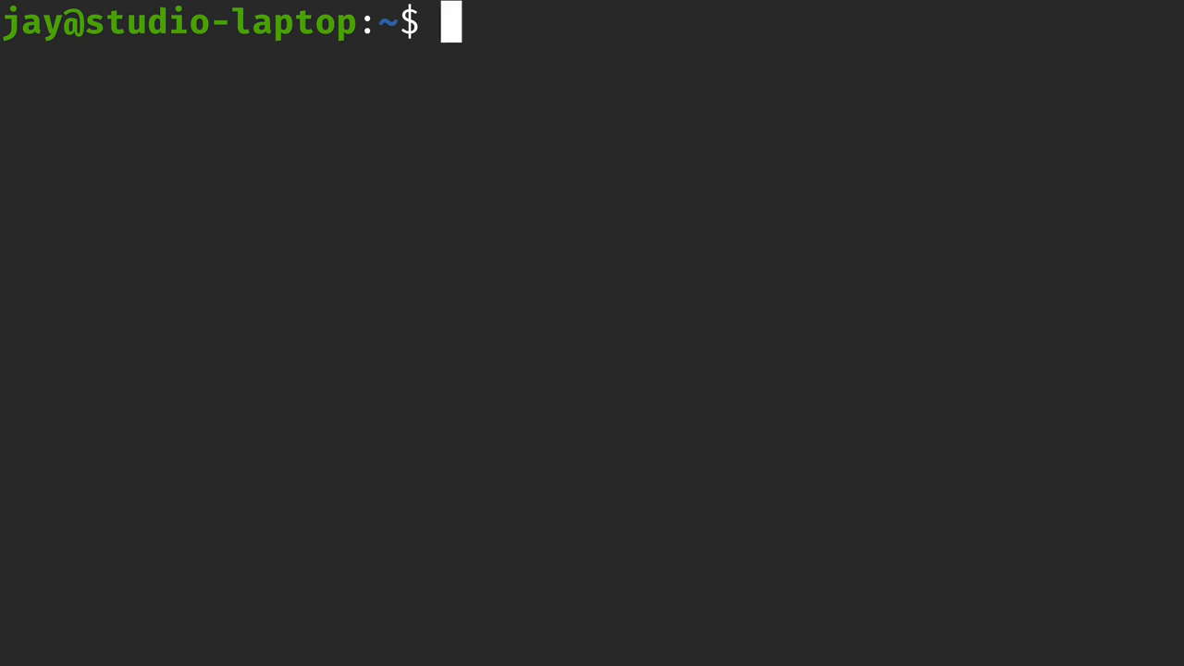
- Run awk '{print $1}' tmnt.txt to list only the four names
{"action": "type", "text": "awk '"}
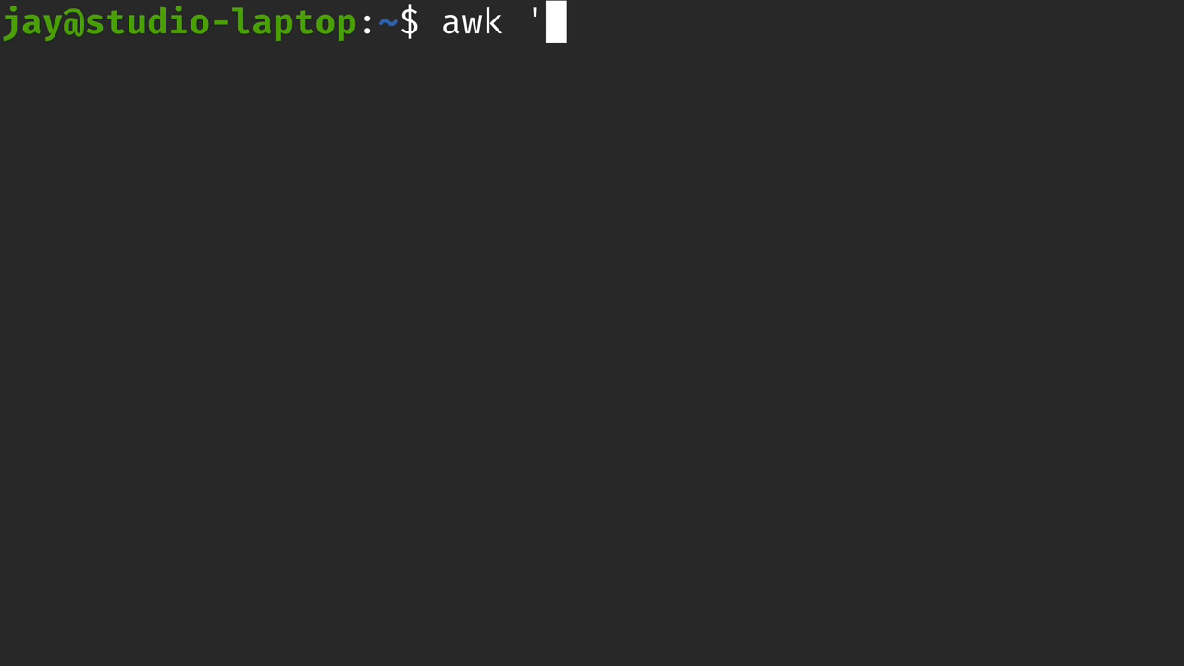
{"action": "type", "text": "{print $1}'"}
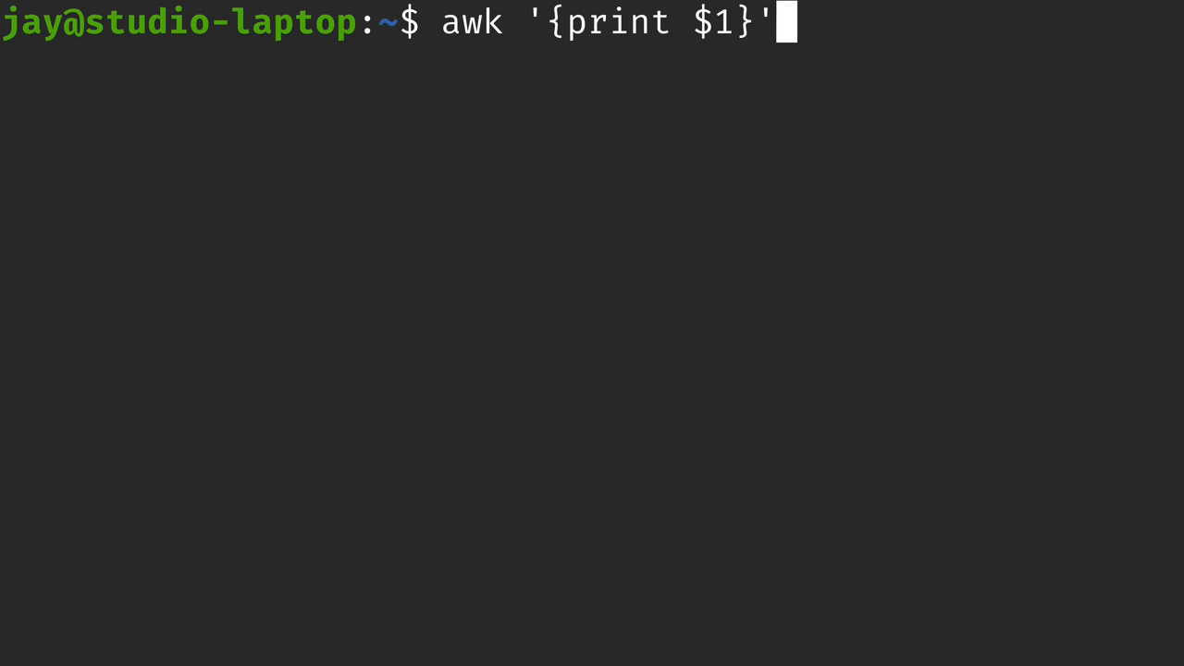
{"action": "type", "text": "tmnt.txt"}
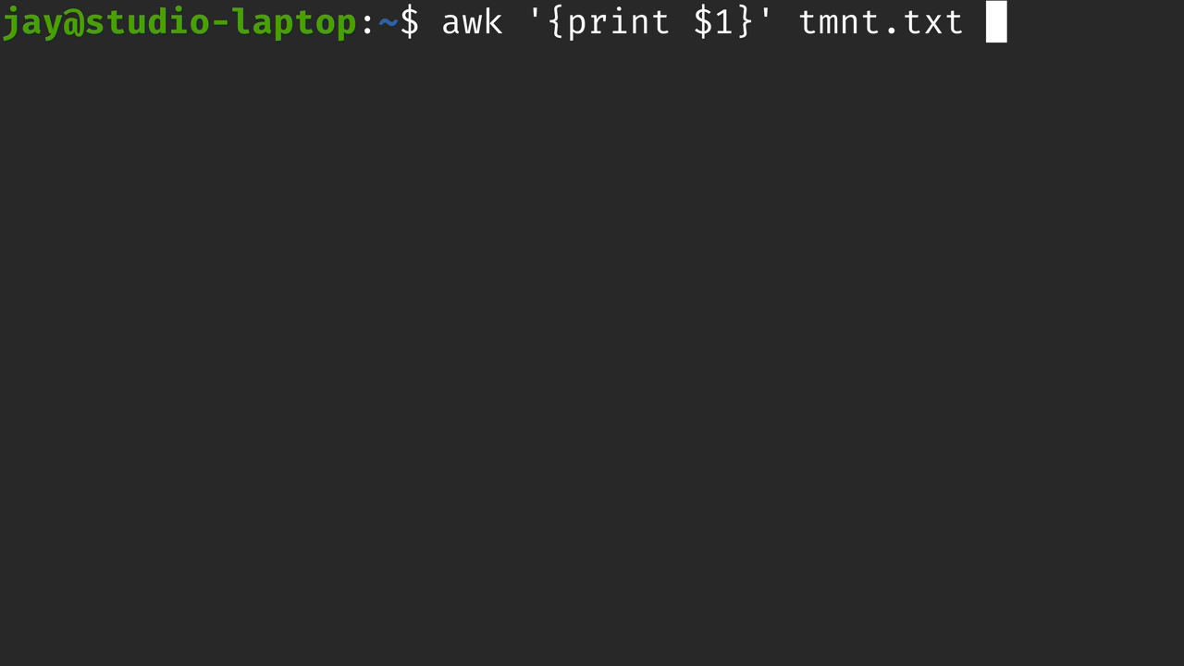
{"action": "key", "text": "Return"}
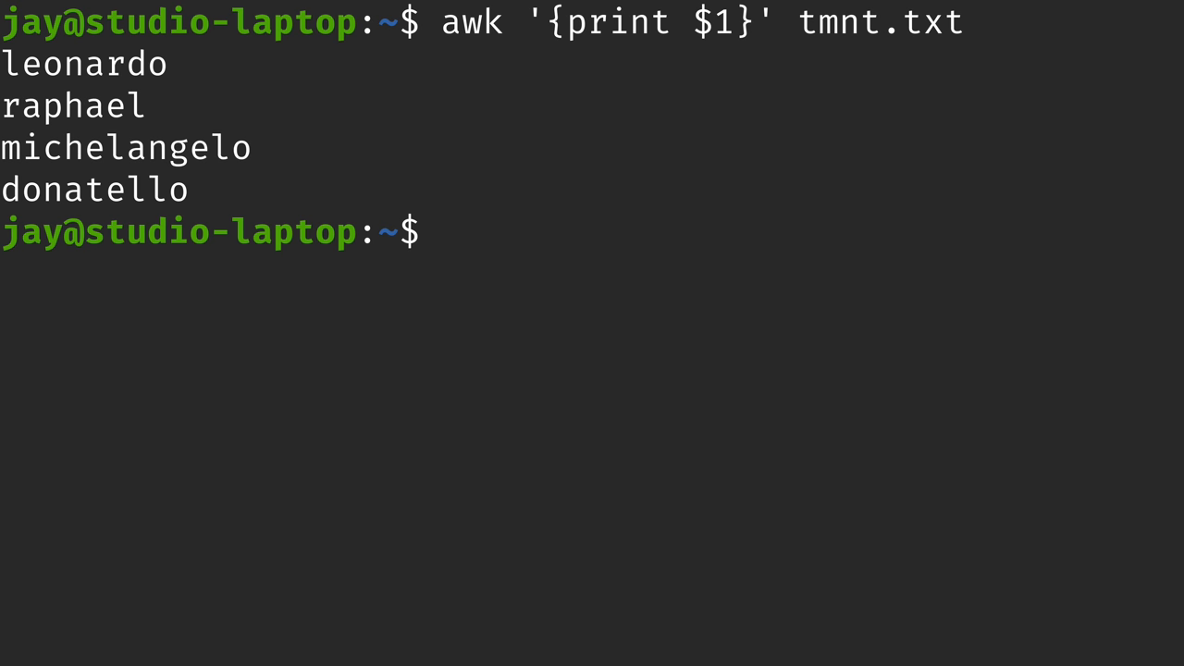
- Rerun awk '{print}' tmnt.txt for comparison, highlight $1, and clear the screen
{"action": "type", "text": "awk '{print}' tmnt.txt"}
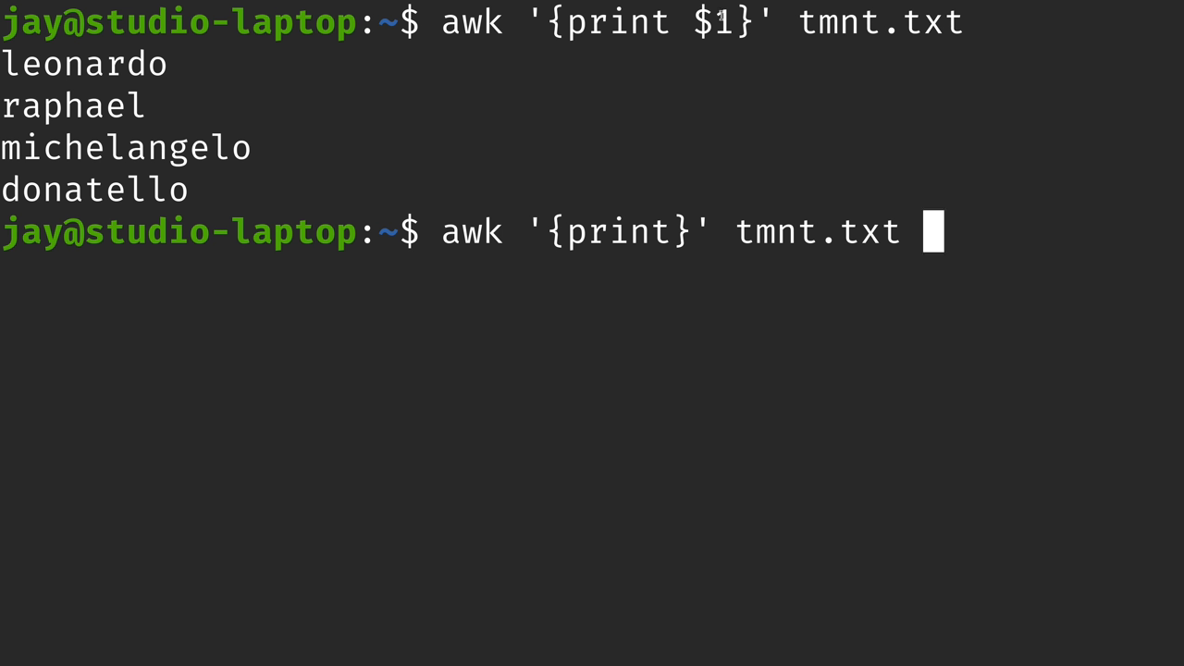
{"action": "mouse_move", "coordinate": [1020, 211]}
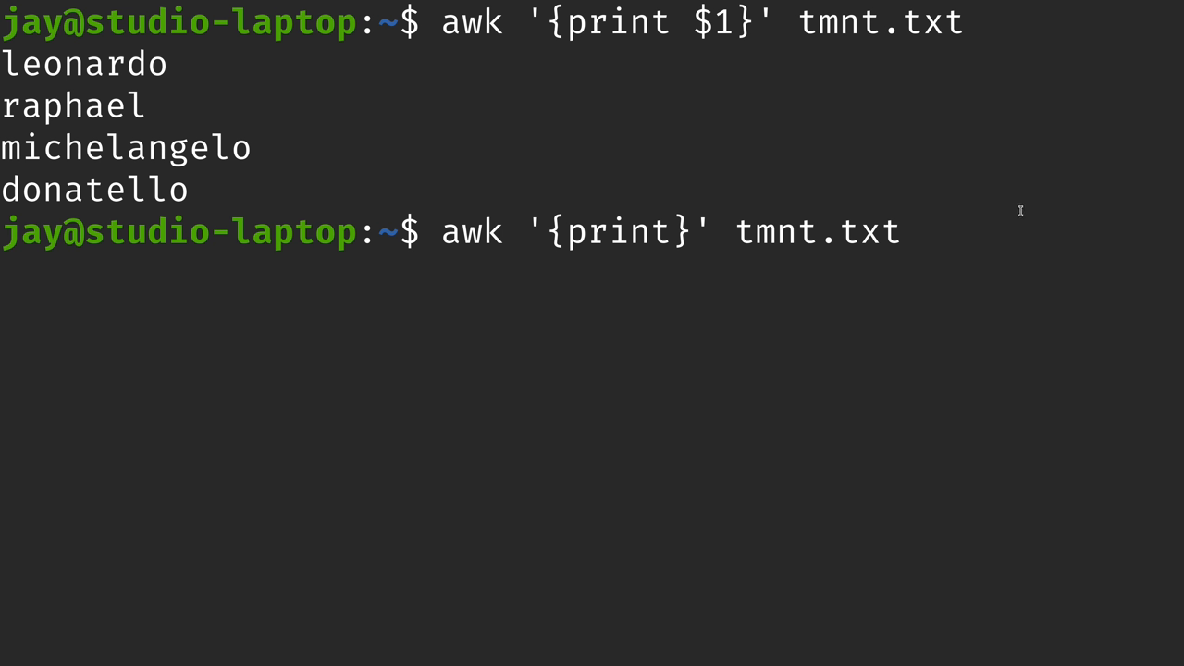
{"action": "key", "text": "Return"}
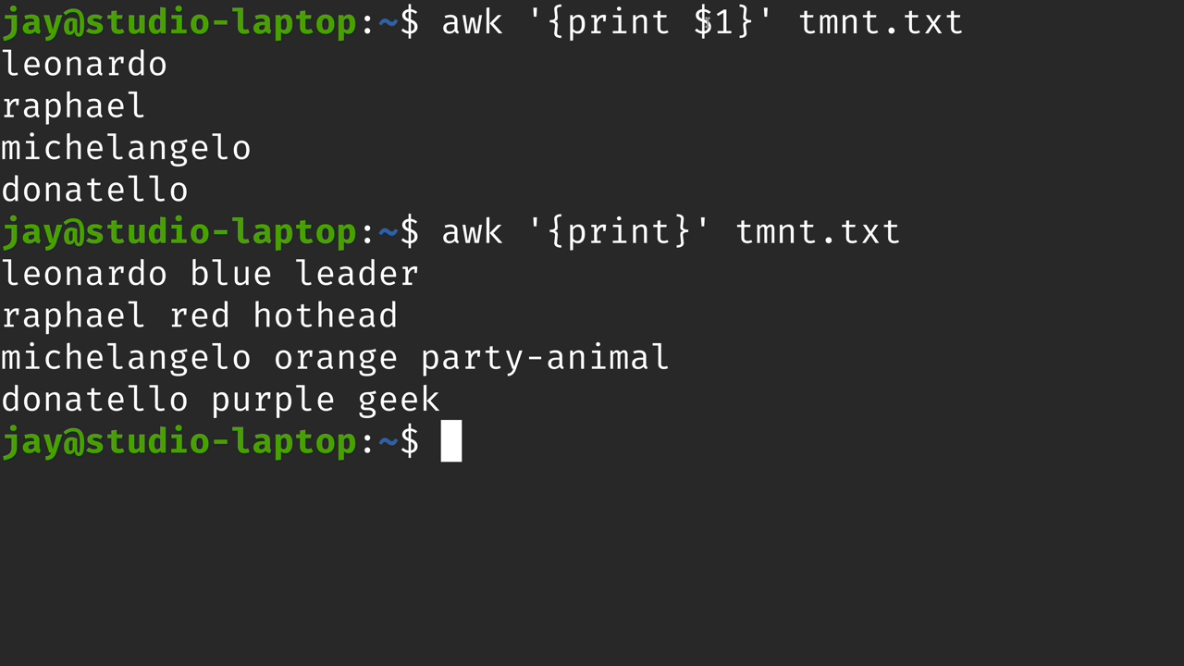
{"action": "double_click", "coordinate": [709, 22]}
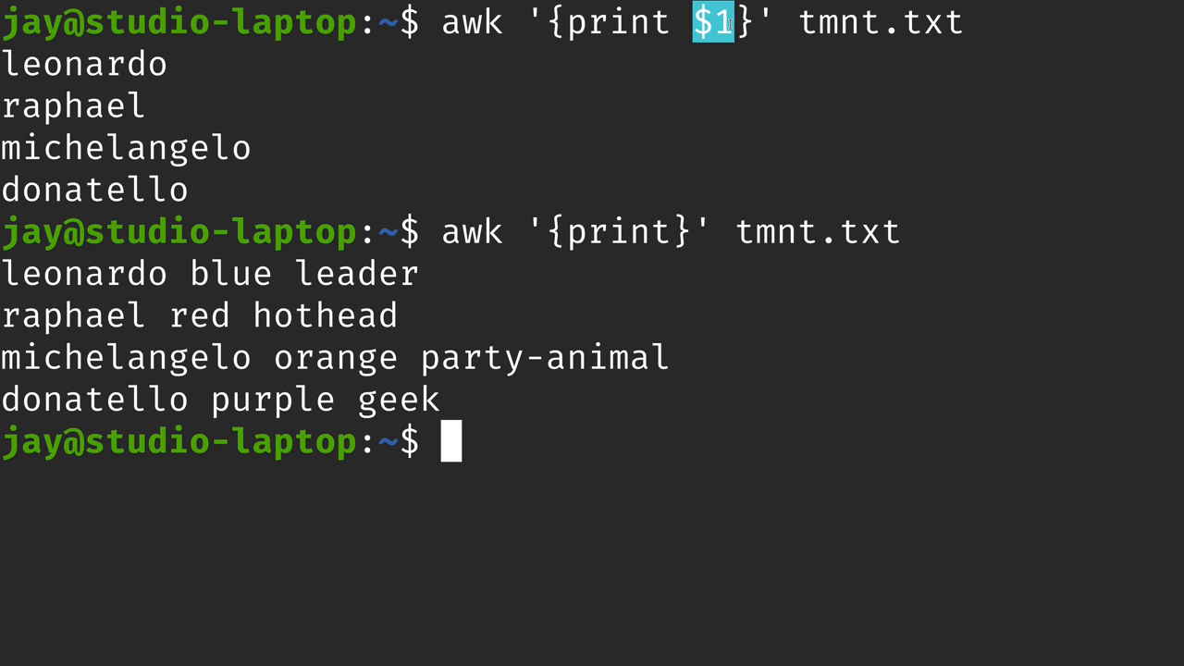
{"action": "mouse_move", "coordinate": [741, 71]}
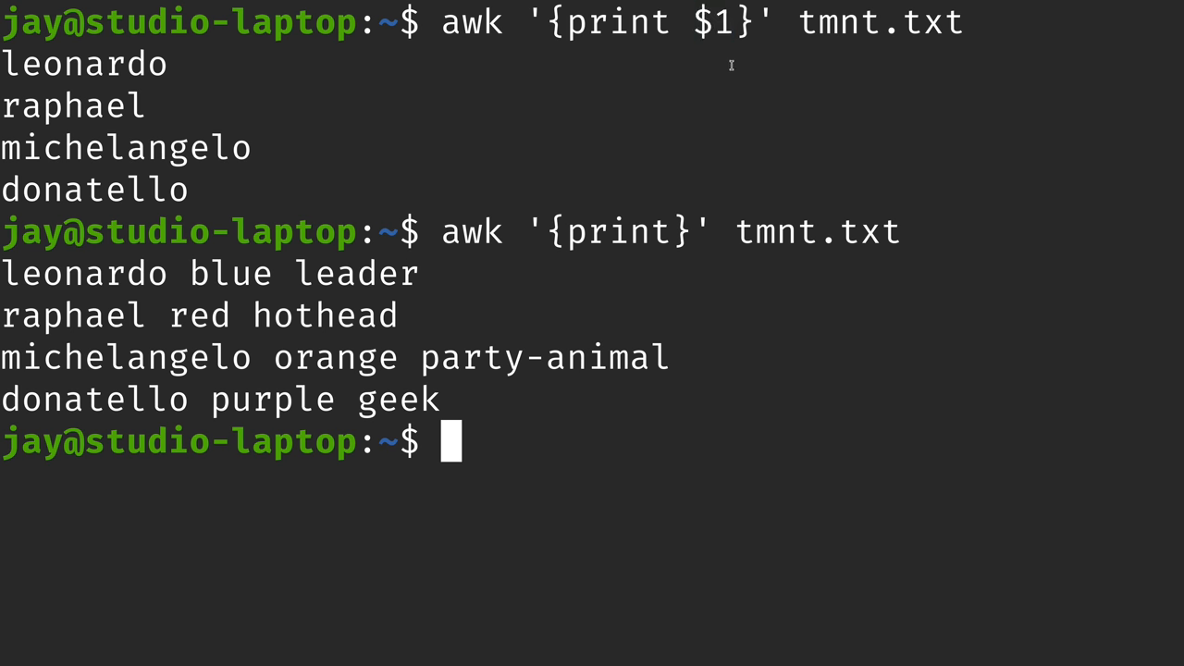
{"action": "key", "text": "ctrl+l"}
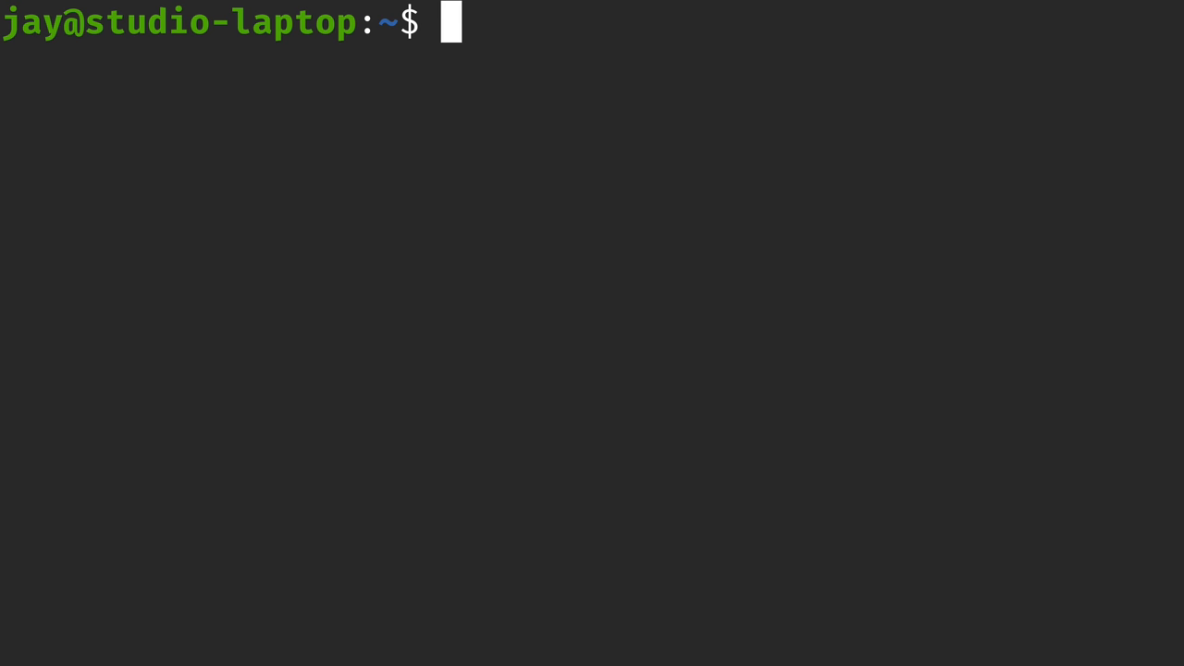
- Print the colour column of tmnt.txt with awk '{print $2}'
{"action": "type", "text": "awk '{print $1}' tmnt.txt"}
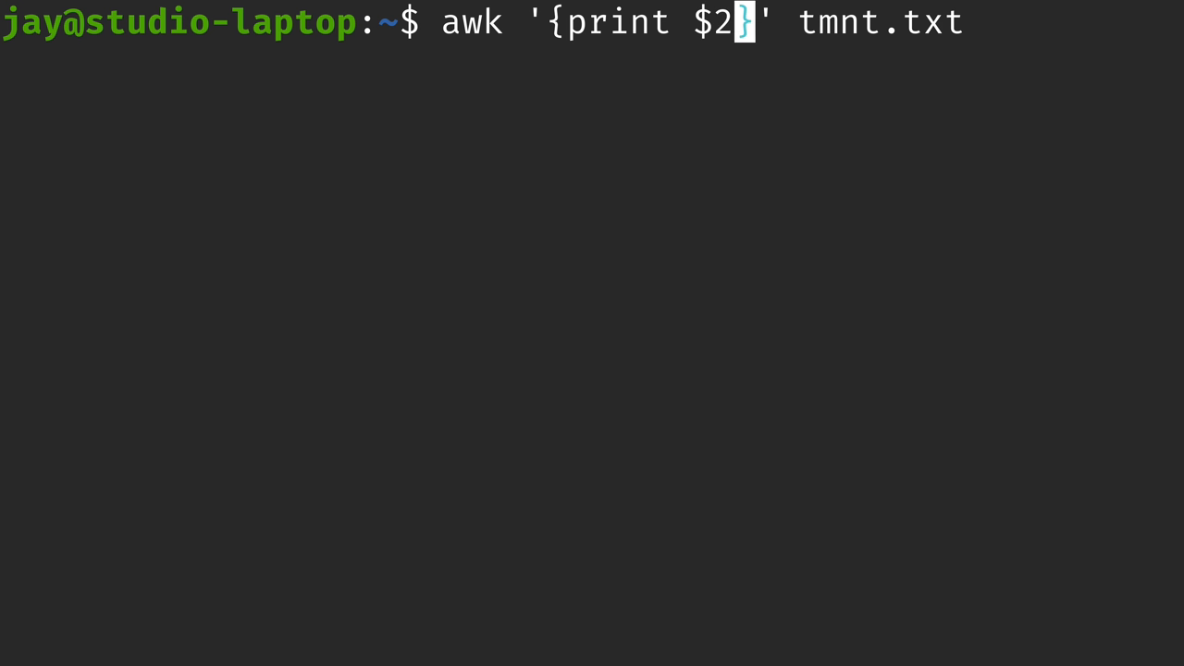
{"action": "key", "text": "Return"}
{"action": "type", "text": "awk '{print $3}' tmnt.txt"}
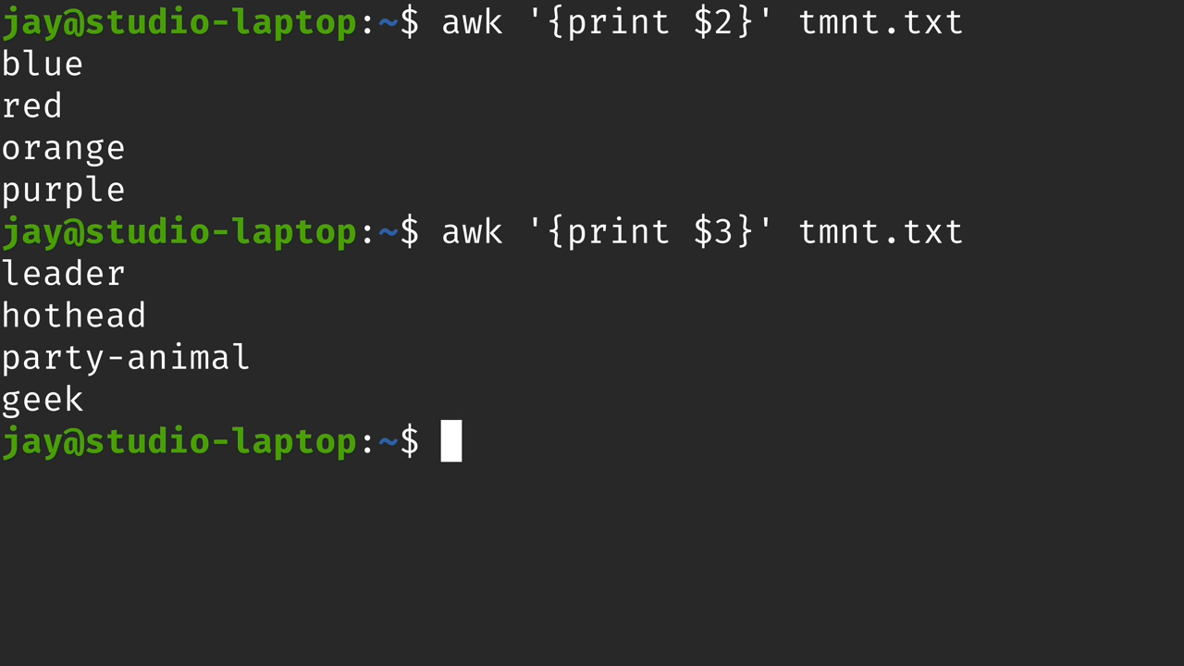
{"action": "mouse_move", "coordinate": [595, 107]}
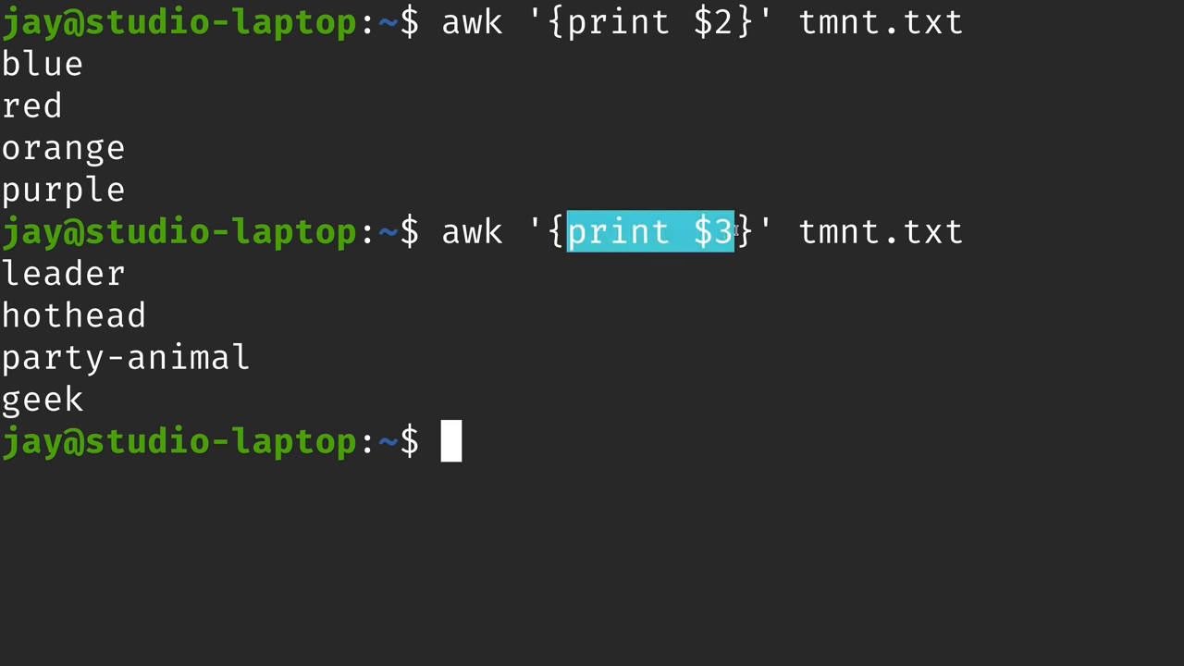
{"action": "mouse_move", "coordinate": [731, 289]}
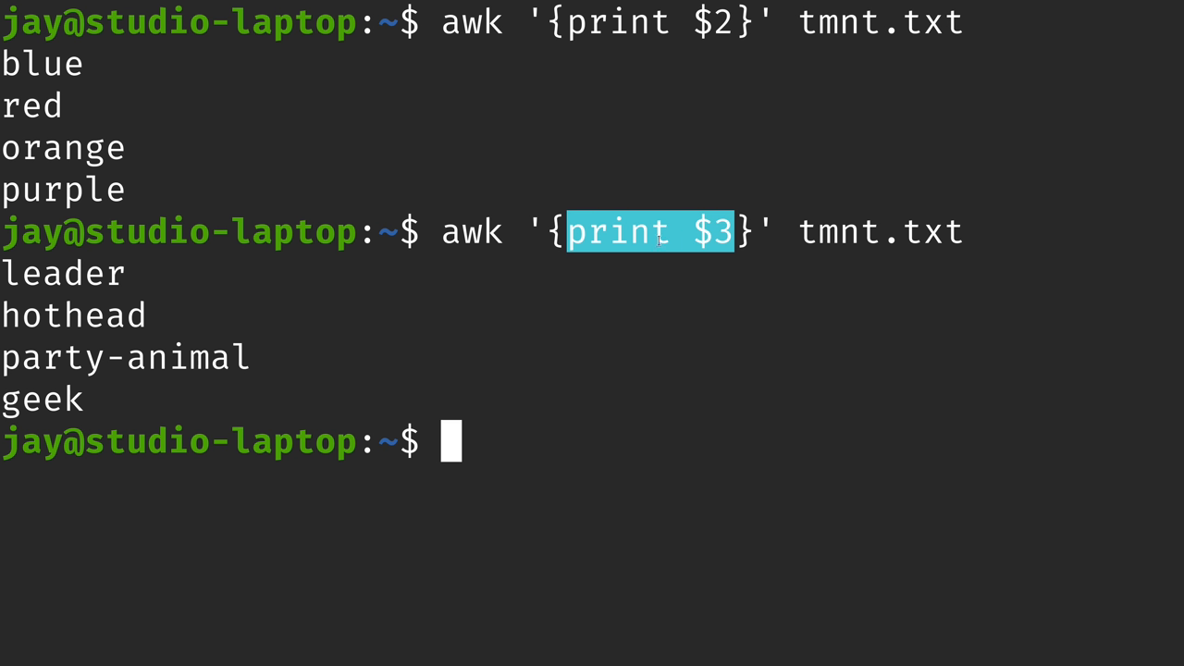
{"action": "mouse_move", "coordinate": [688, 315]}
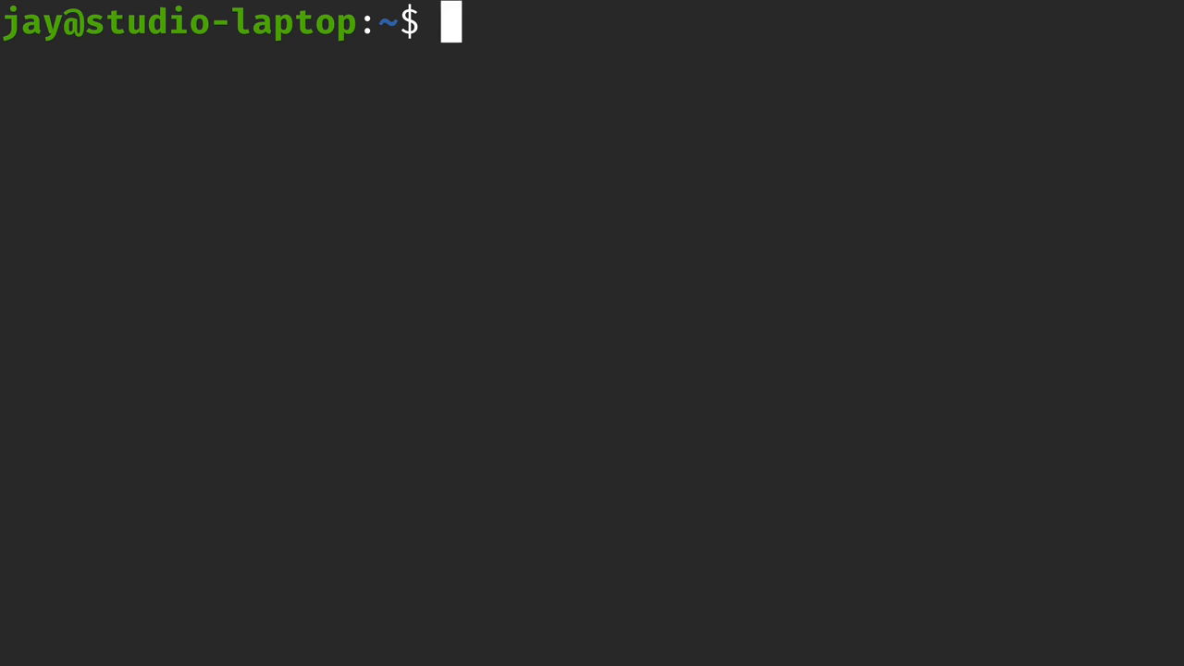
- Run awk '{print $0}' tmnt.txt to print whole lines, then clear the screen
{"action": "type", "text": "awk '{print $3}' tmnt.txt"}
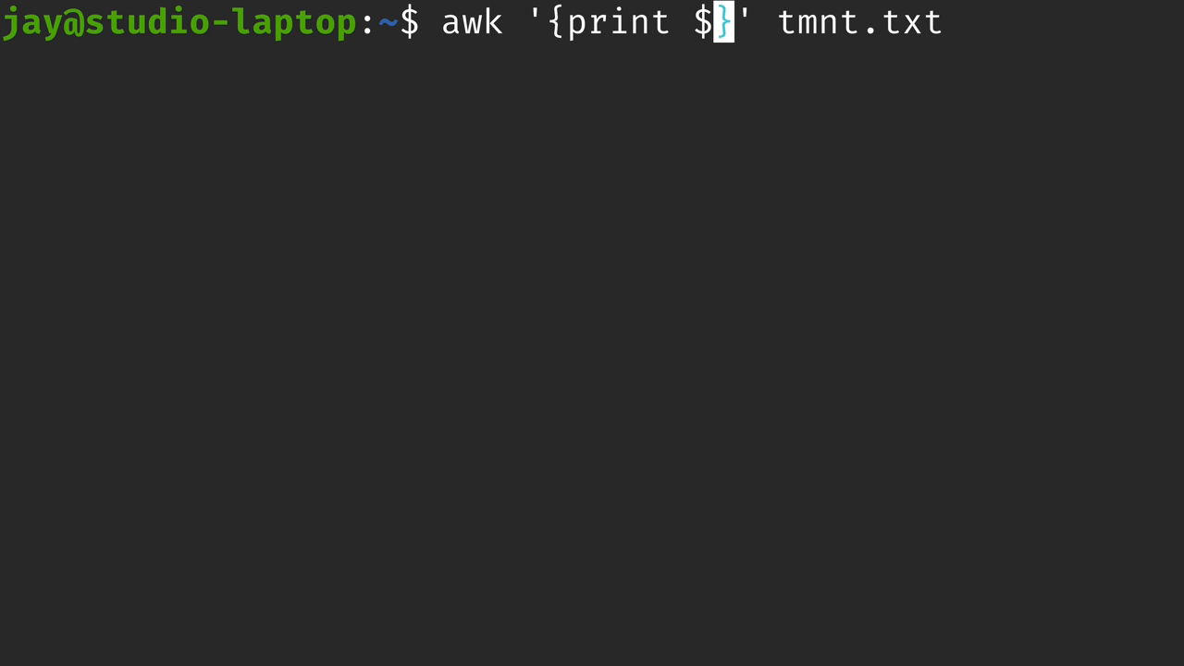
{"action": "type", "text": "0"}
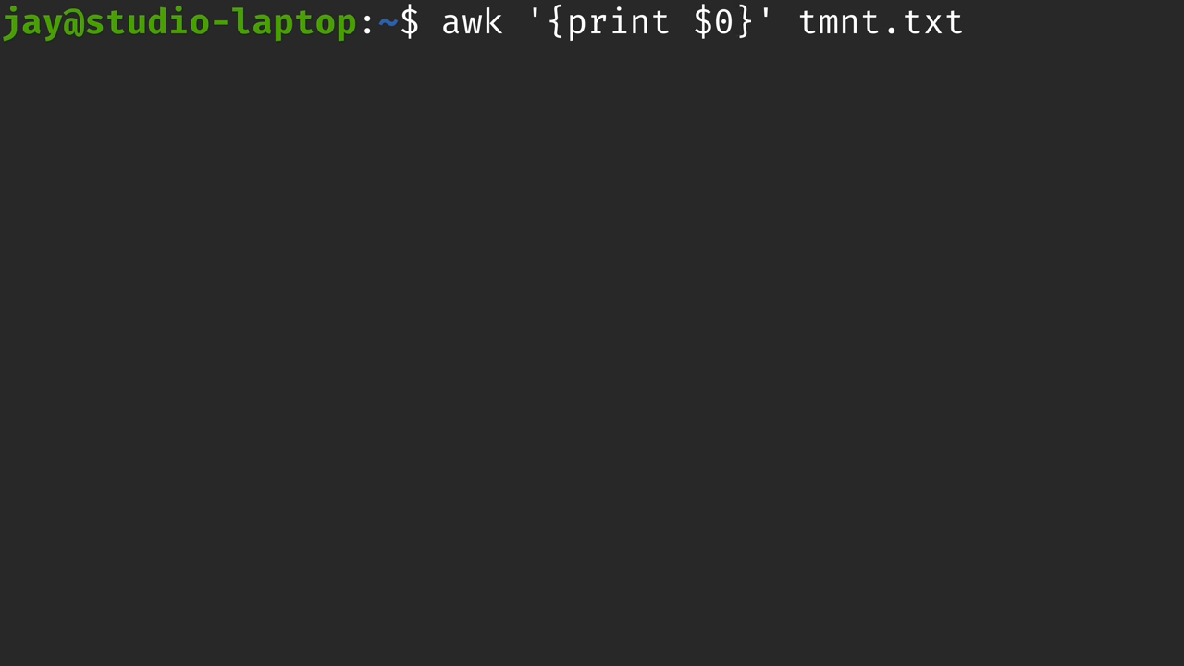
{"action": "key", "text": "Return"}
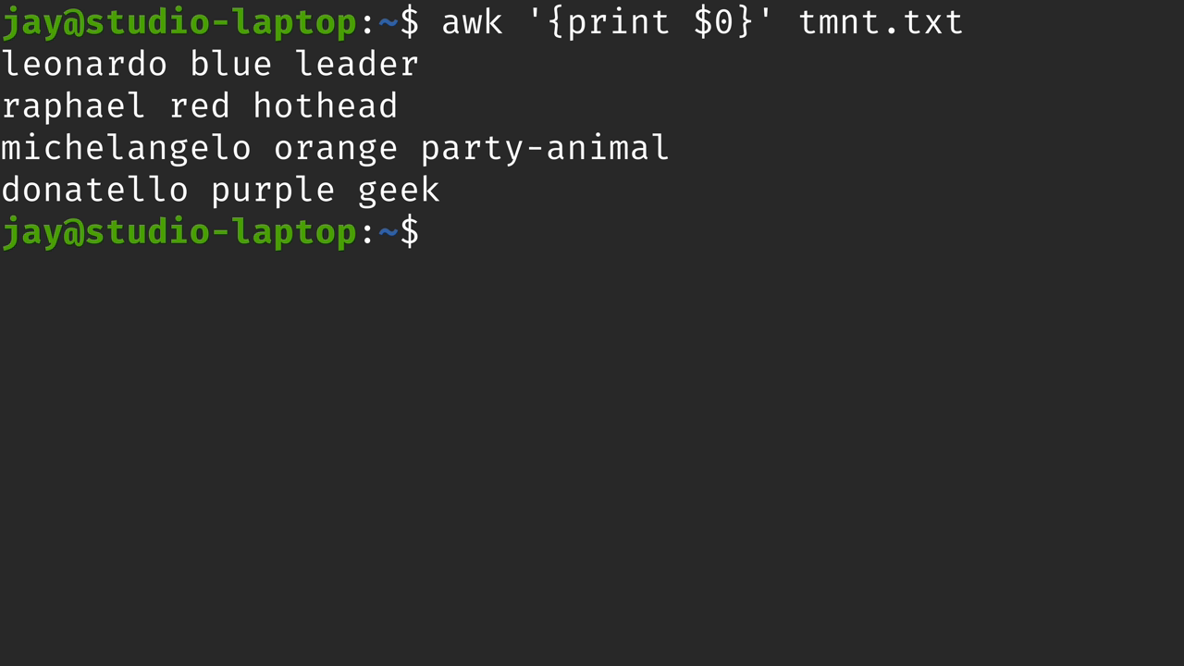
{"action": "key", "text": "Up"}
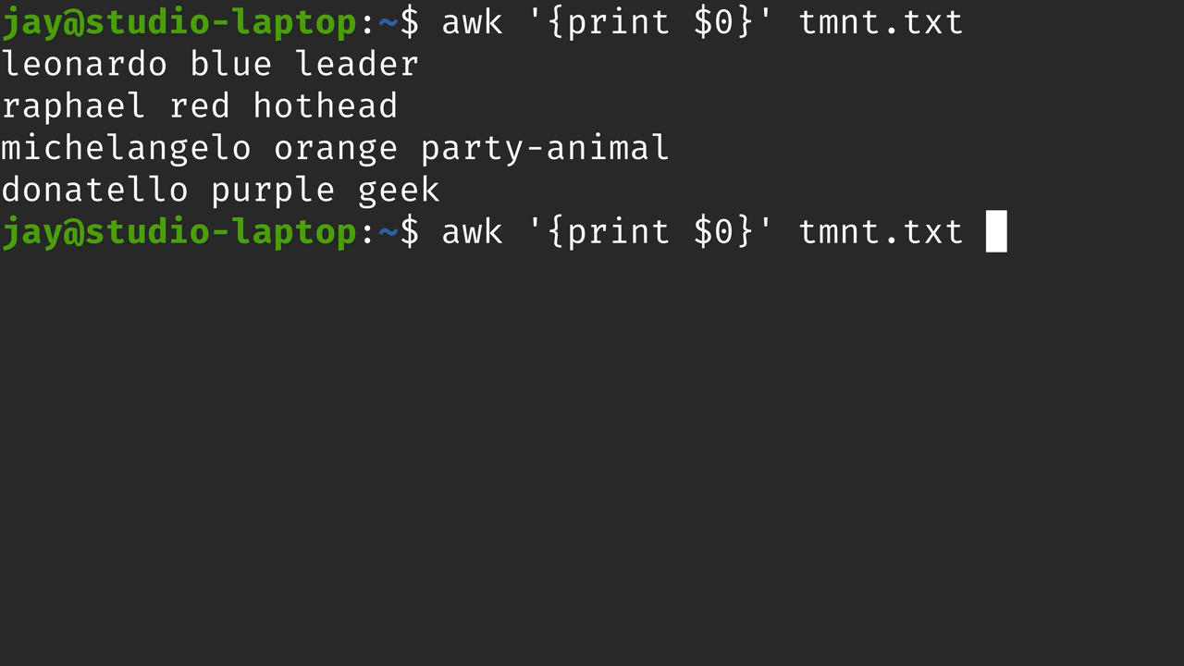
{"action": "key", "text": "Left"}
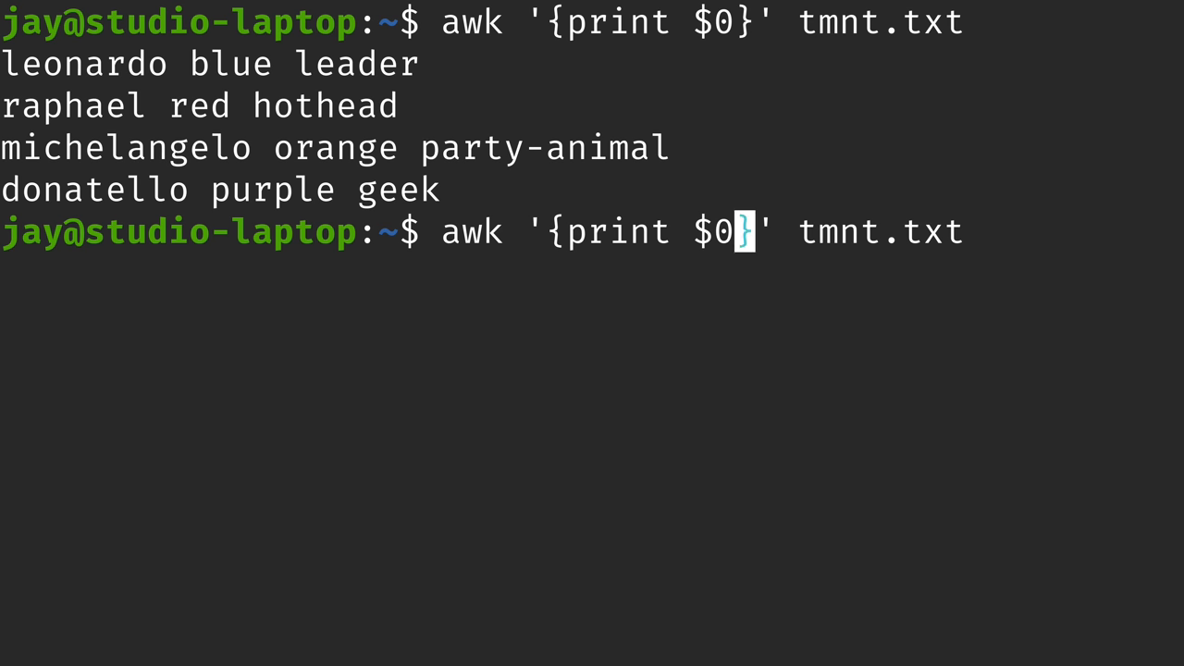
{"action": "key", "text": "Return"}
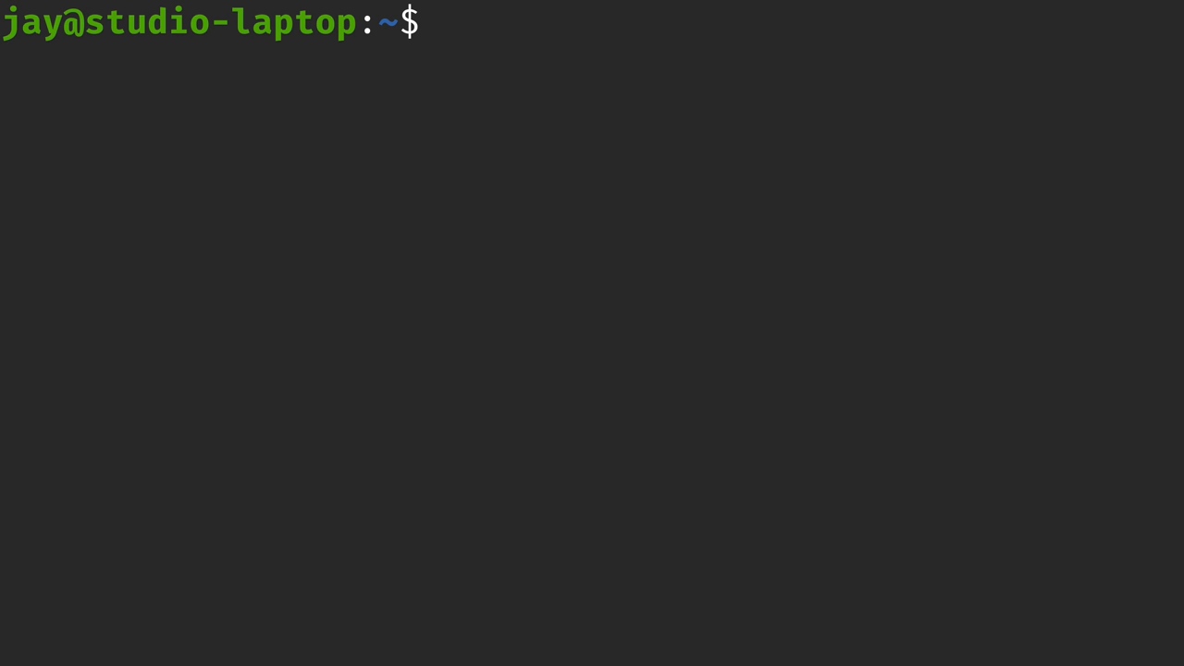
- Edit the previous command into awk '{print $1,$3}' tmnt.txt and run it
{"action": "type", "text": "awk '{print $0}' tmnt.txt"}
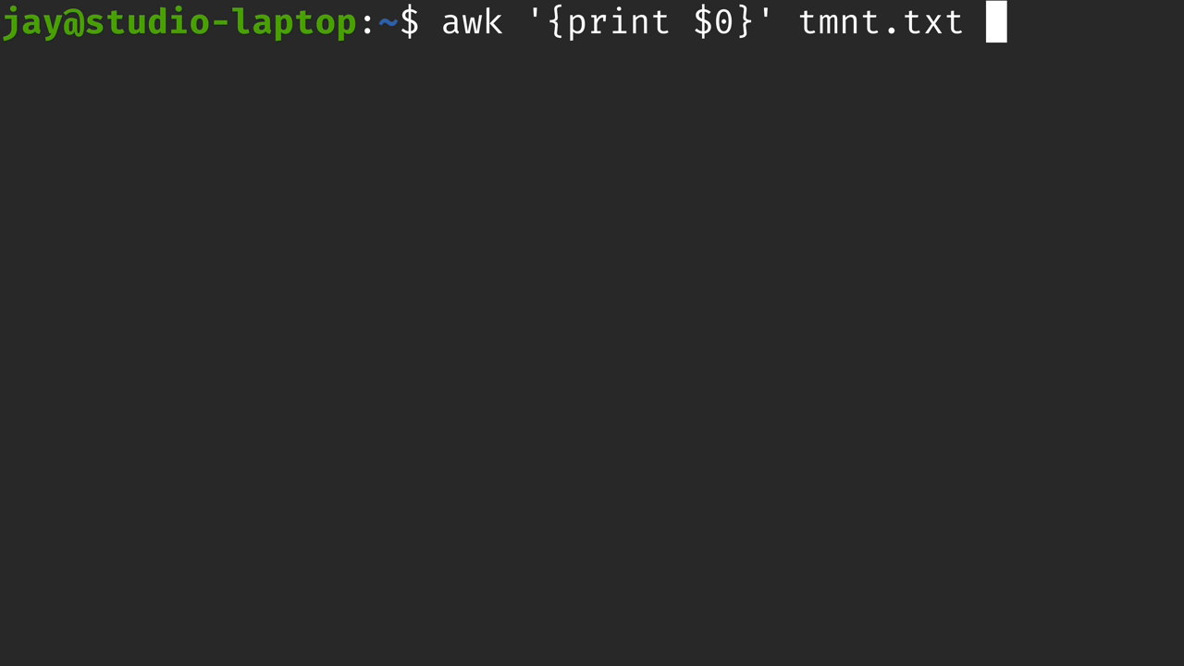
{"action": "type", "text": "3"}
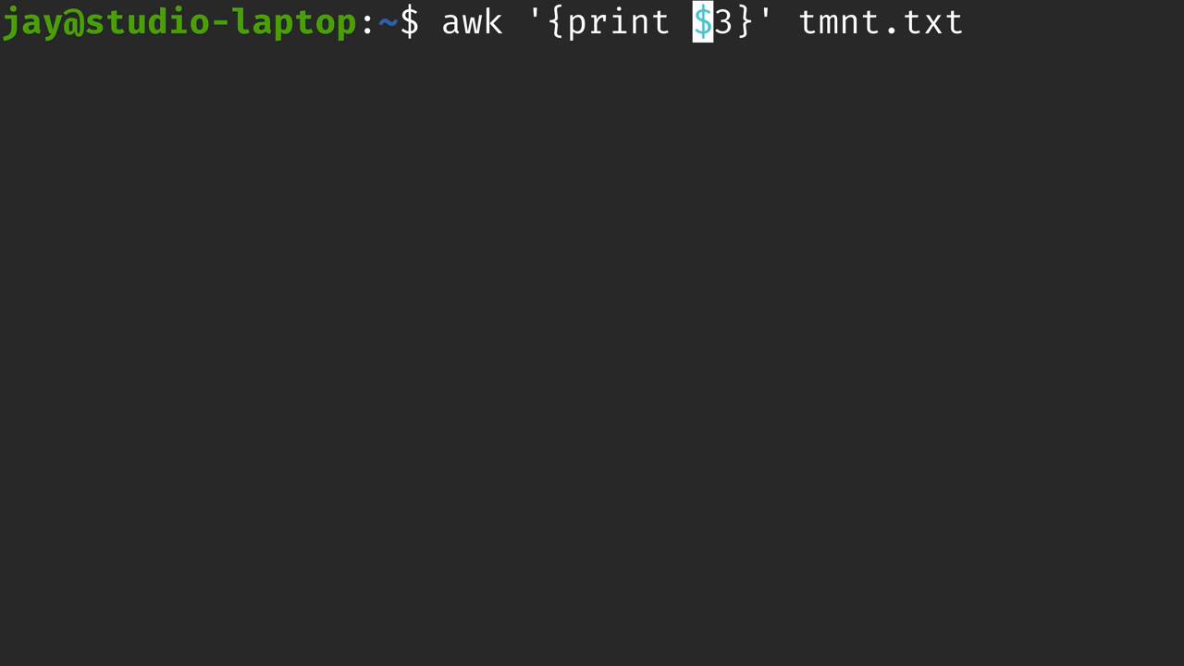
{"action": "type", "text": "1,$"}
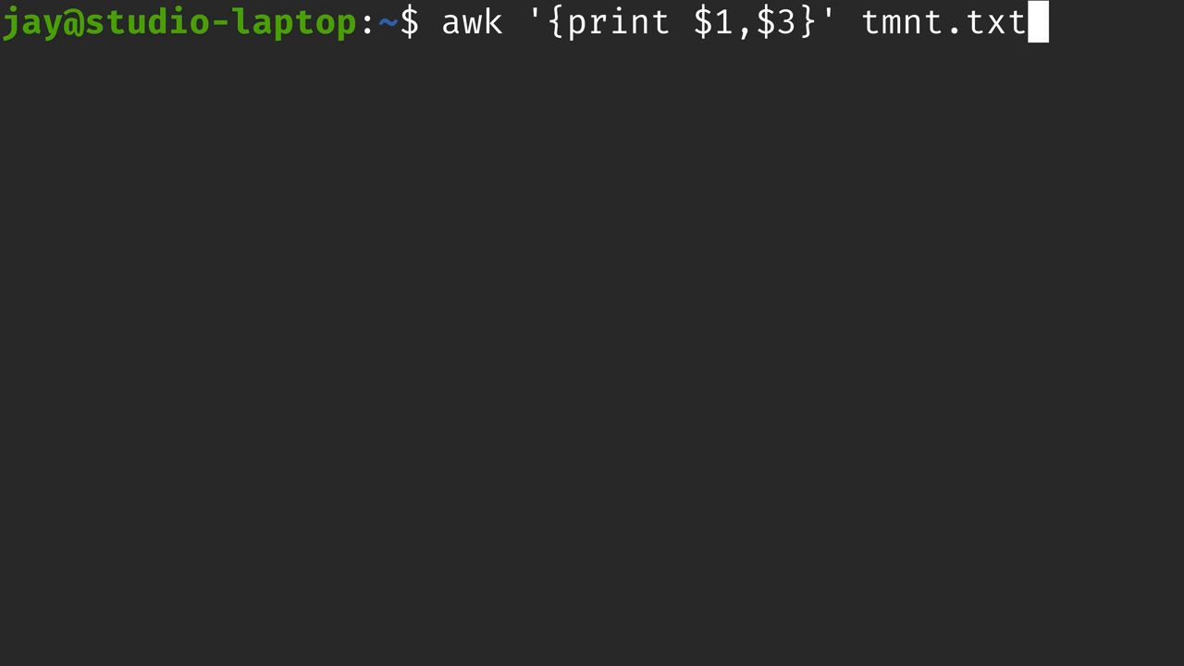
{"action": "mouse_move", "coordinate": [1036, 23]}
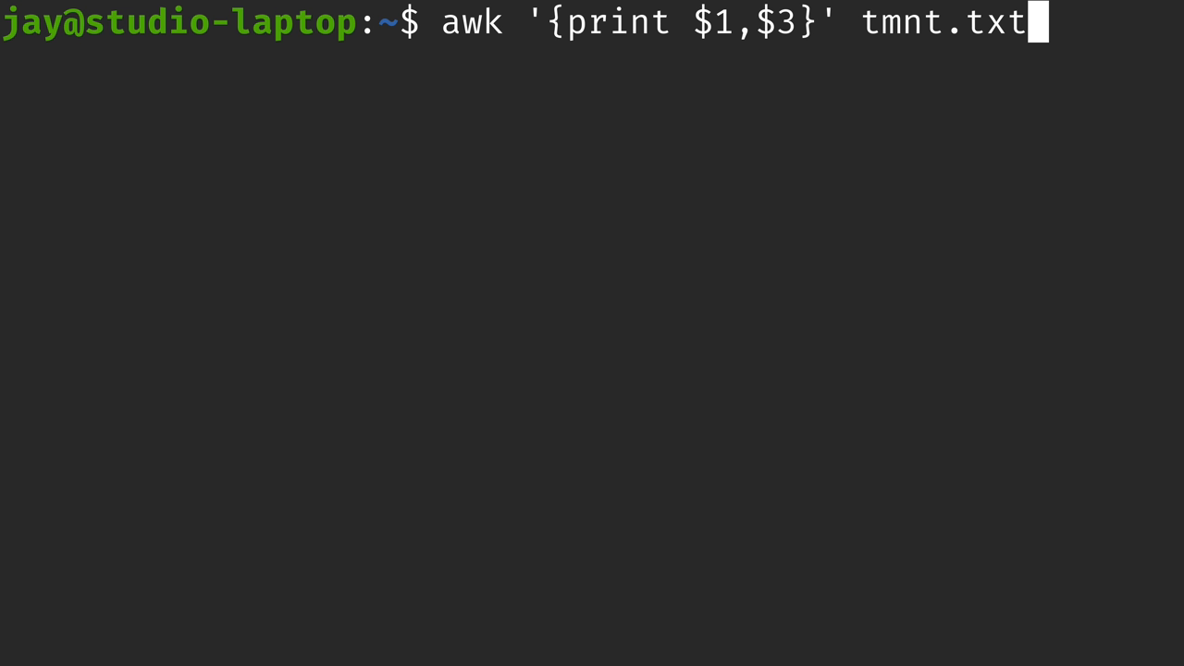
{"action": "key", "text": "Return"}
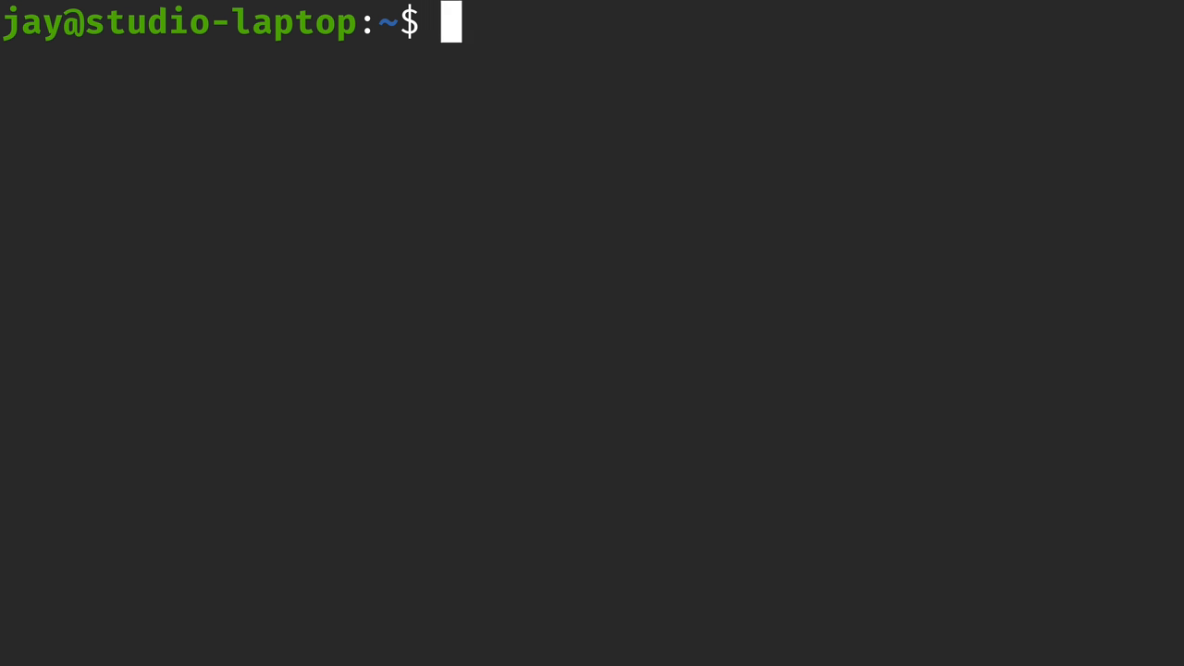
- Pipe ls -l into awk '{print $1}' to print only the permissions column
{"action": "type", "text": "ls -l"}
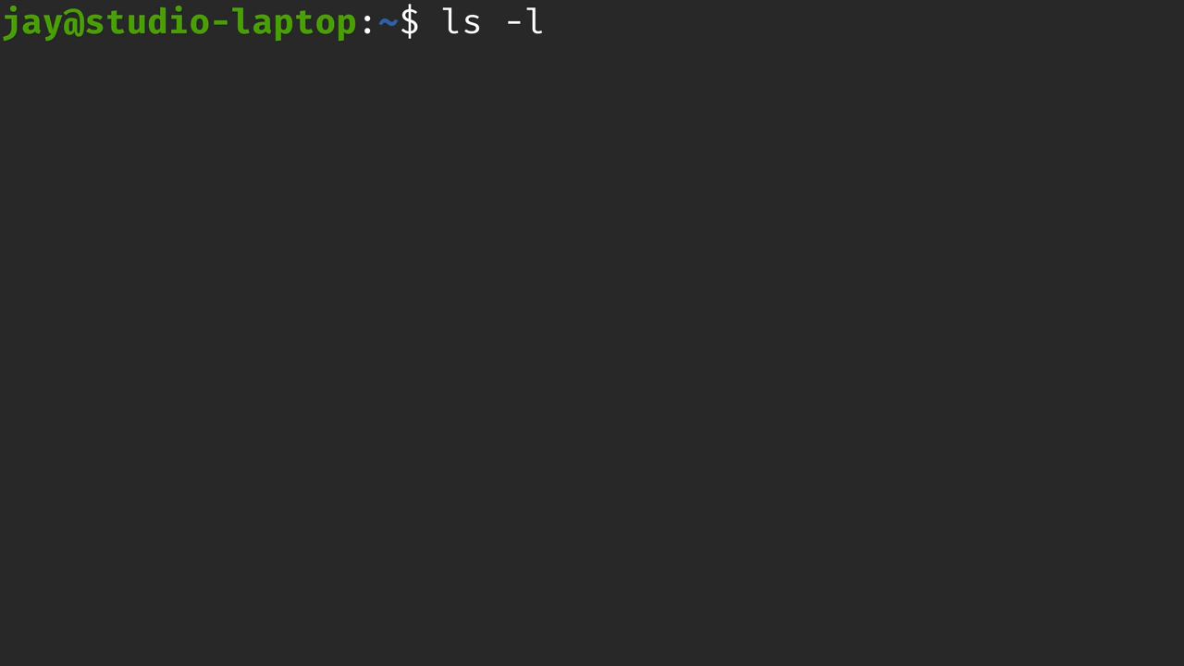
{"action": "key", "text": "Return"}
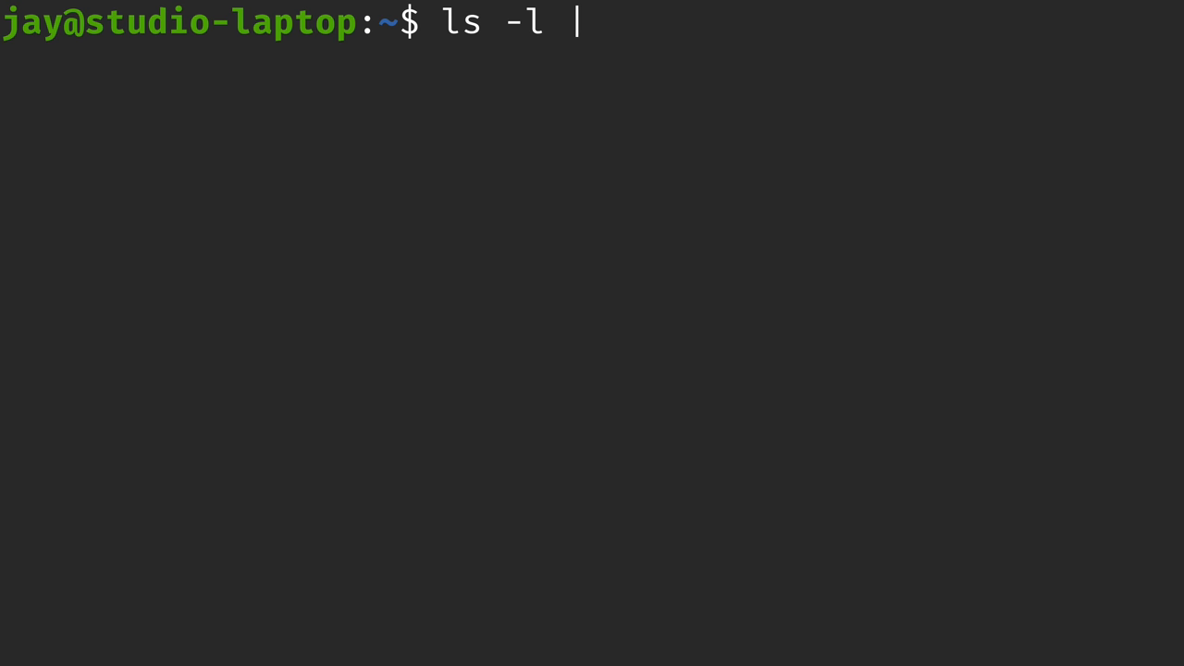
{"action": "type", "text": "awk '"}
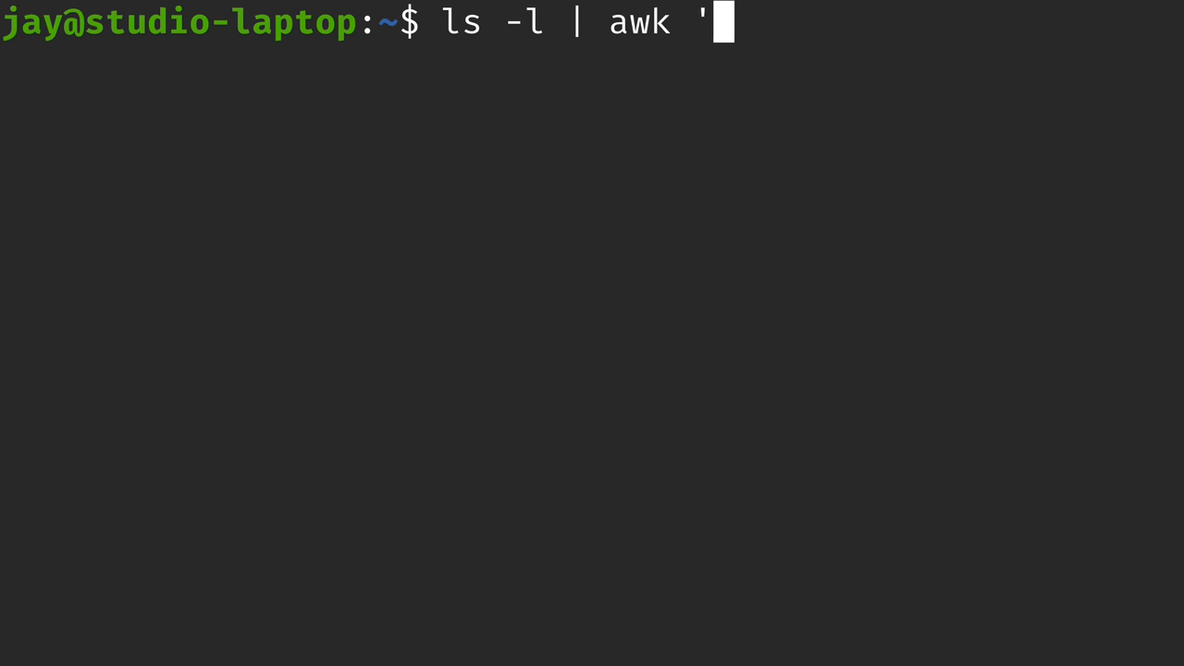
{"action": "type", "text": "{print"}
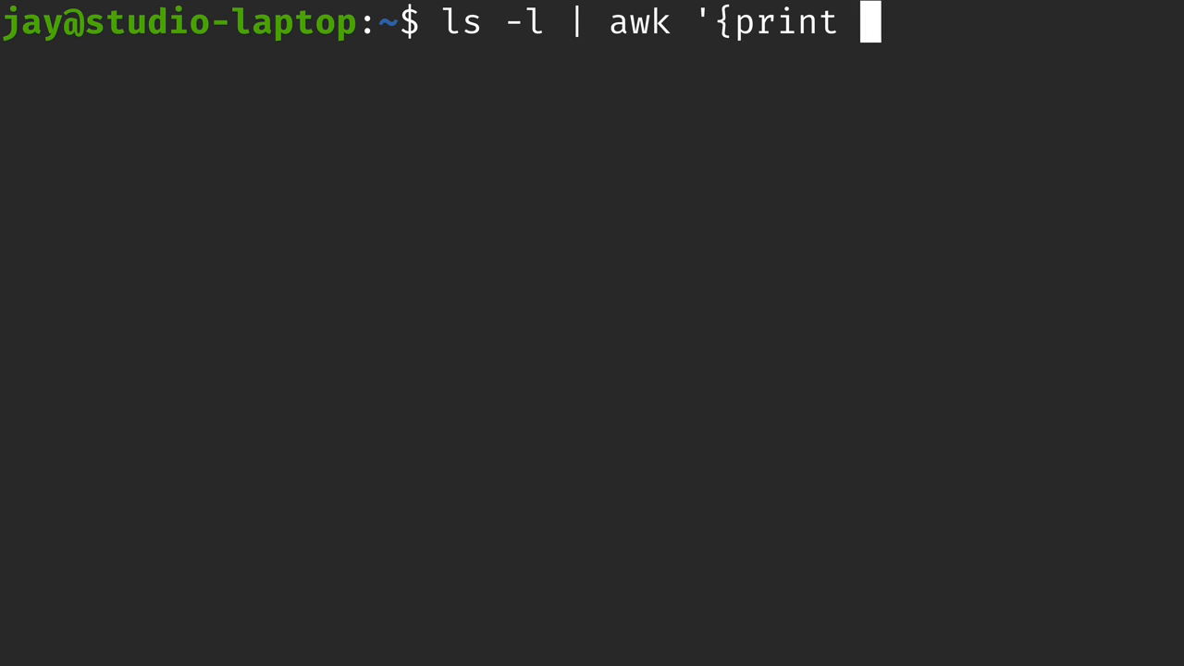
{"action": "type", "text": "$1}'"}
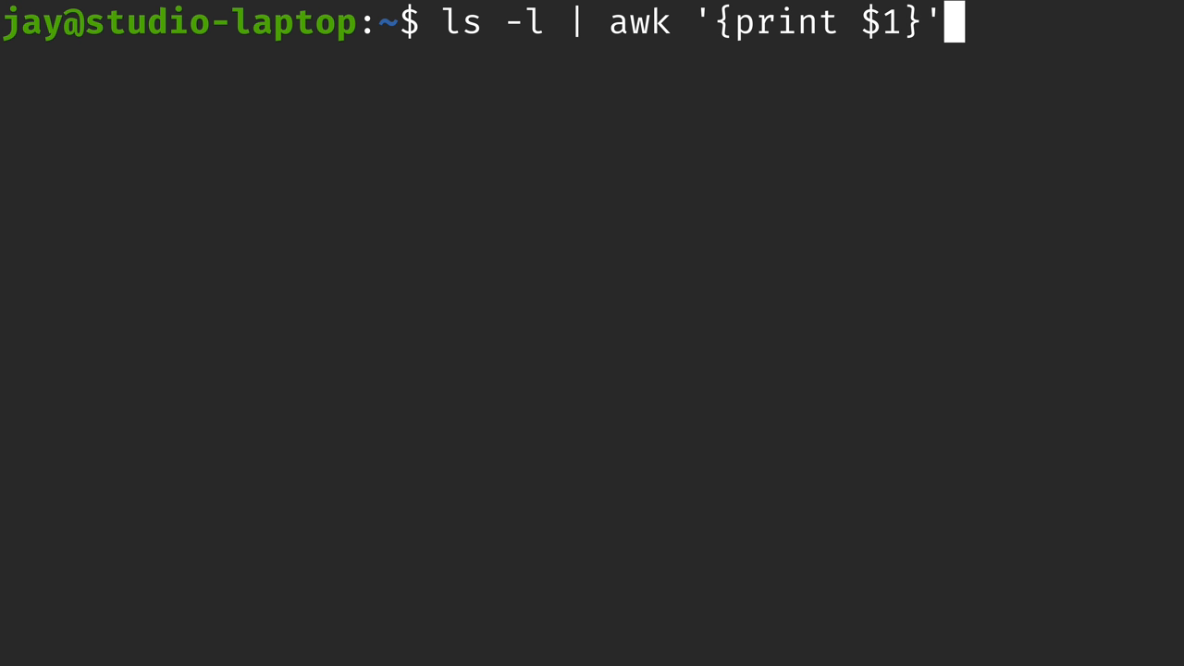
{"action": "key", "text": "Return"}
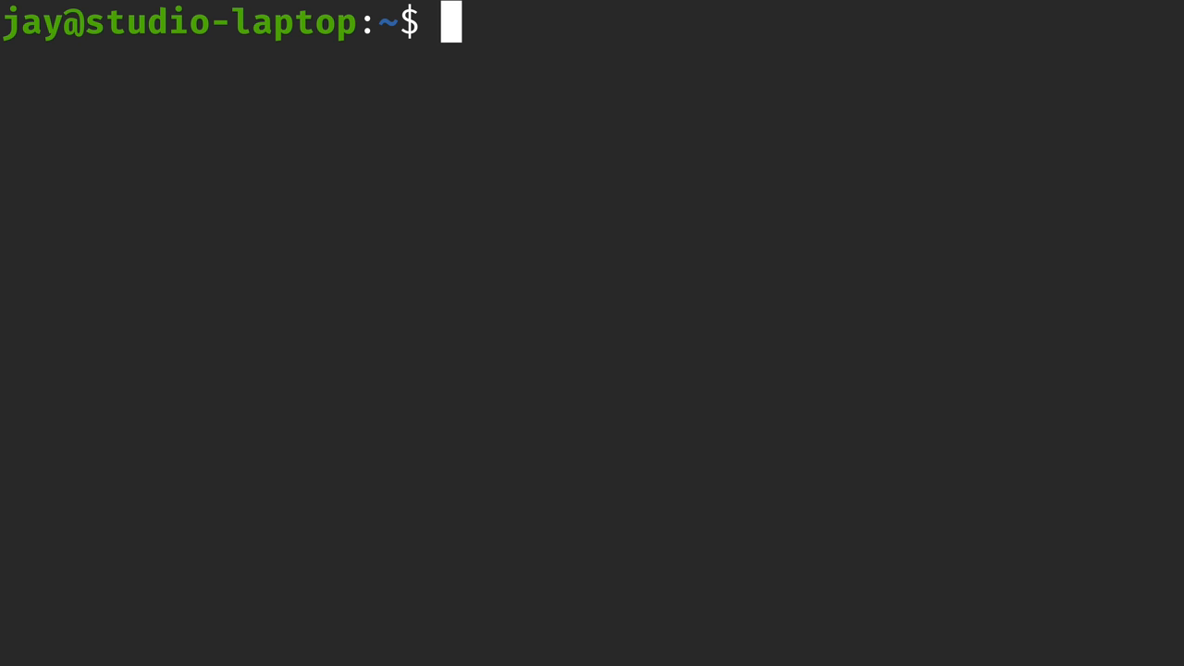
- Show the ls -l listing, print its $2 and $4 columns with awk, then clear
{"action": "type", "text": "ls -l"}
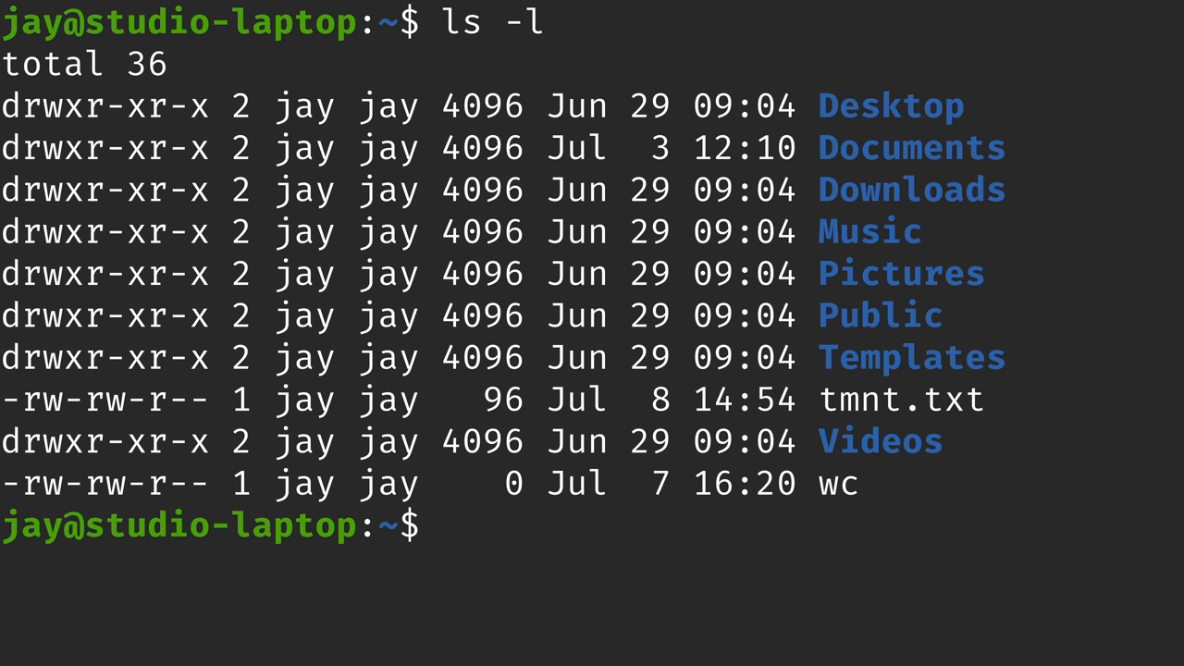
{"action": "double_click", "coordinate": [74, 106]}
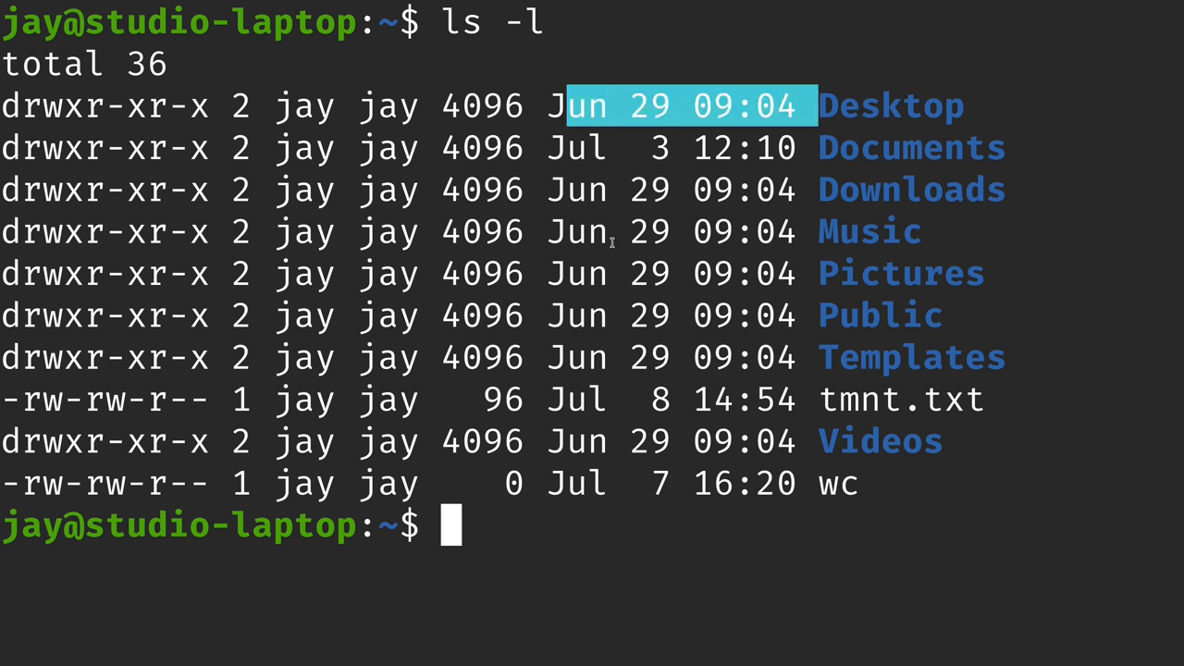
{"action": "mouse_move", "coordinate": [77, 141]}
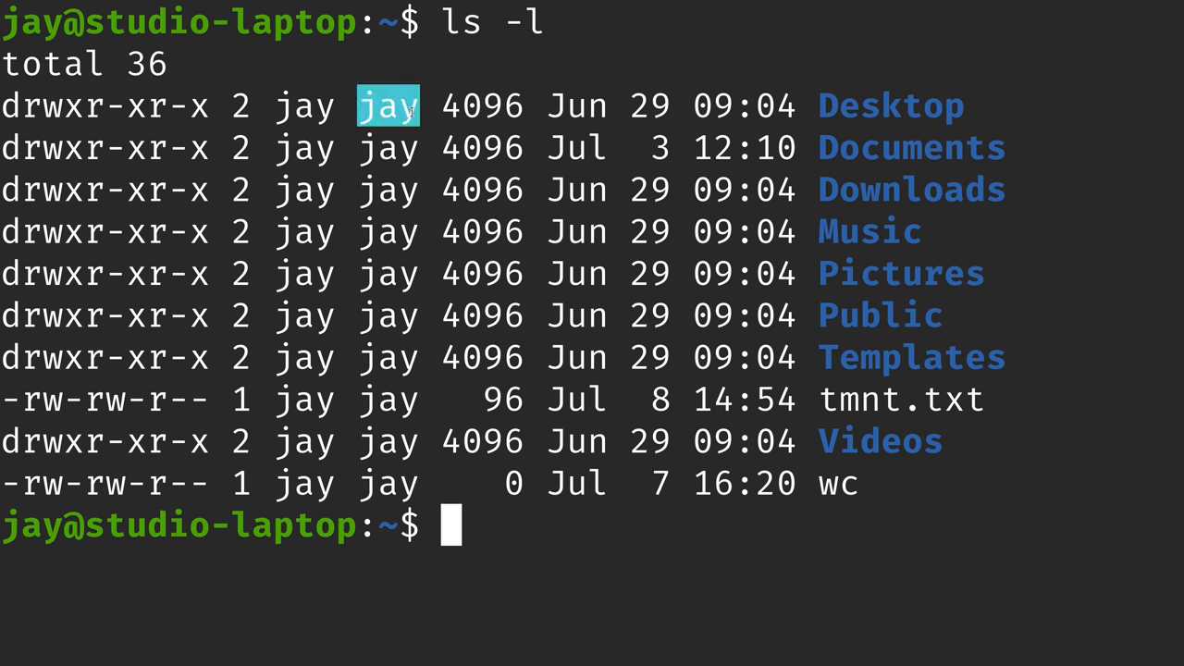
{"action": "mouse_move", "coordinate": [571, 306]}
{"action": "type", "text": "ls -l | awk '{print $2}'"}
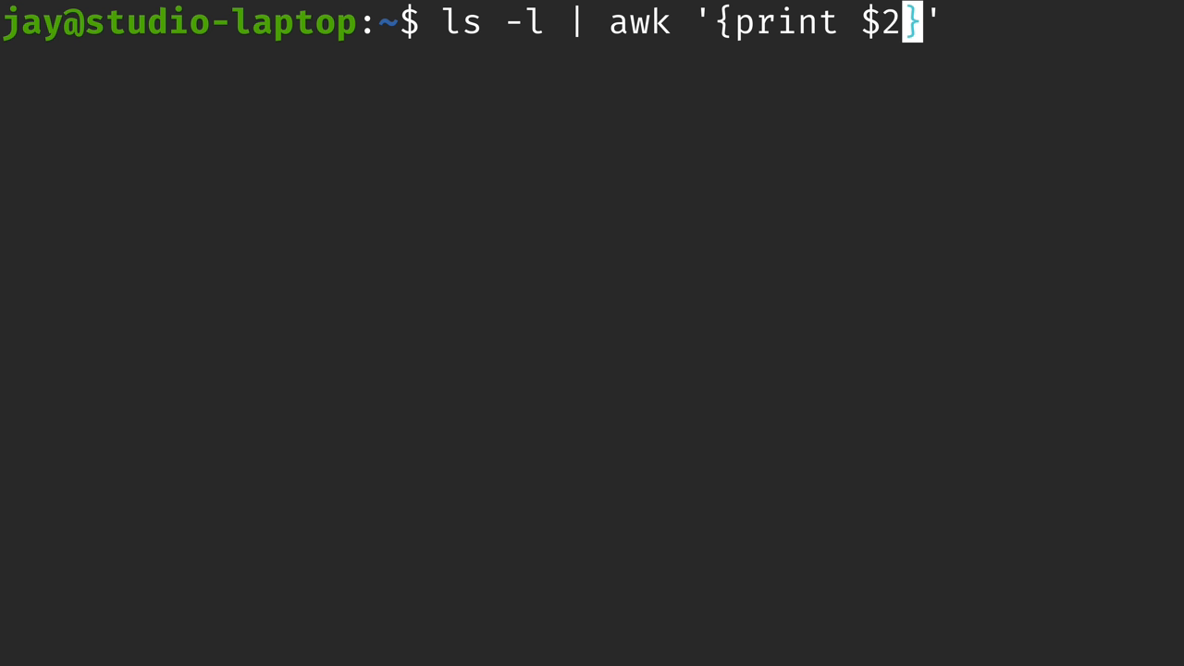
{"action": "key", "text": "Return"}
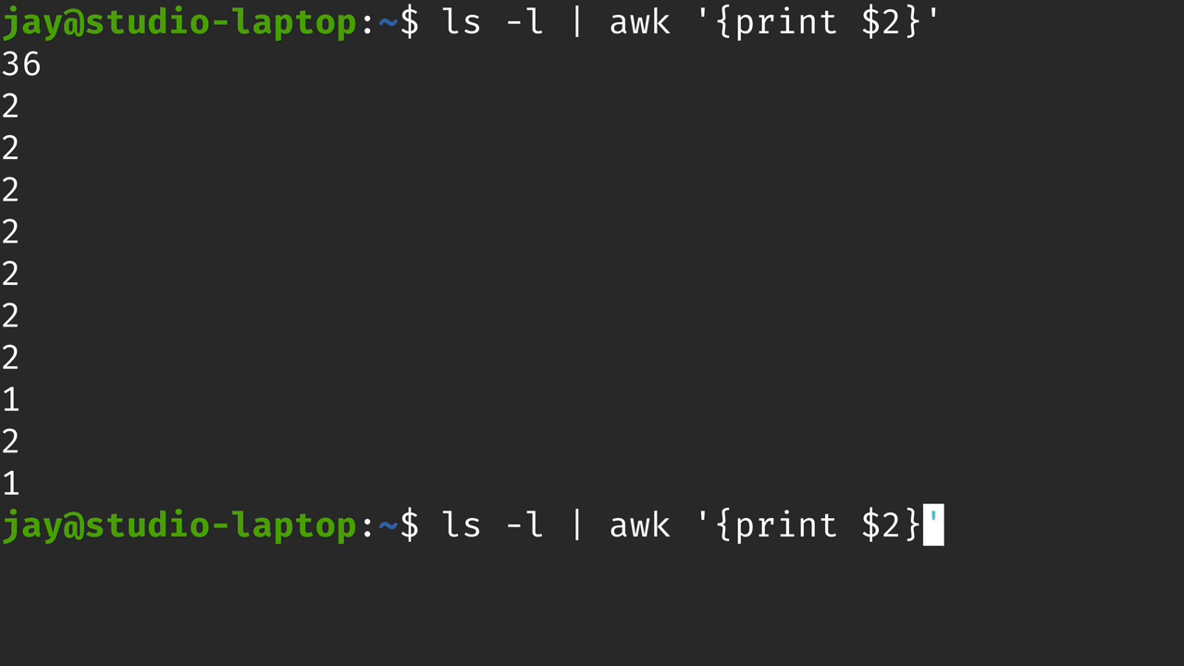
{"action": "key", "text": "Return"}
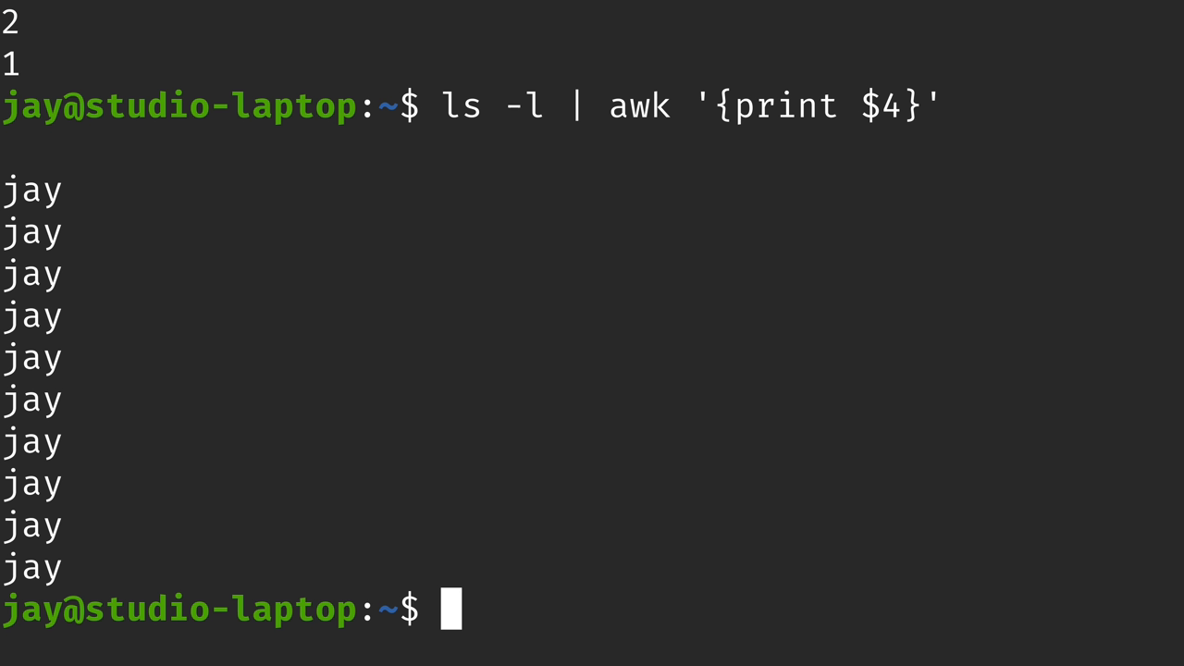
{"action": "key", "text": "Return"}
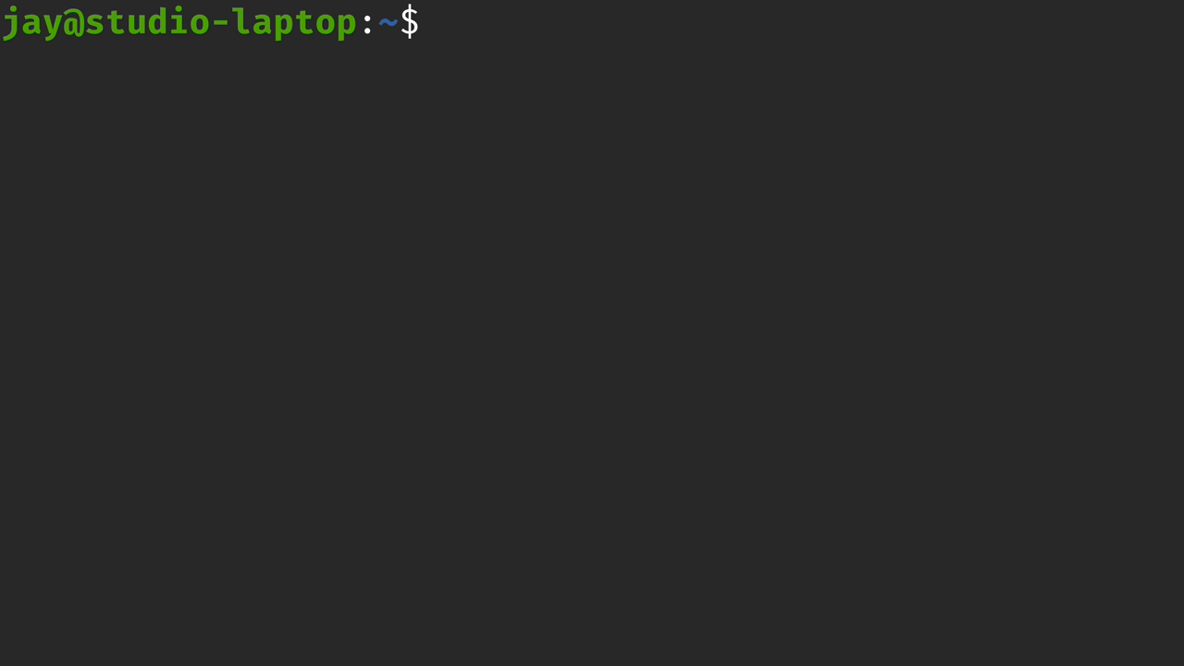
- Echo the greeting "Hello from LearnLinux.tv" in the terminal
{"action": "left_click", "coordinate": [448, 22]}
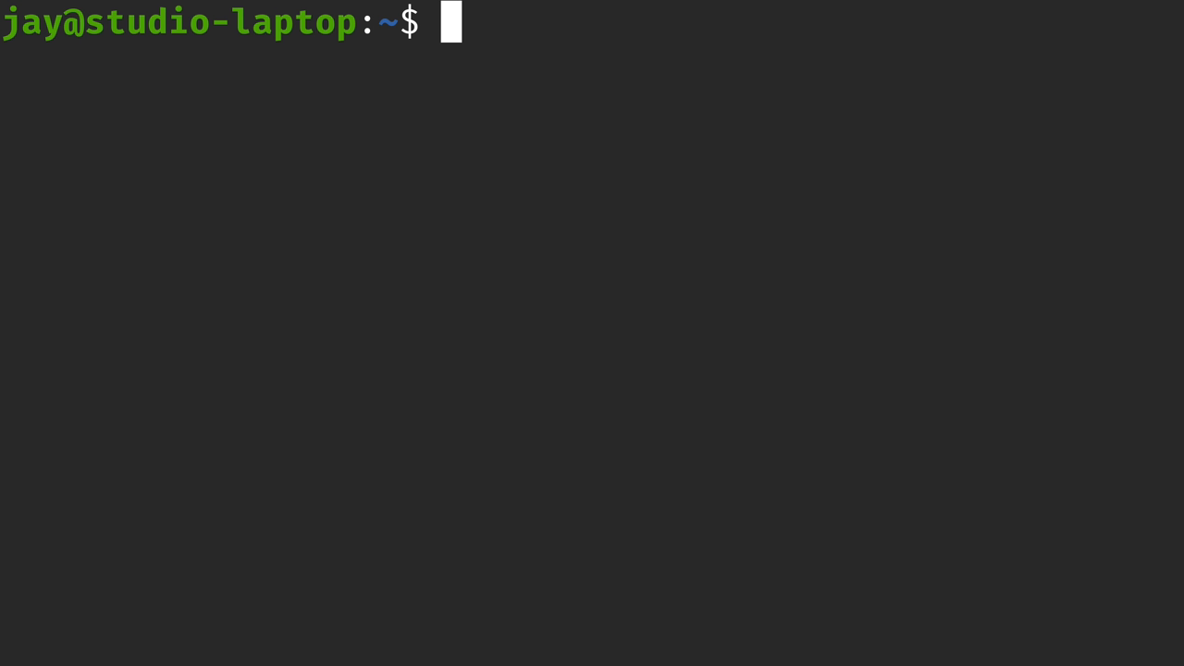
{"action": "type", "text": "echo \""}
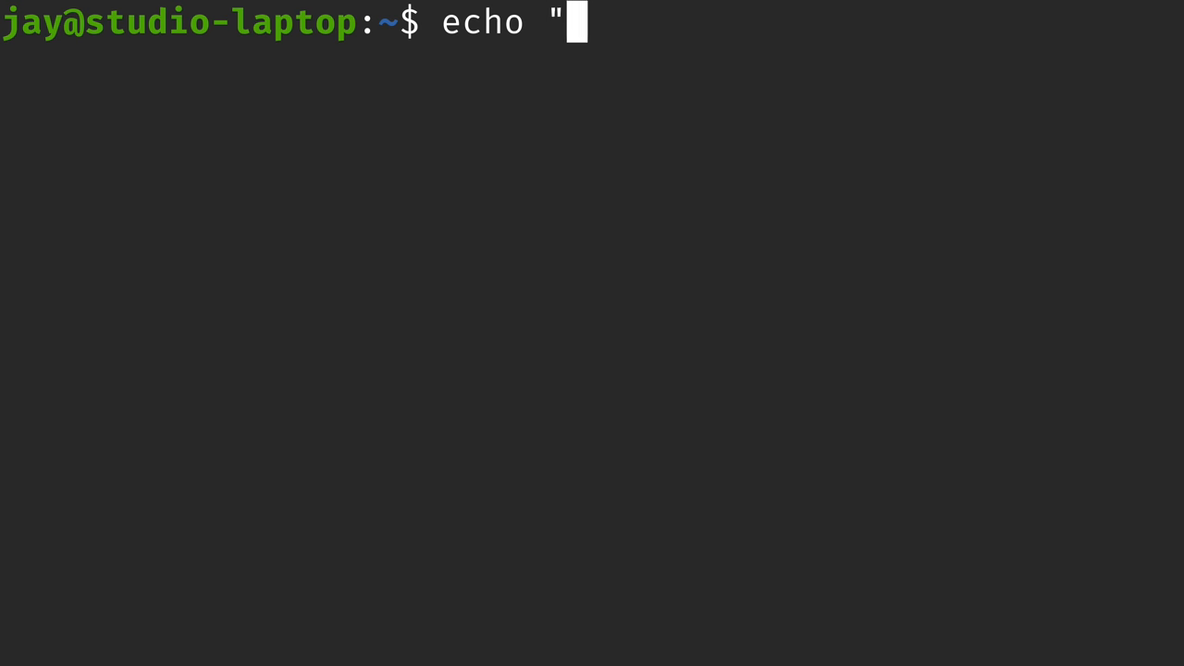
{"action": "type", "text": "Hello from LearnLi"}
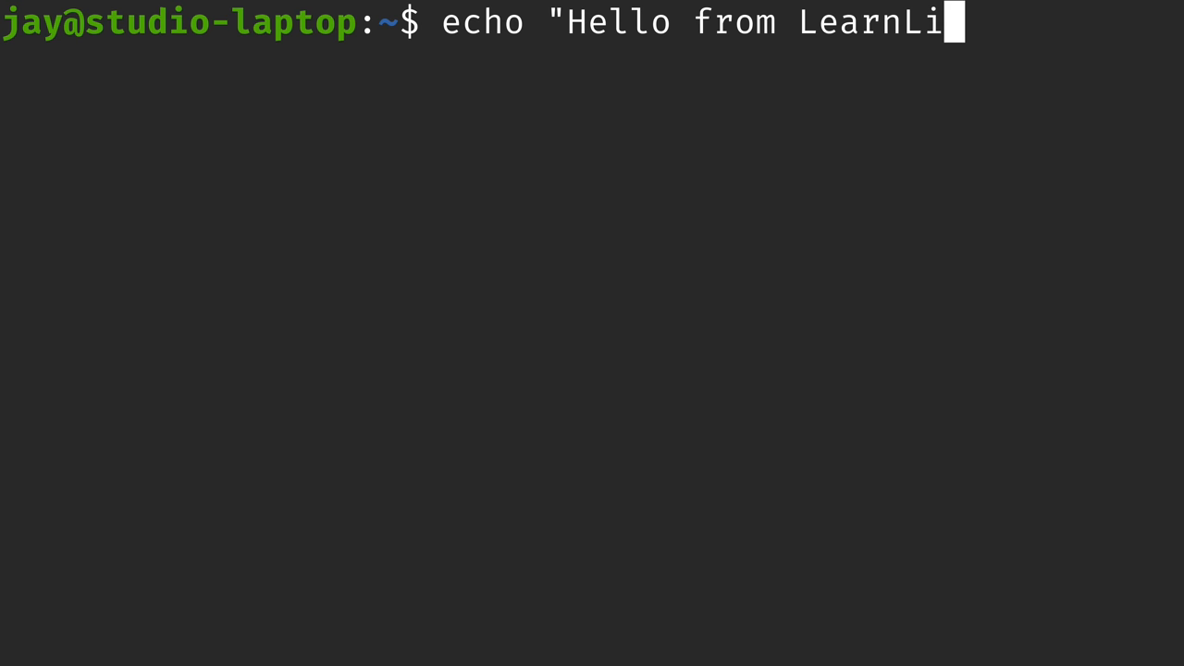
{"action": "type", "text": "nux.tv\""}
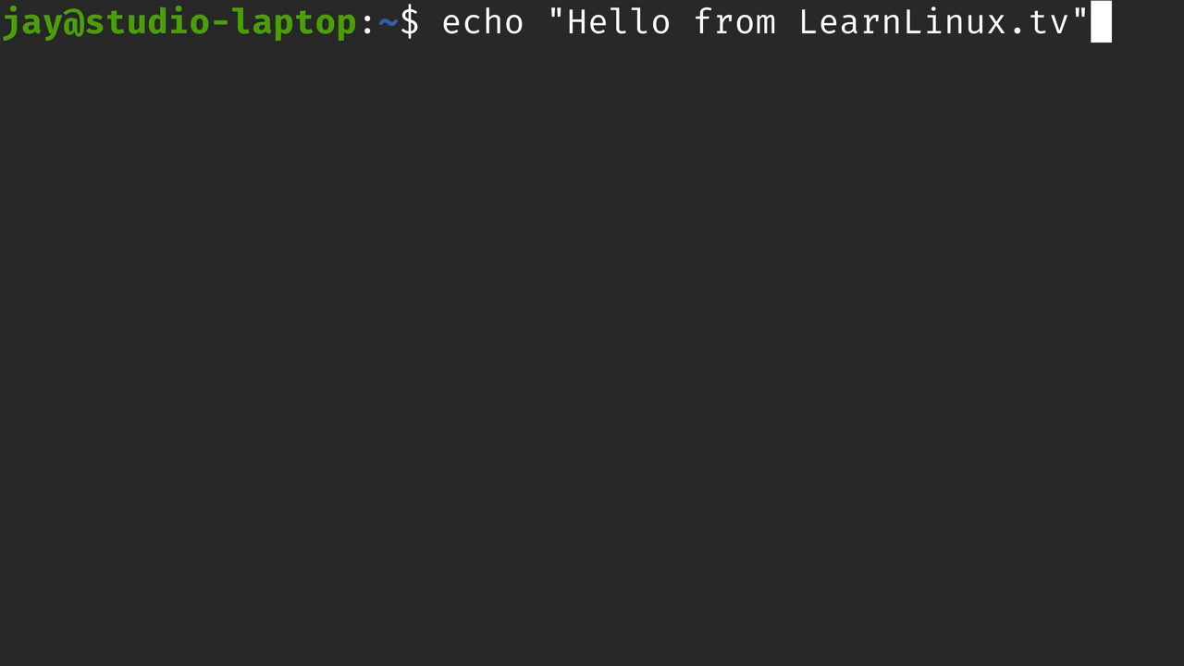
{"action": "key", "text": "Return"}
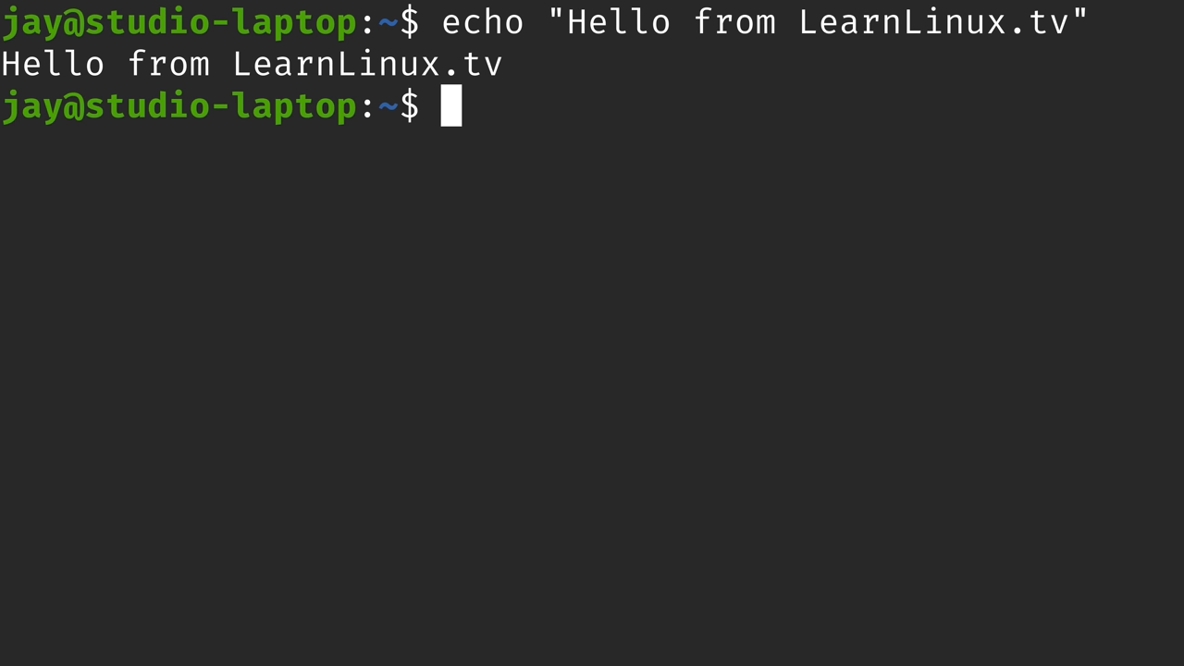
- Pipe the echoed greeting into awk '{print $1}' to print Hello
{"action": "key", "text": "Up"}
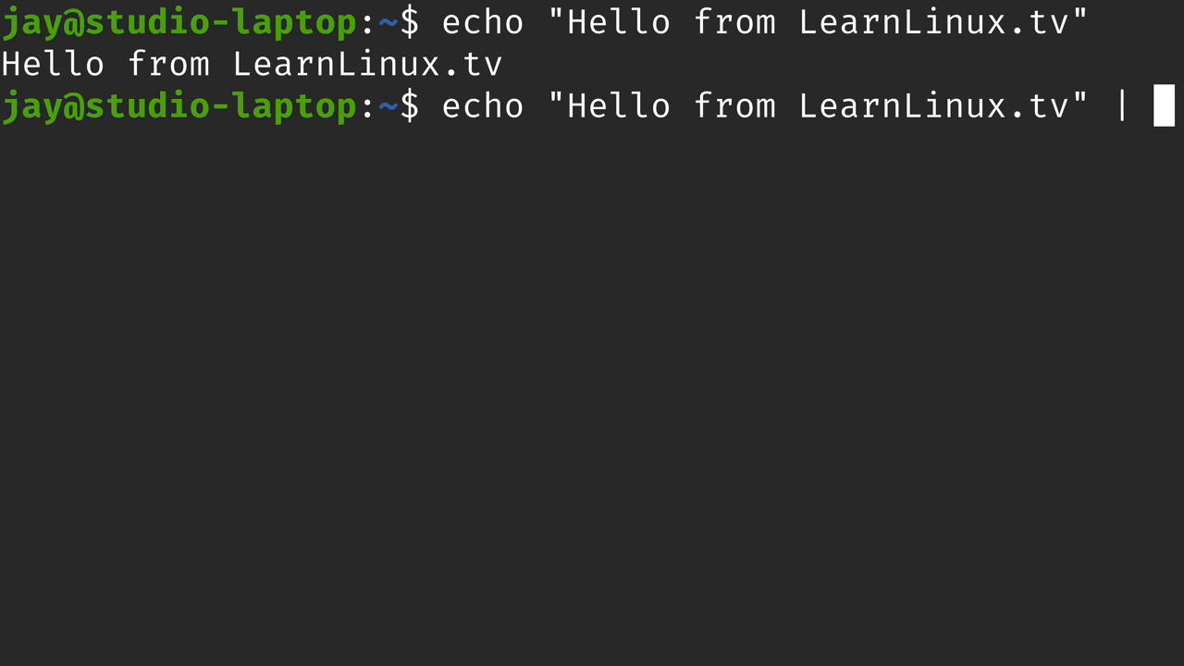
{"action": "type", "text": "awk"}
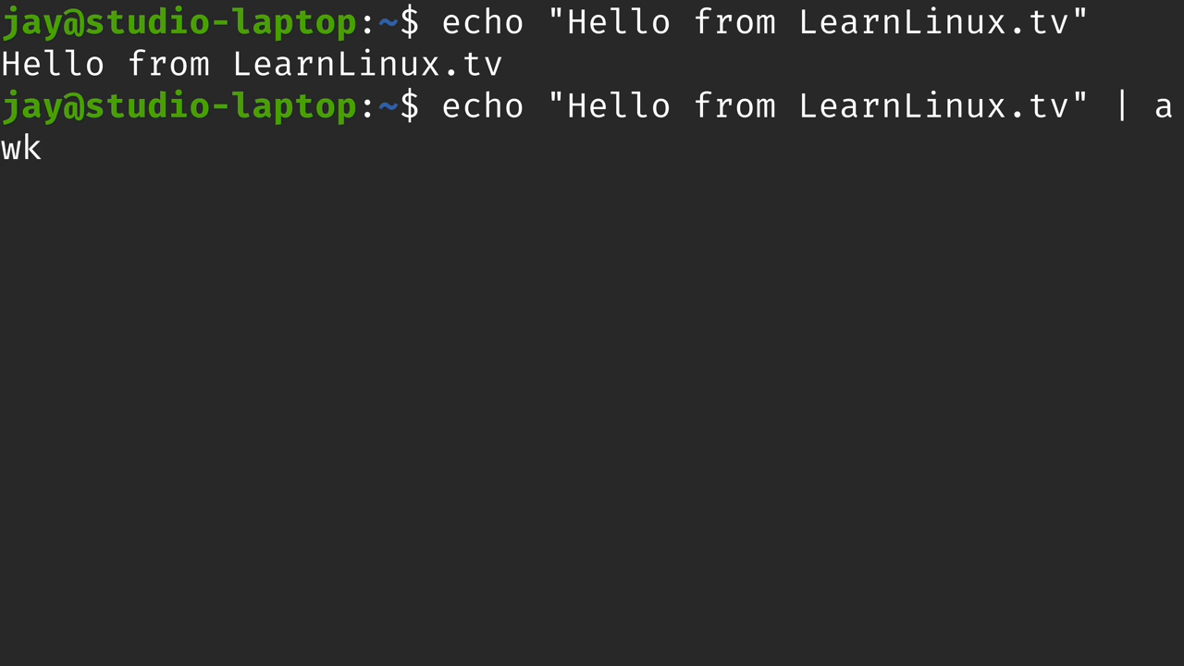
{"action": "type", "text": "'{print"}
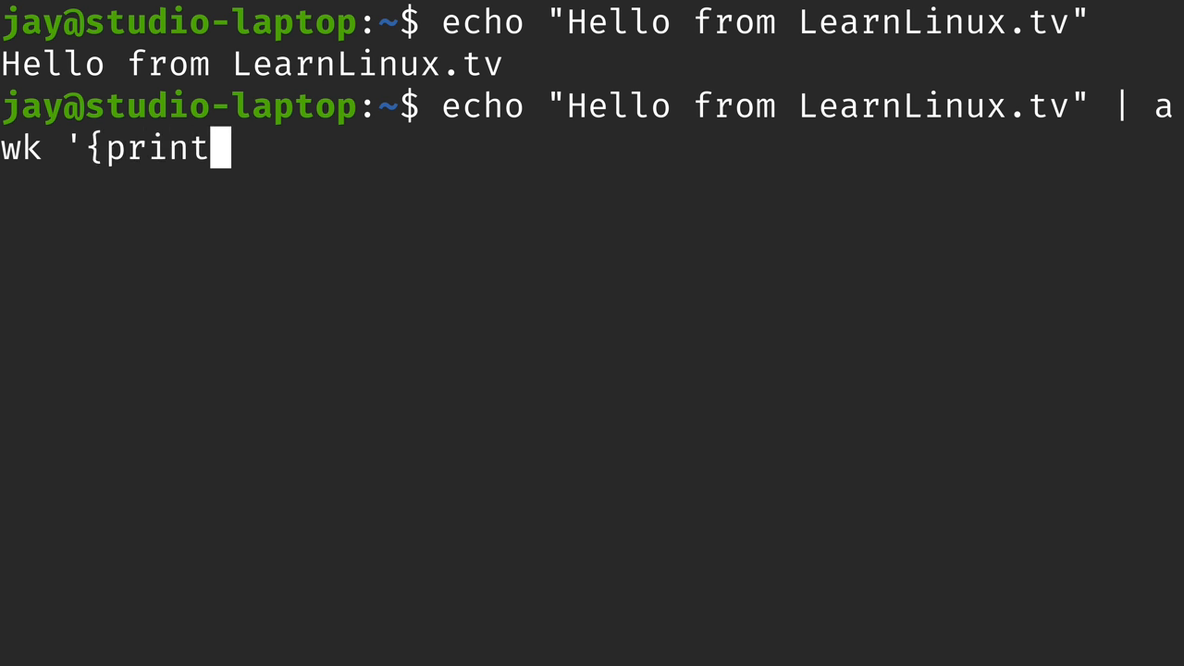
{"action": "type", "text": "$1}'"}
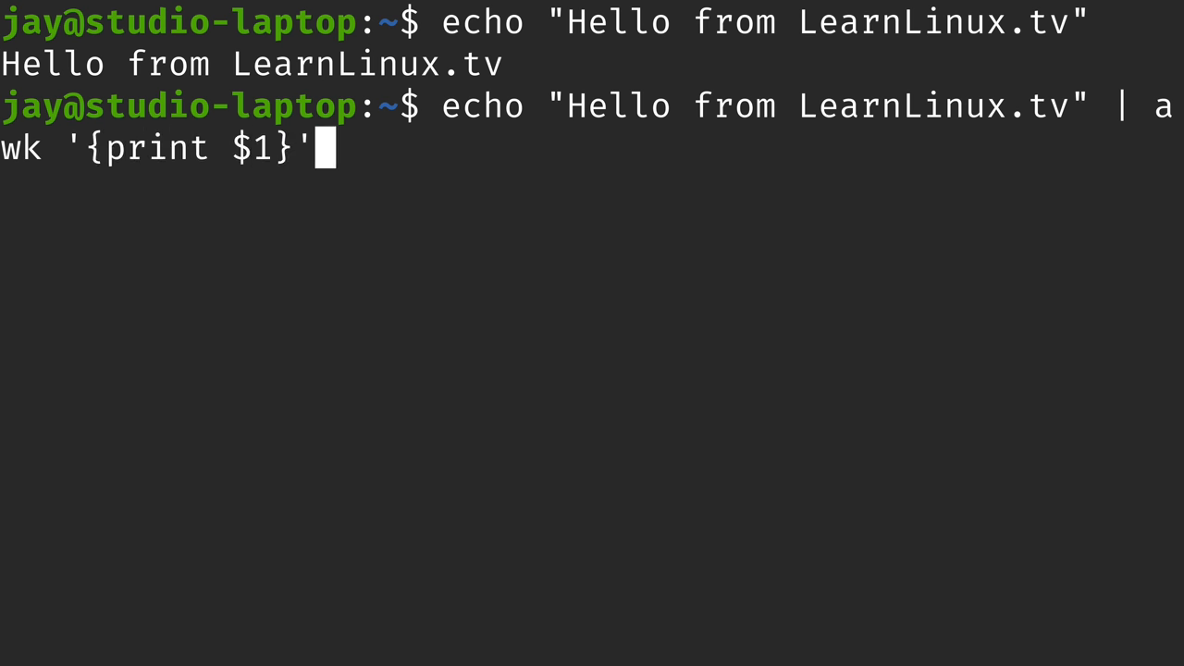
{"action": "key", "text": "Return"}
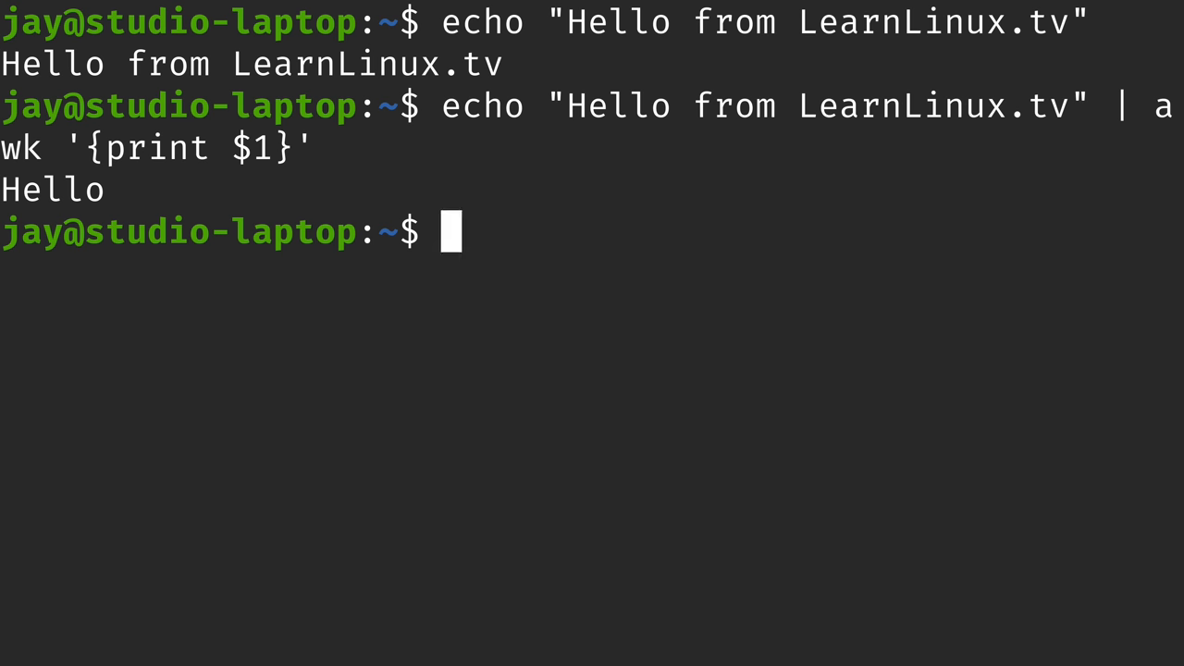
- Highlight the pipeline parts, change the program to print $1,$3, then clear
{"action": "double_click", "coordinate": [618, 105]}
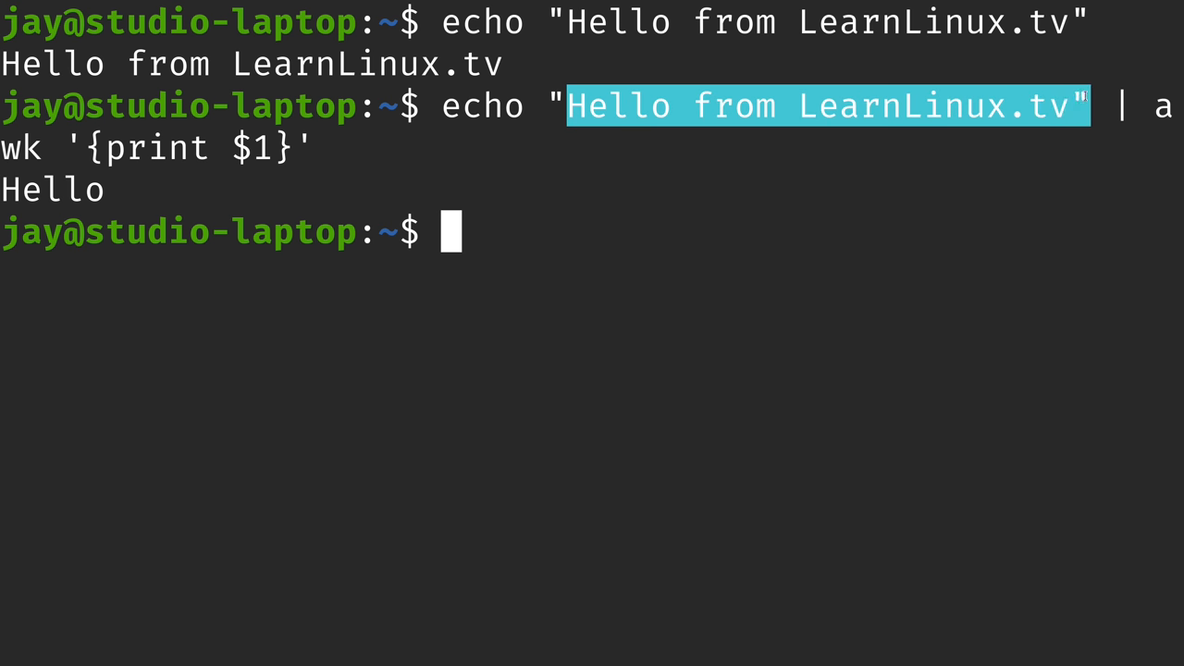
{"action": "mouse_move", "coordinate": [520, 147]}
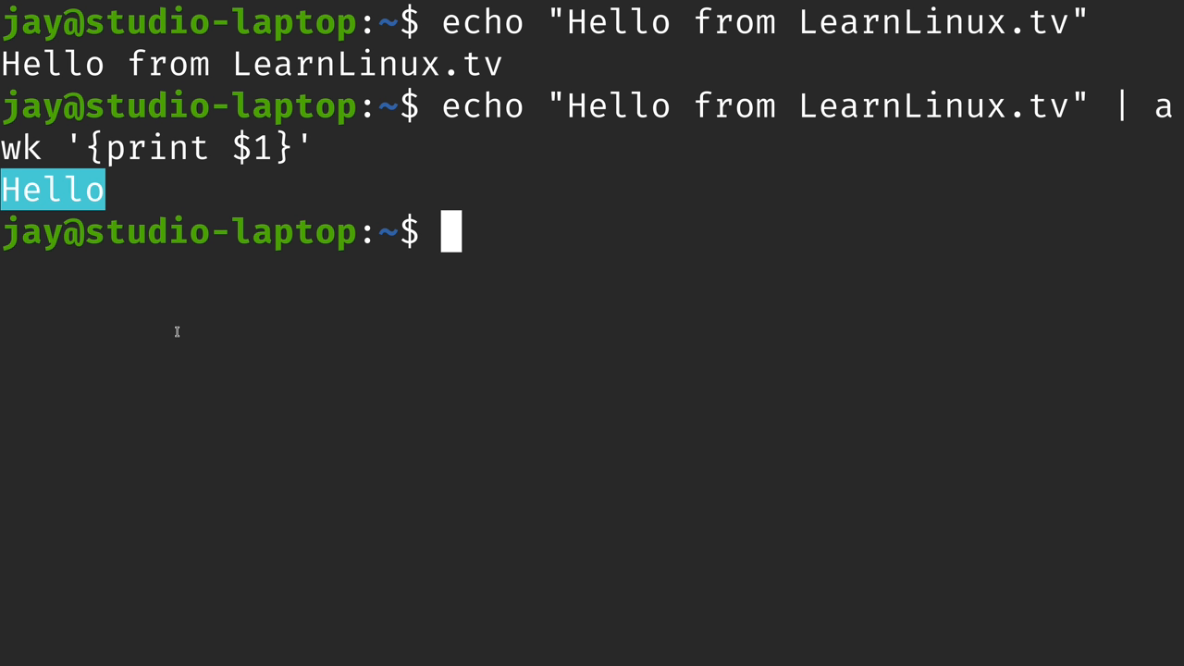
{"action": "mouse_move", "coordinate": [465, 142]}
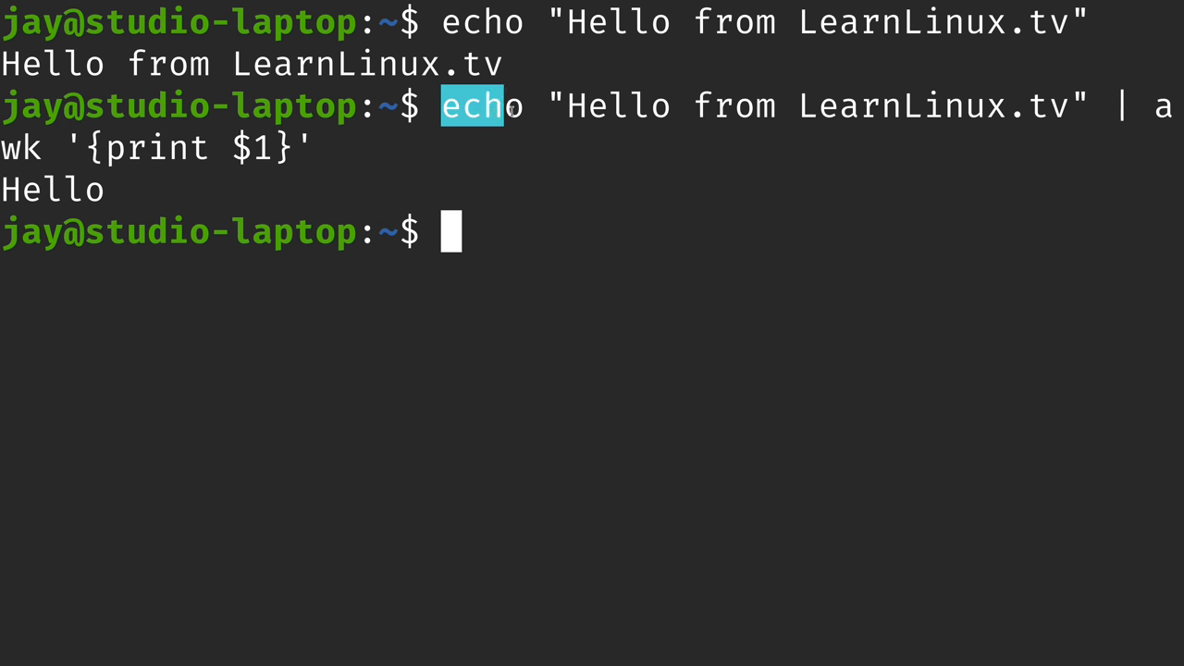
{"action": "mouse_move", "coordinate": [1058, 67]}
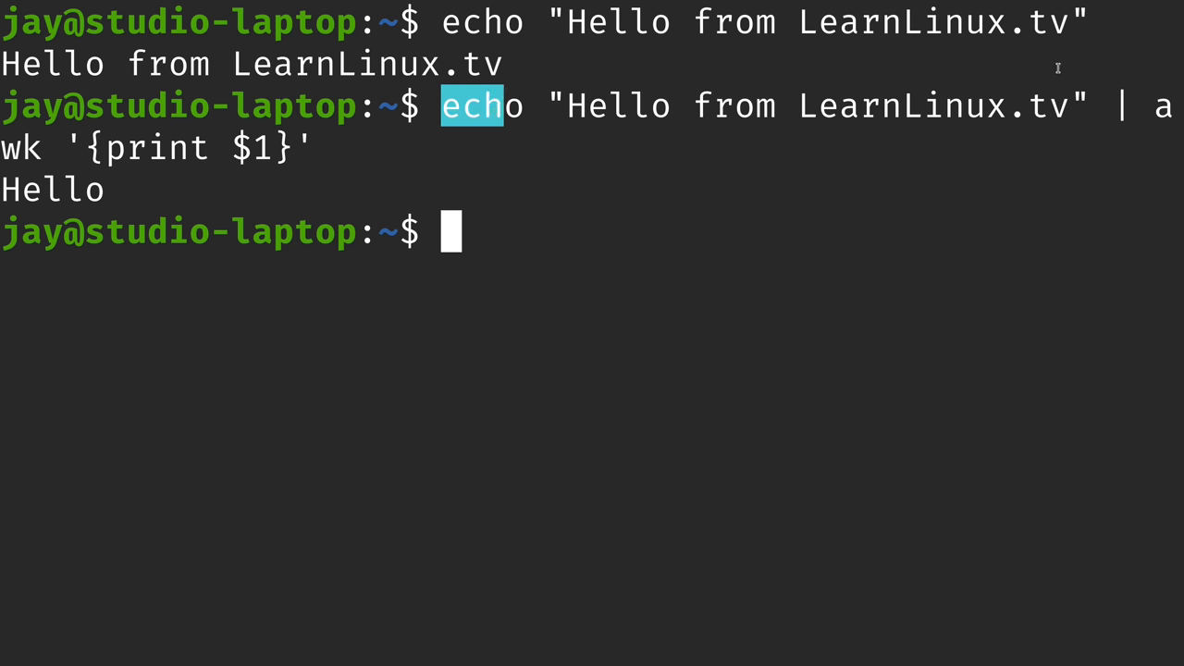
{"action": "left_click_drag", "start_coordinate": [472, 106], "coordinate": [315, 148]}
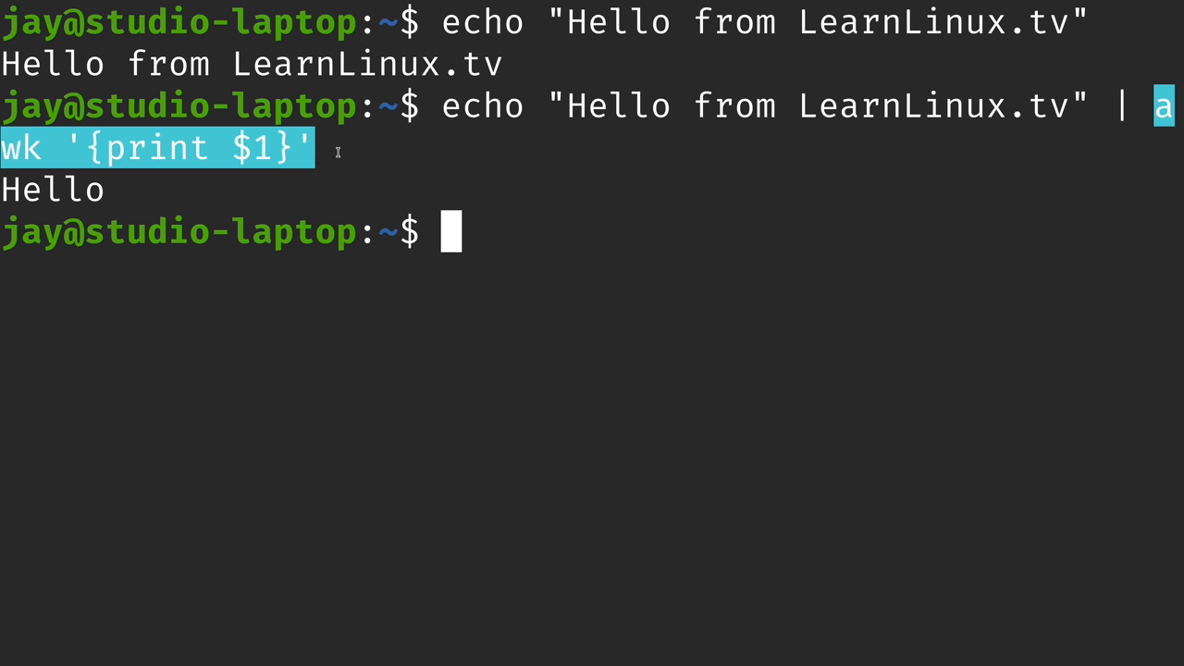
{"action": "mouse_move", "coordinate": [692, 108]}
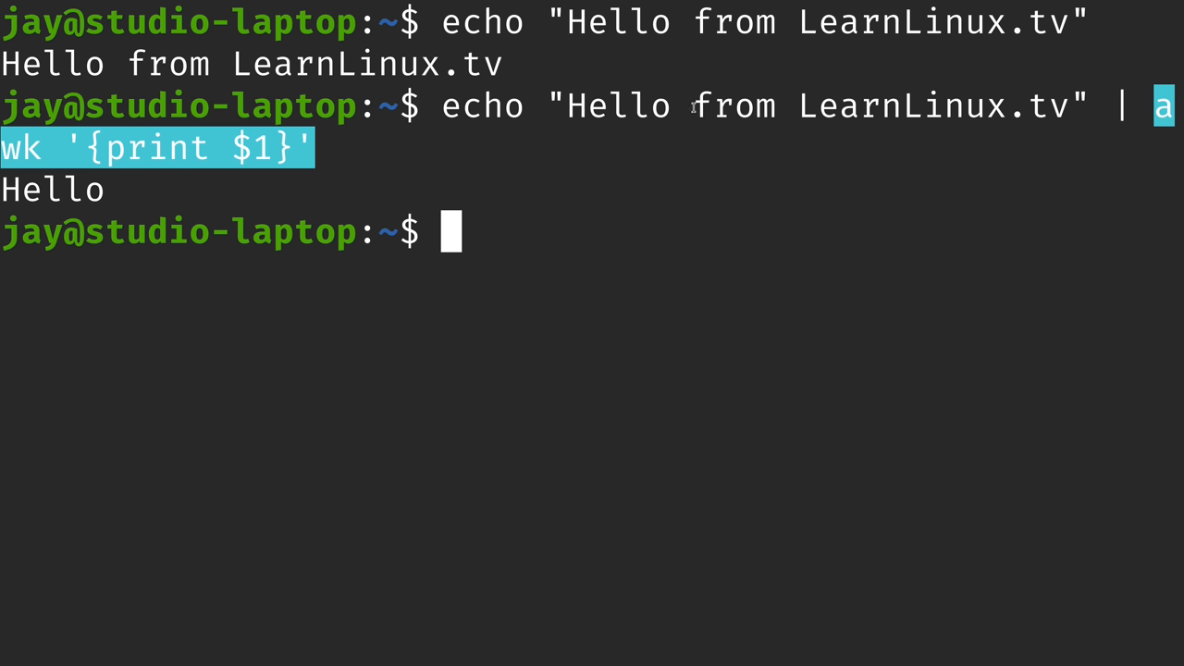
{"action": "mouse_move", "coordinate": [1004, 110]}
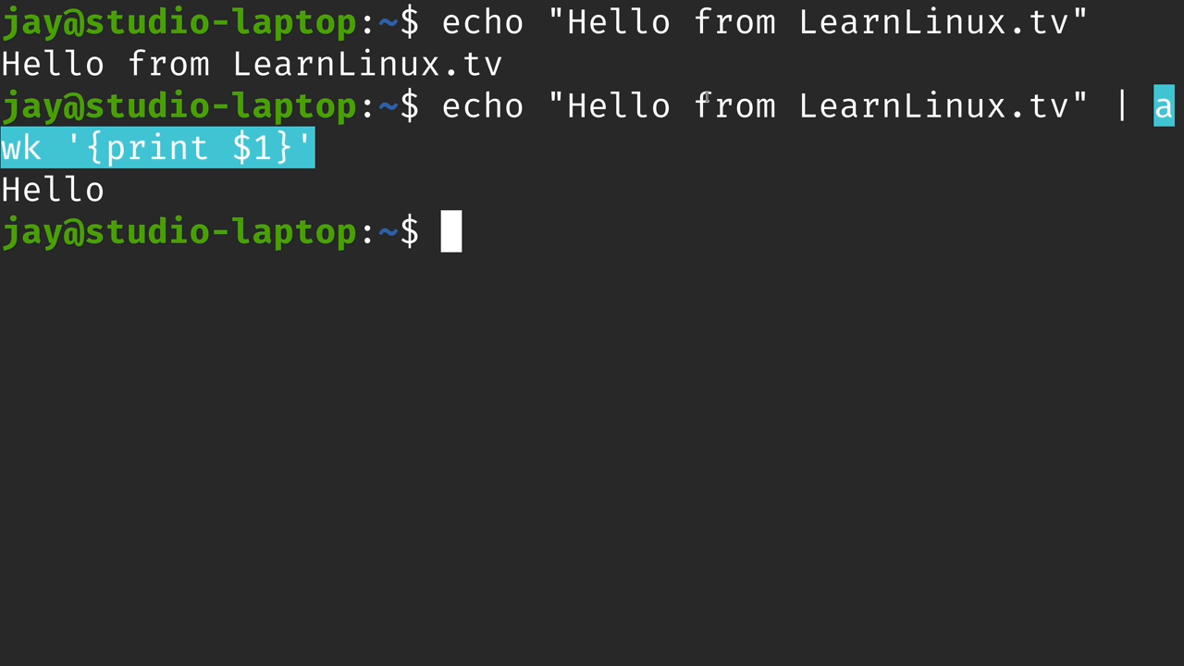
{"action": "mouse_move", "coordinate": [341, 139]}
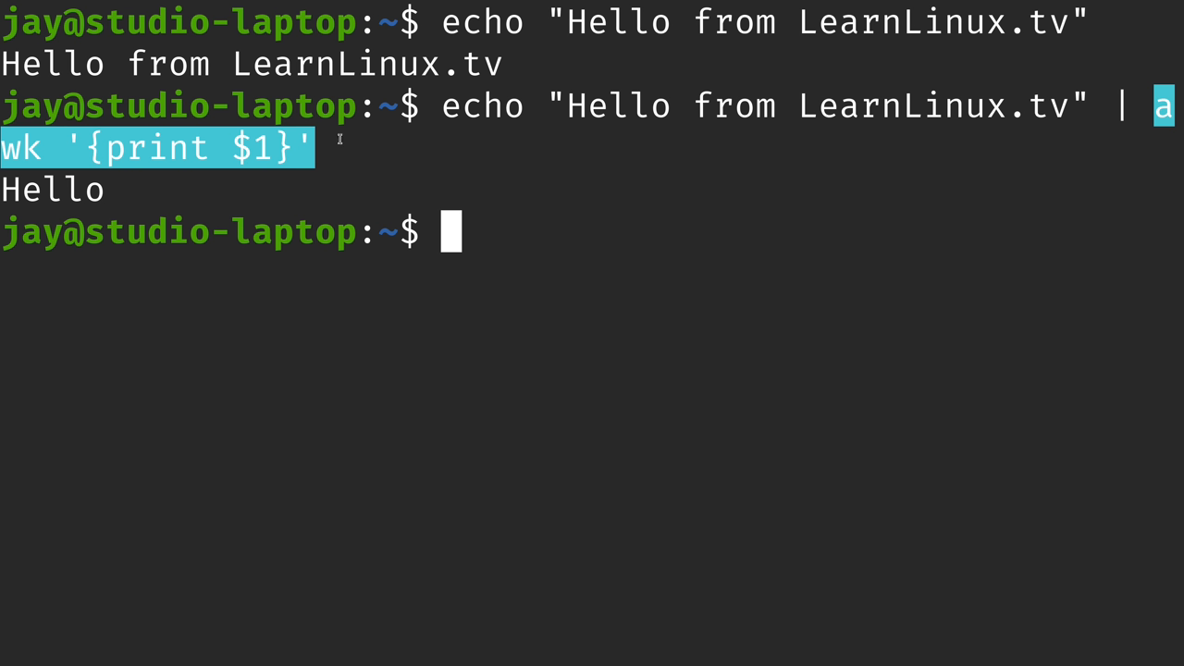
{"action": "mouse_move", "coordinate": [292, 149]}
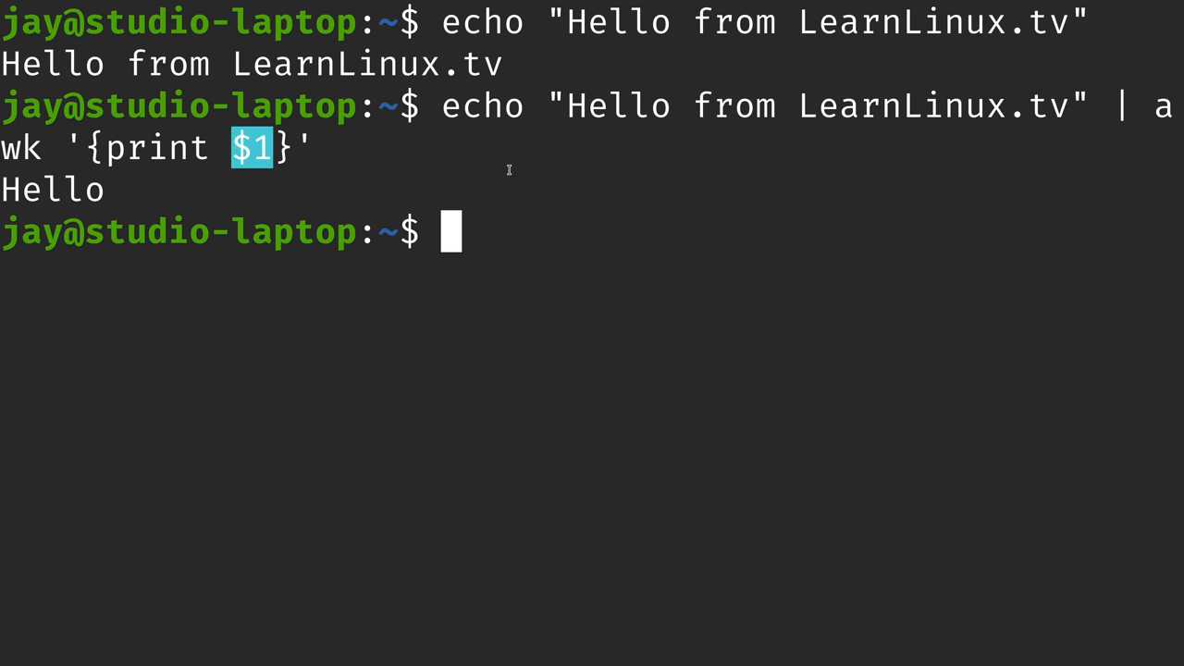
{"action": "double_click", "coordinate": [618, 105]}
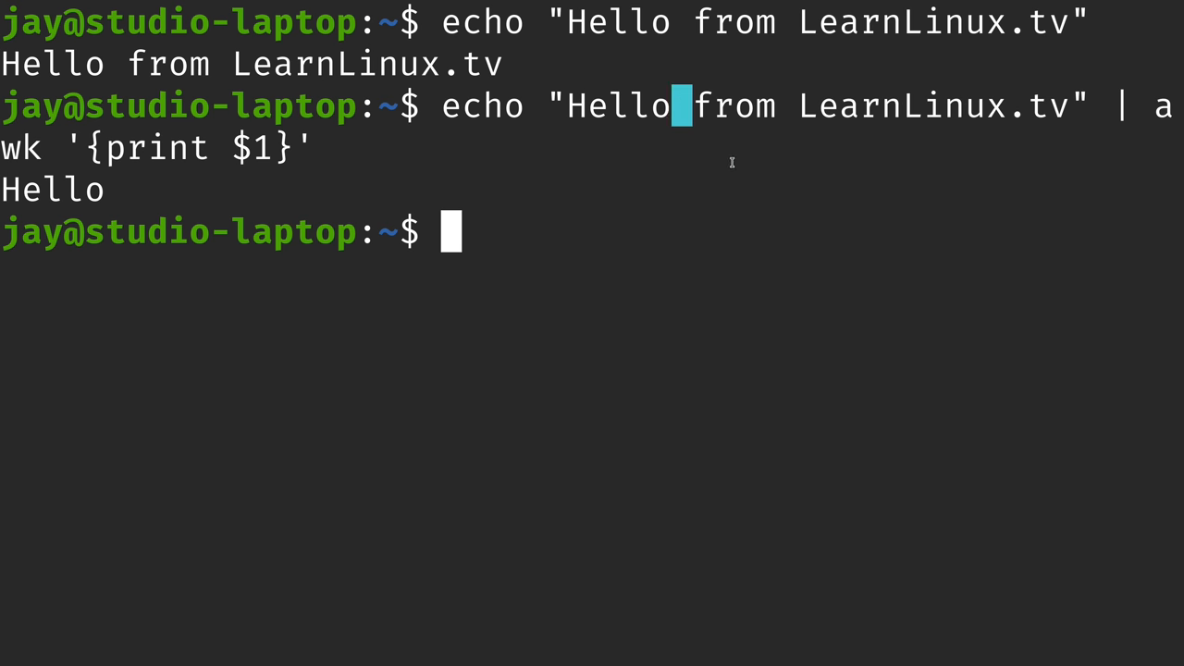
{"action": "key", "text": "Up"}
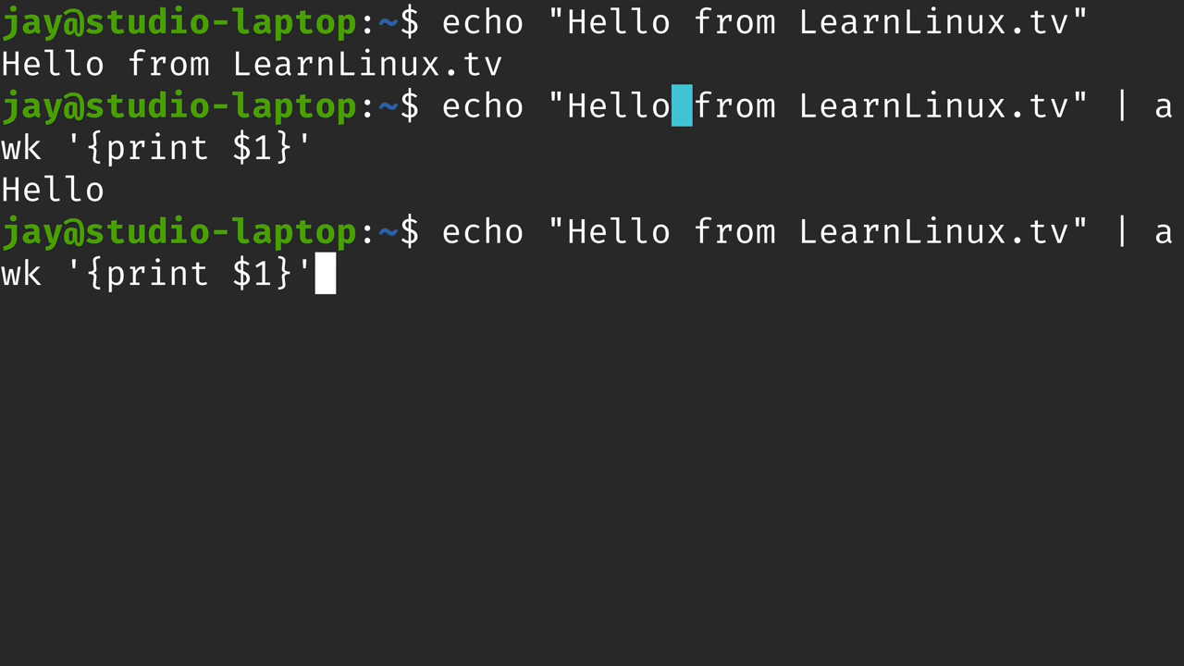
{"action": "type", "text": ",$3"}
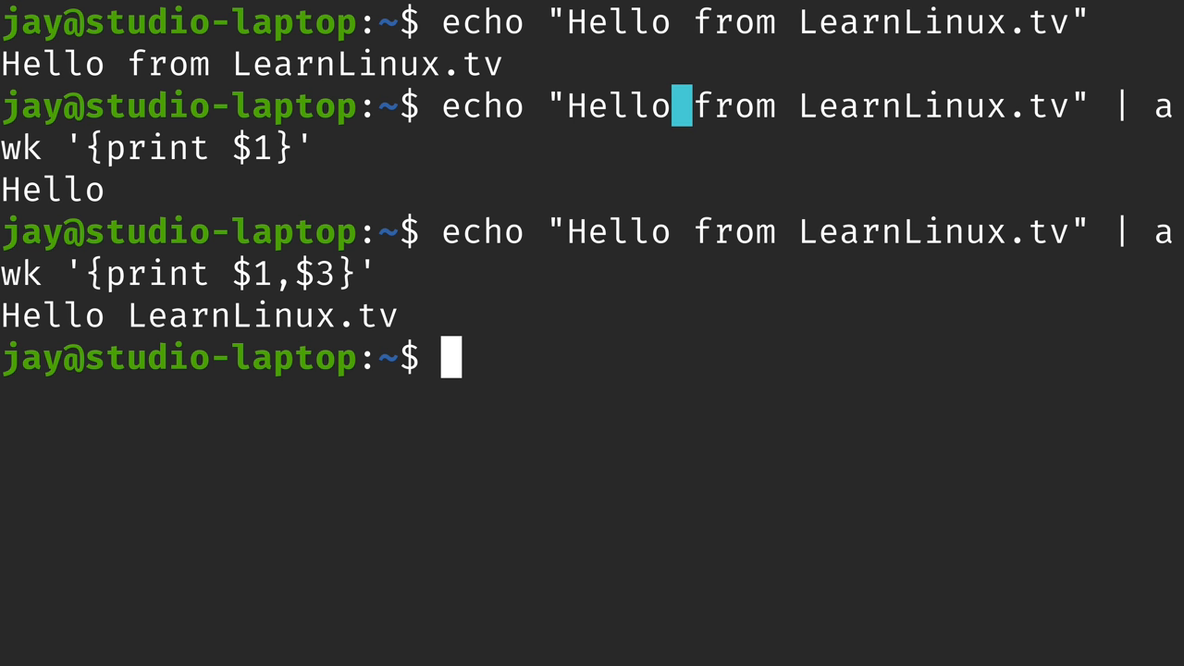
{"action": "key", "text": "ctrl+l"}
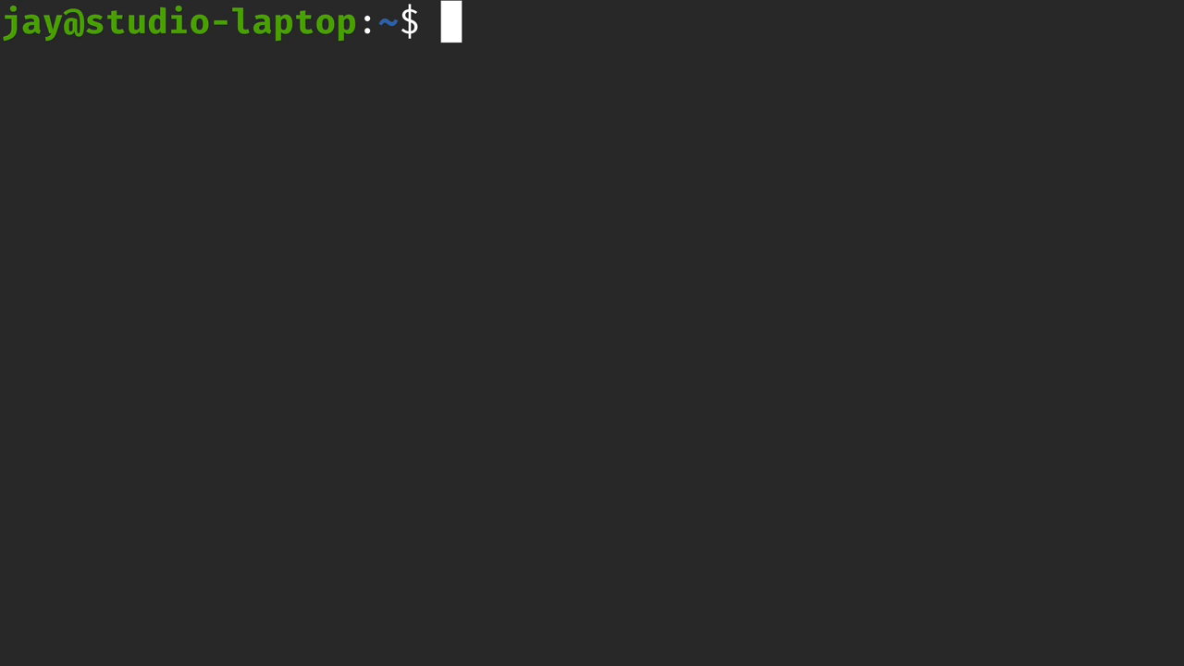
- Print each tmnt.txt line's last field with awk '{print $NF}', then cat the file
{"action": "type", "text": "awk"}
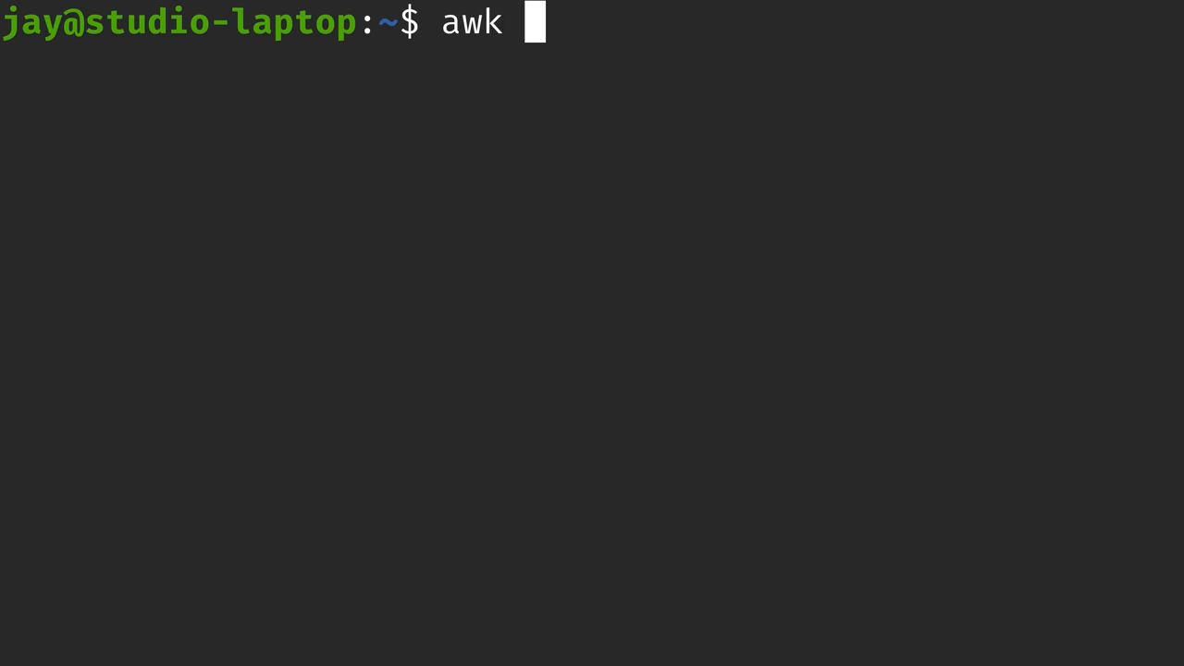
{"action": "type", "text": "'{"}
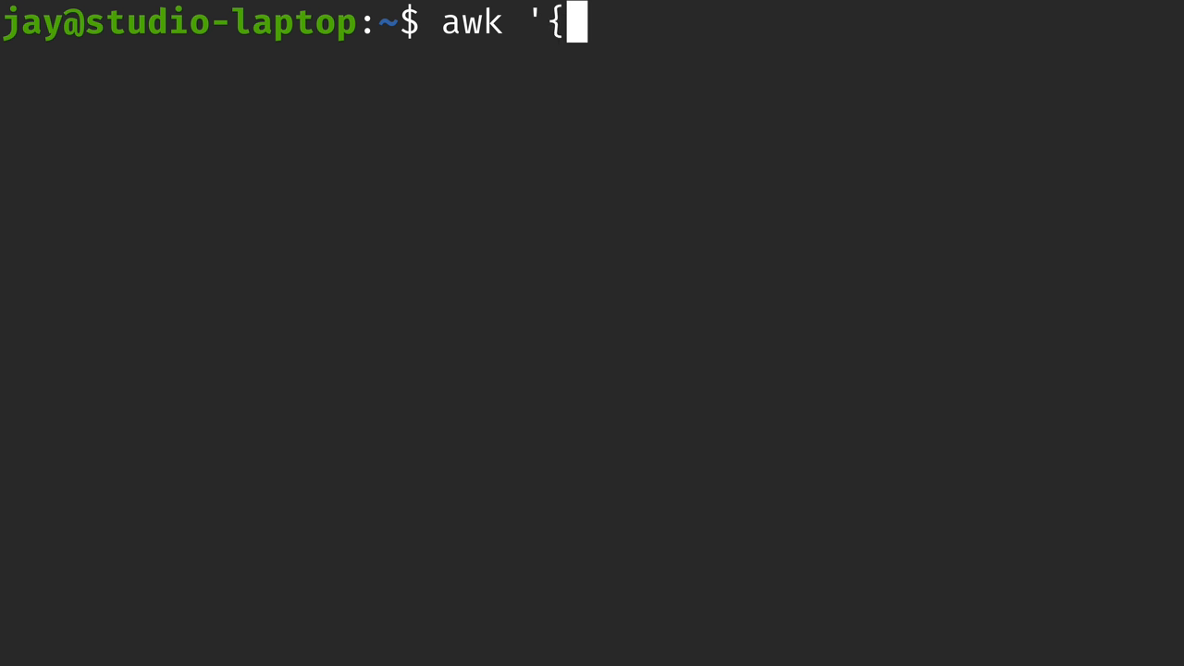
{"action": "type", "text": "print $NF}' tmnt."}
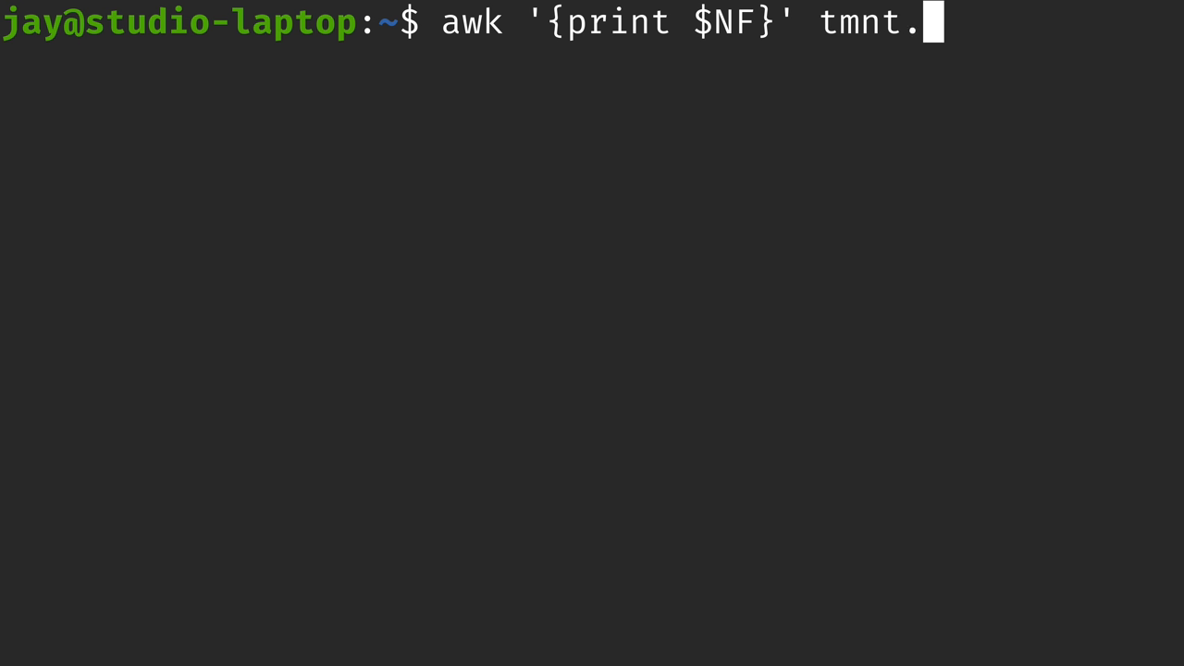
{"action": "type", "text": "txt"}
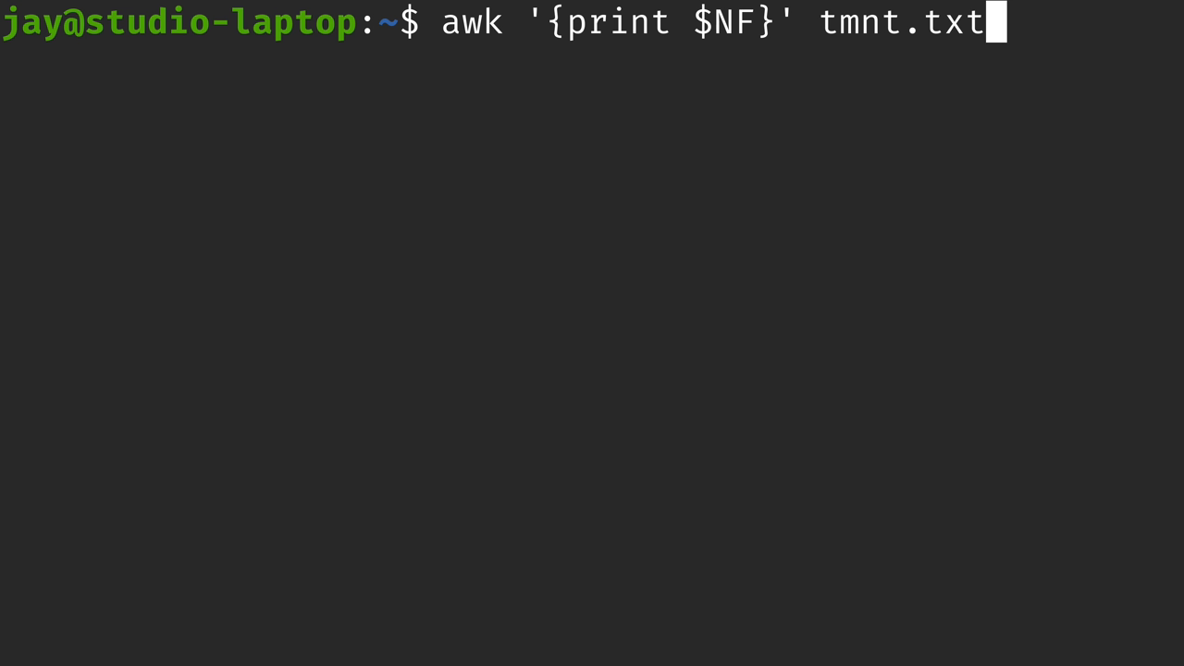
{"action": "mouse_move", "coordinate": [688, 36]}
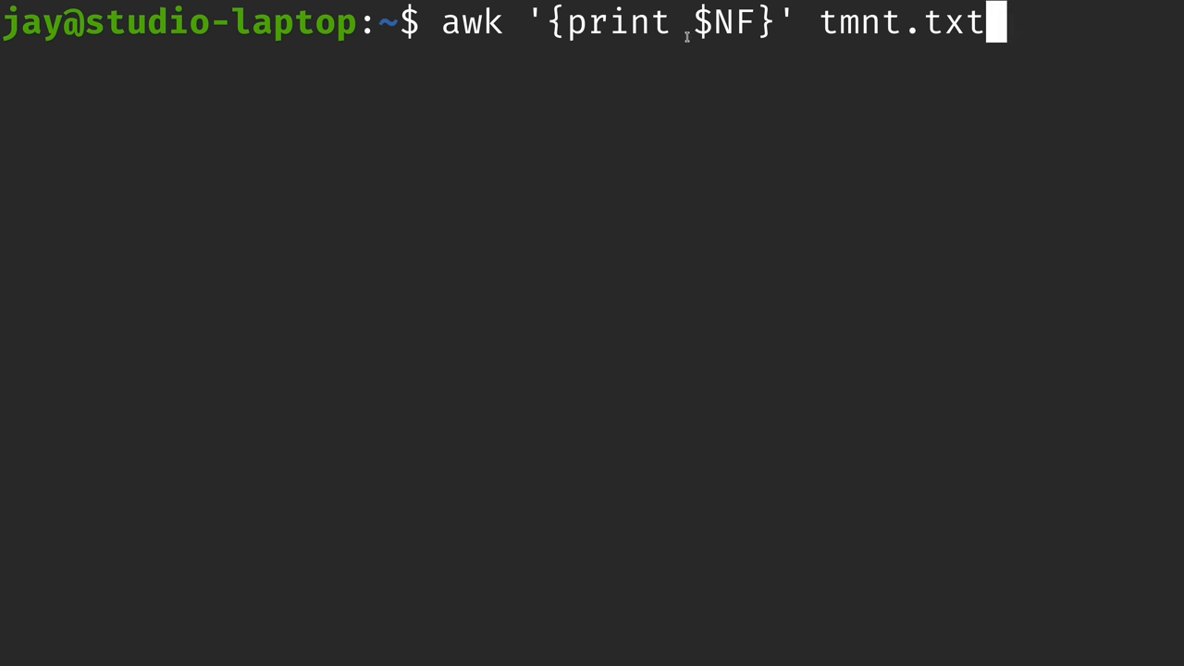
{"action": "double_click", "coordinate": [733, 22]}
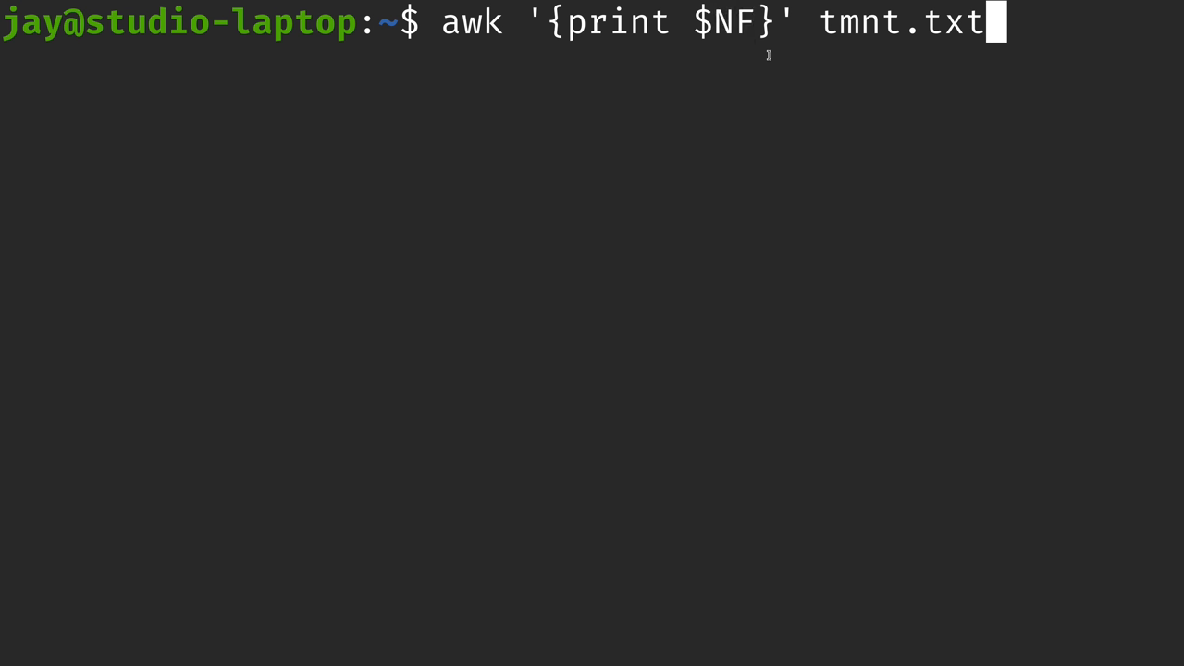
{"action": "key", "text": "Return"}
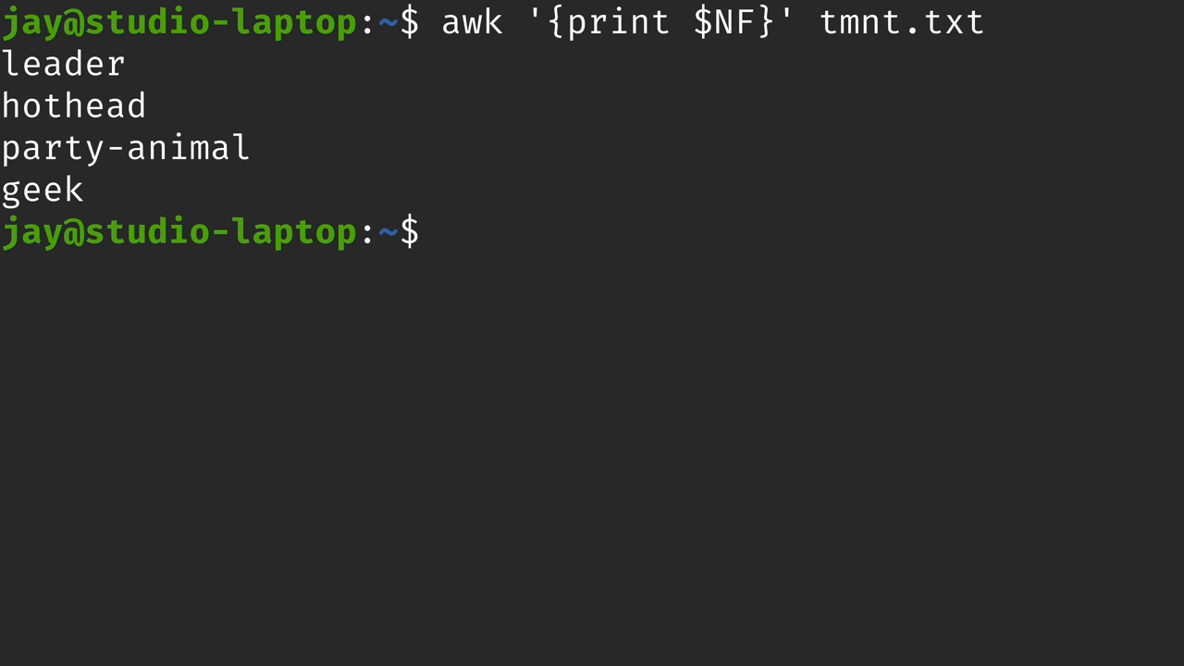
{"action": "type", "text": "cat tmnt.txt"}
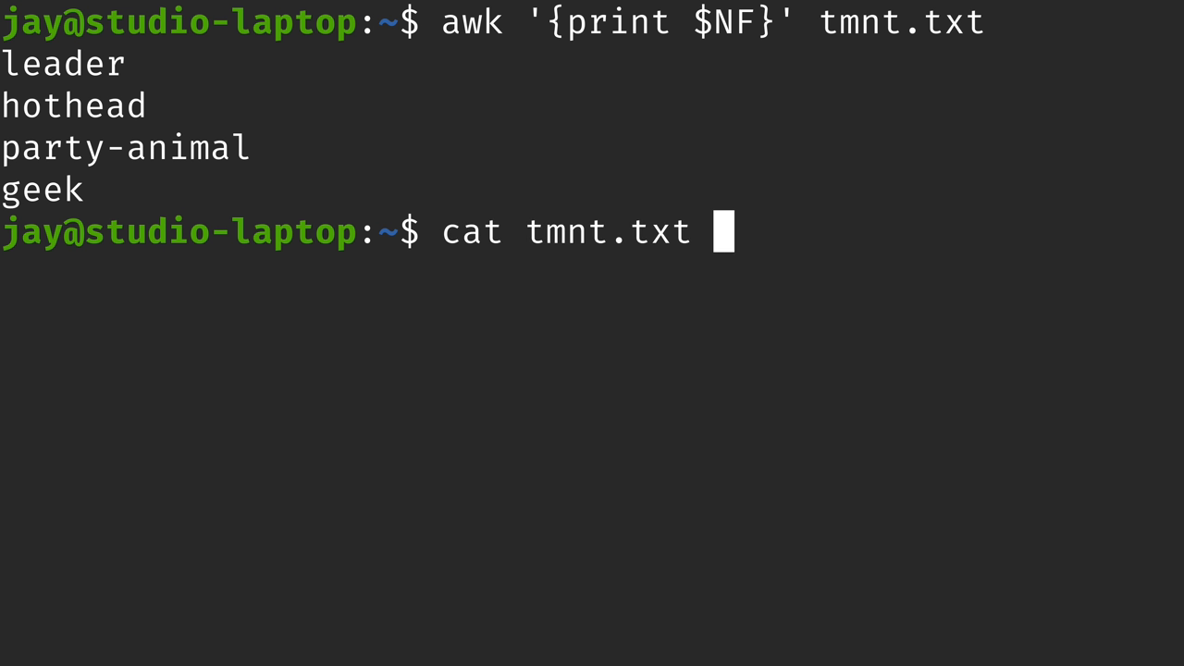
{"action": "key", "text": "Return"}
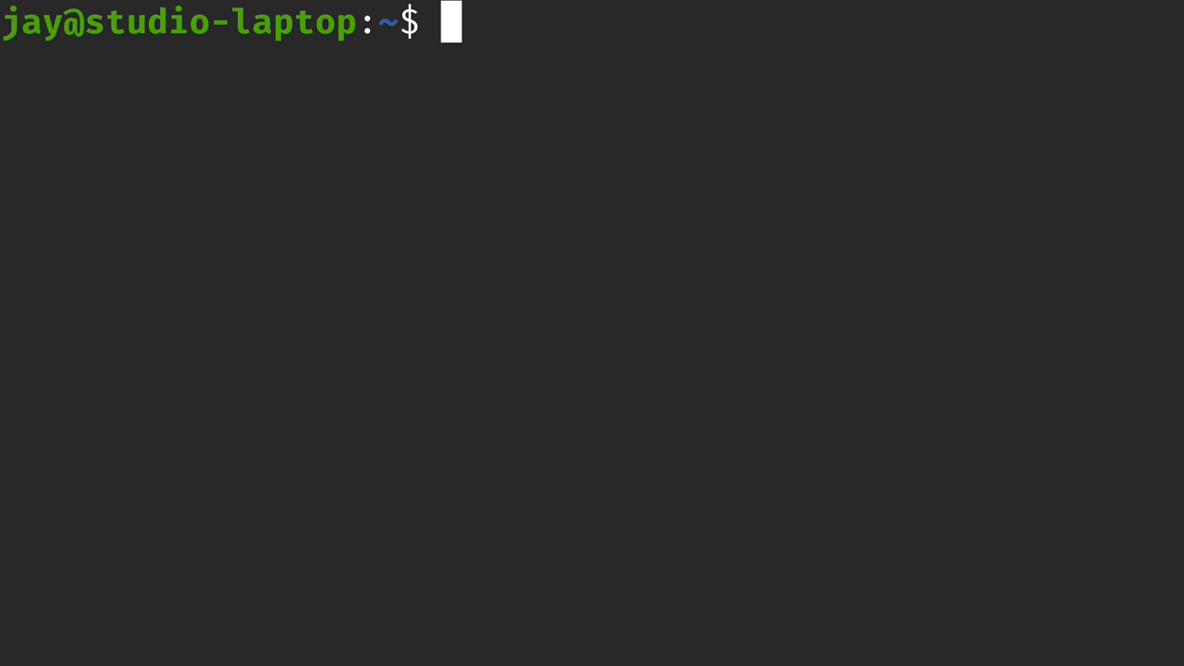
- Display the contents of /etc/passwd with cat
{"action": "type", "text": "ca"}
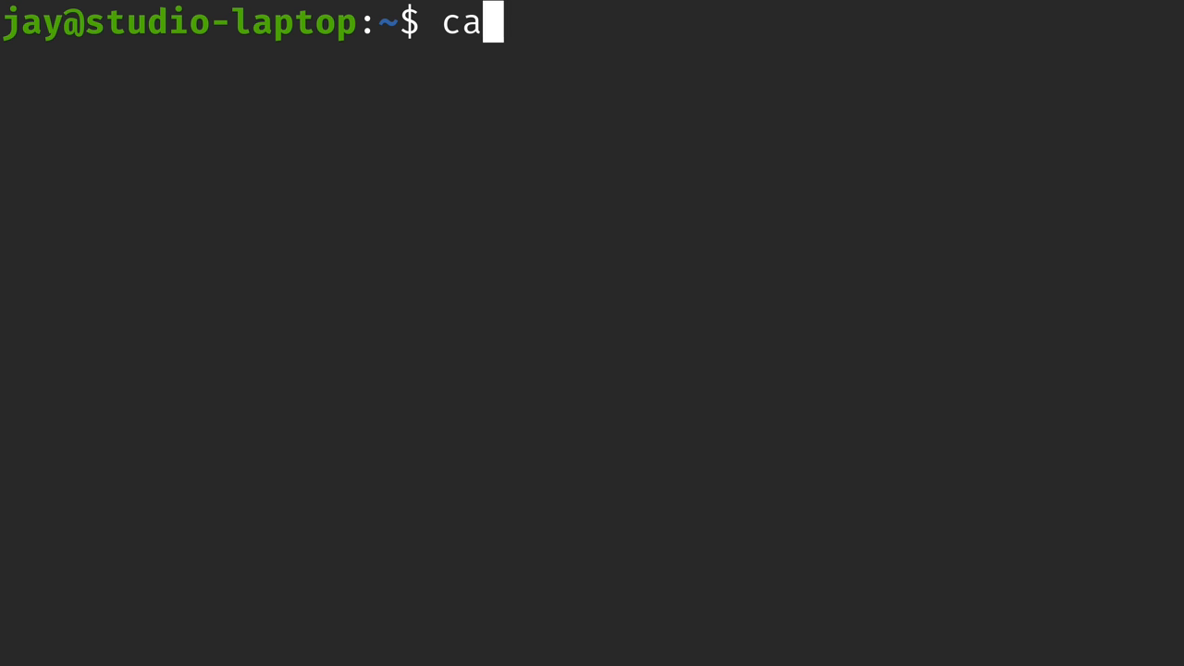
{"action": "type", "text": "t /etc/passwd"}
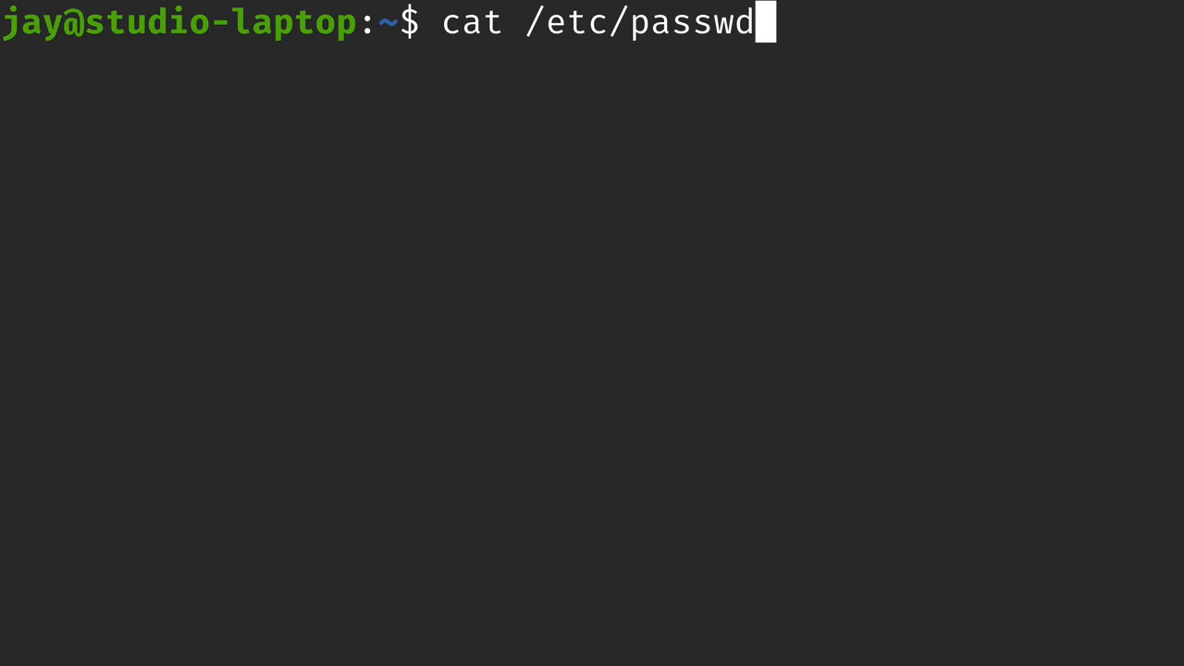
{"action": "key", "text": "Return"}
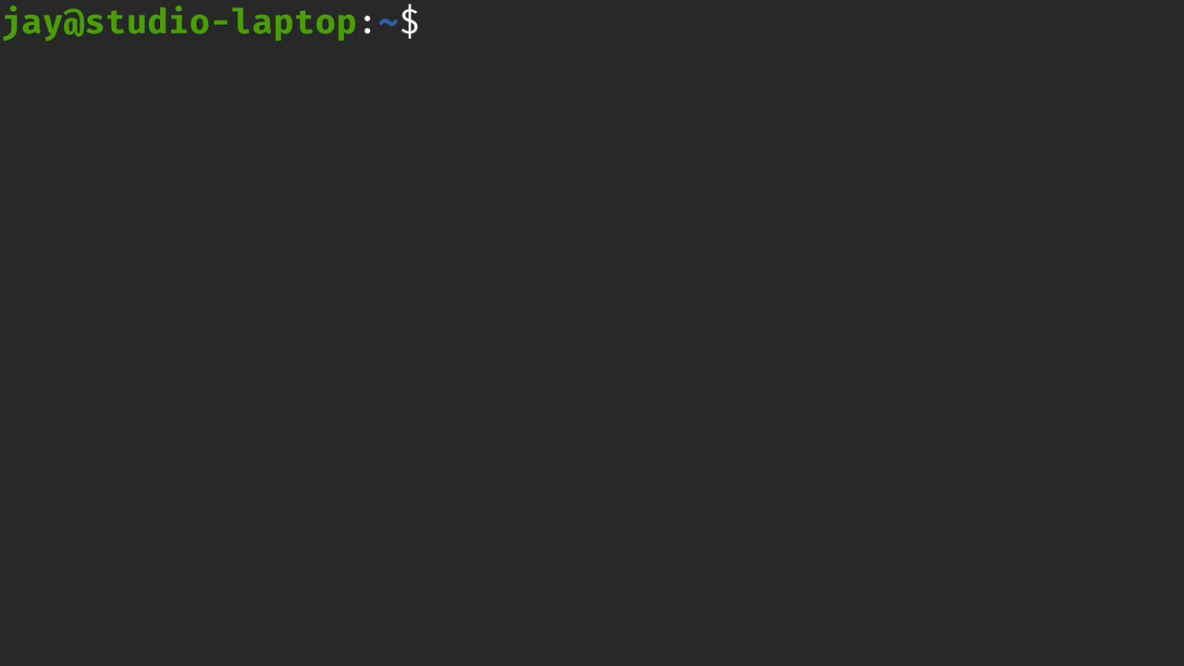
- Run awk '{print $2}' on /etc/passwd, start a cat lookup, and clear the screen
{"action": "type", "text": "awk '{print $"}
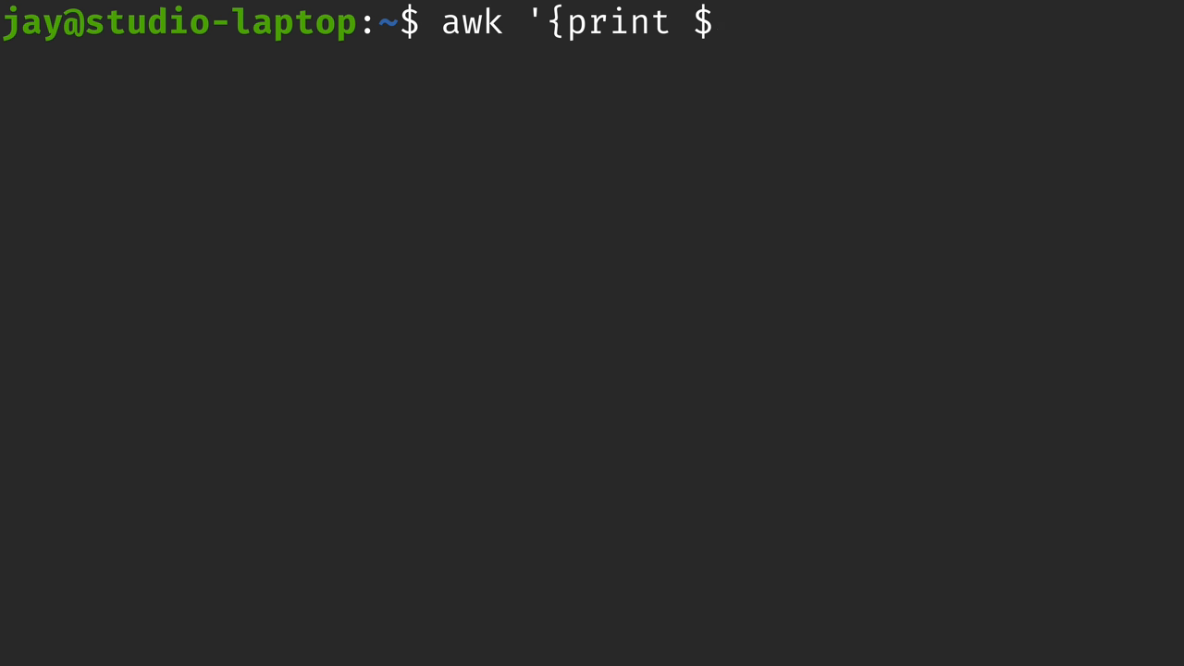
{"action": "type", "text": "2}' /etc/passwd"}
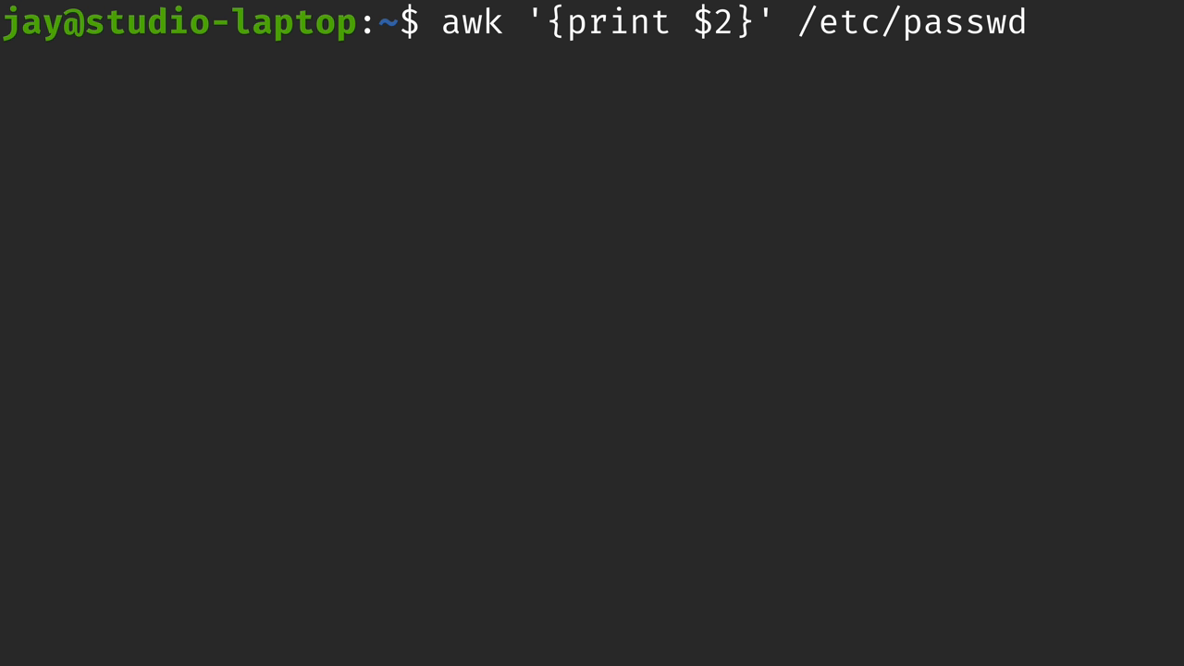
{"action": "key", "text": "Return"}
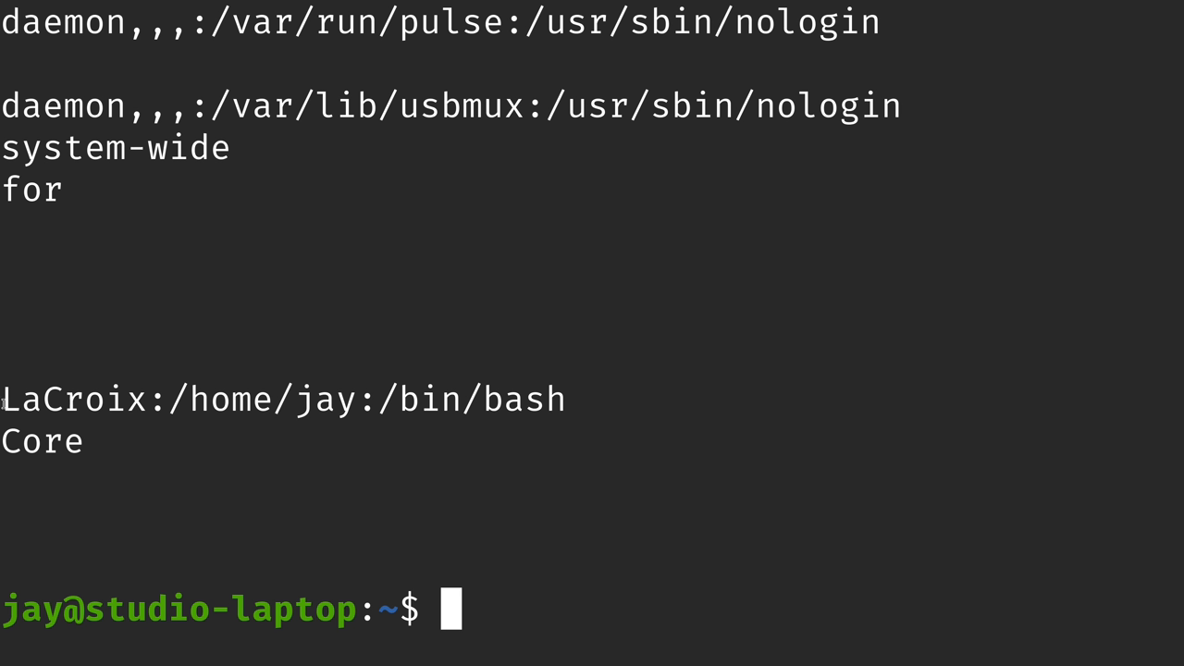
{"action": "type", "text": "c"}
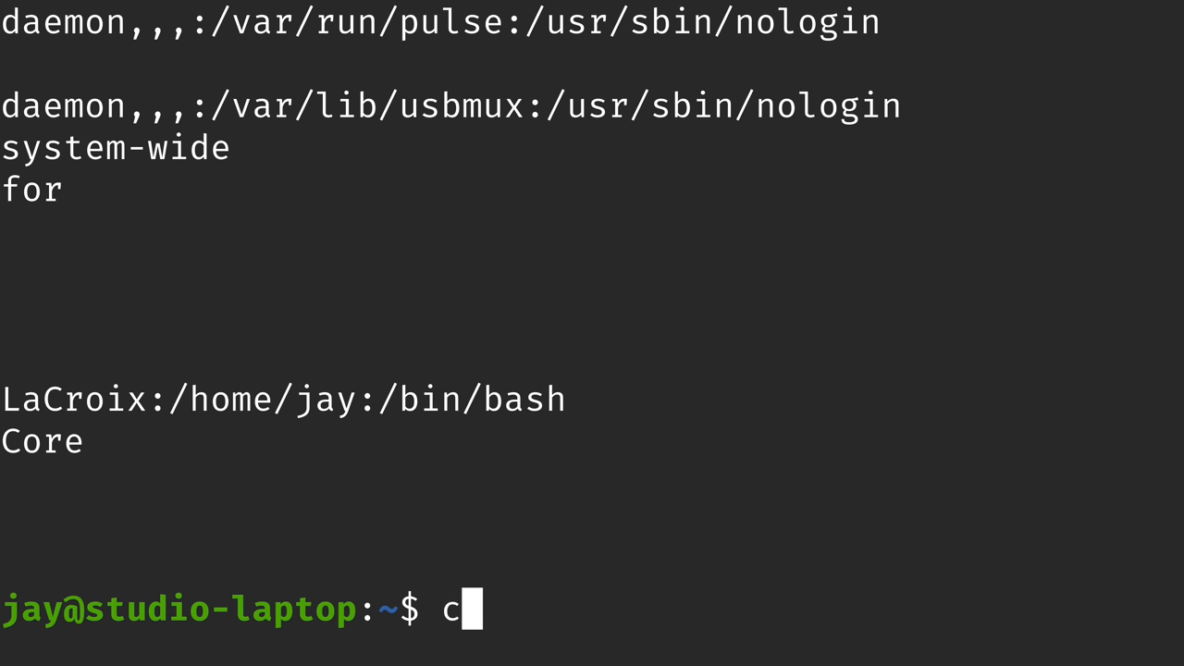
{"action": "type", "text": "at /etc/passwd |grep jay"}
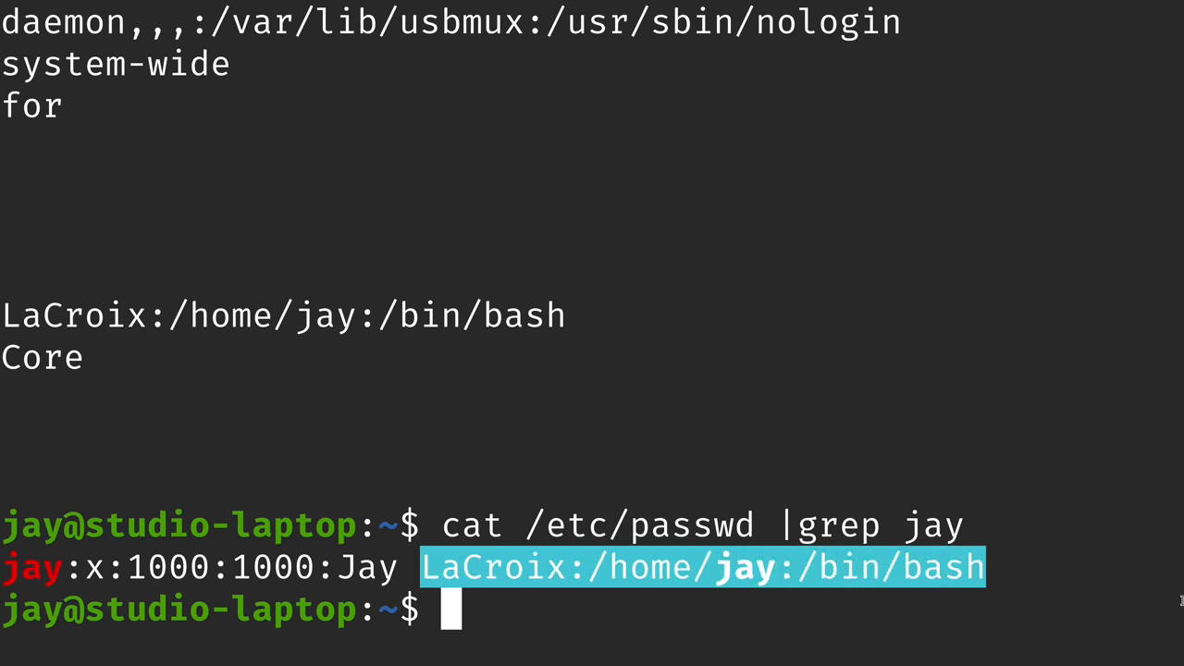
{"action": "key", "text": "ctrl+l"}
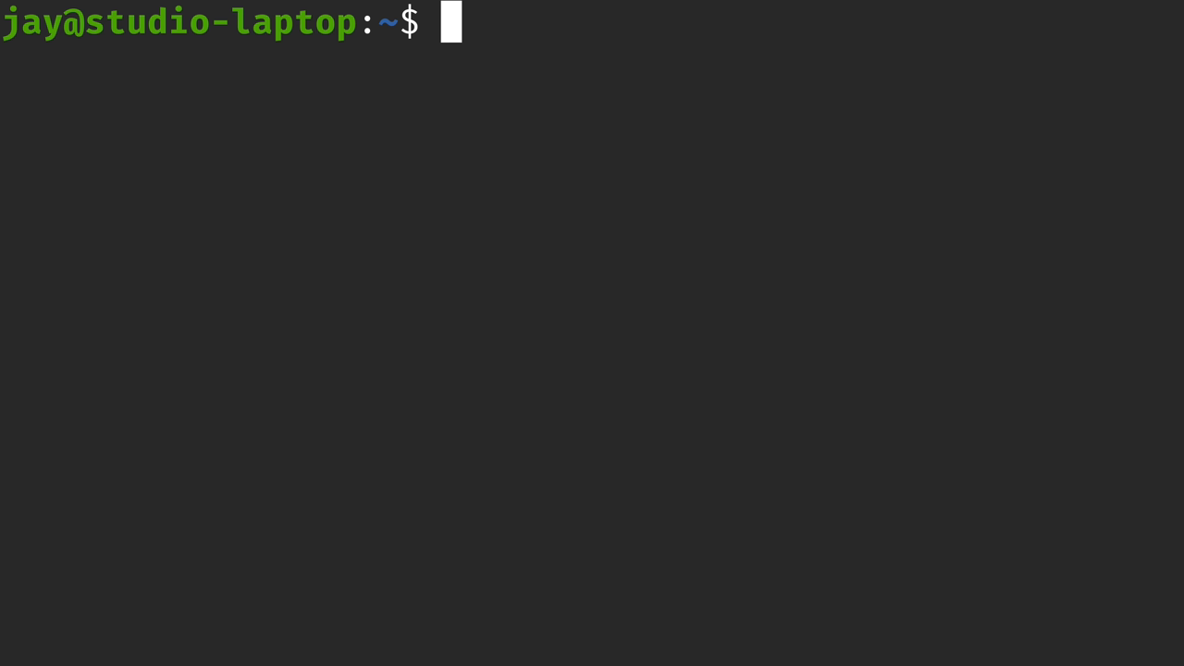
- Run awk -F':' '{print $2}' /etc/passwd to print x per entry, then clear
{"action": "type", "text": "awk '{print $2}' /etc/passwd"}
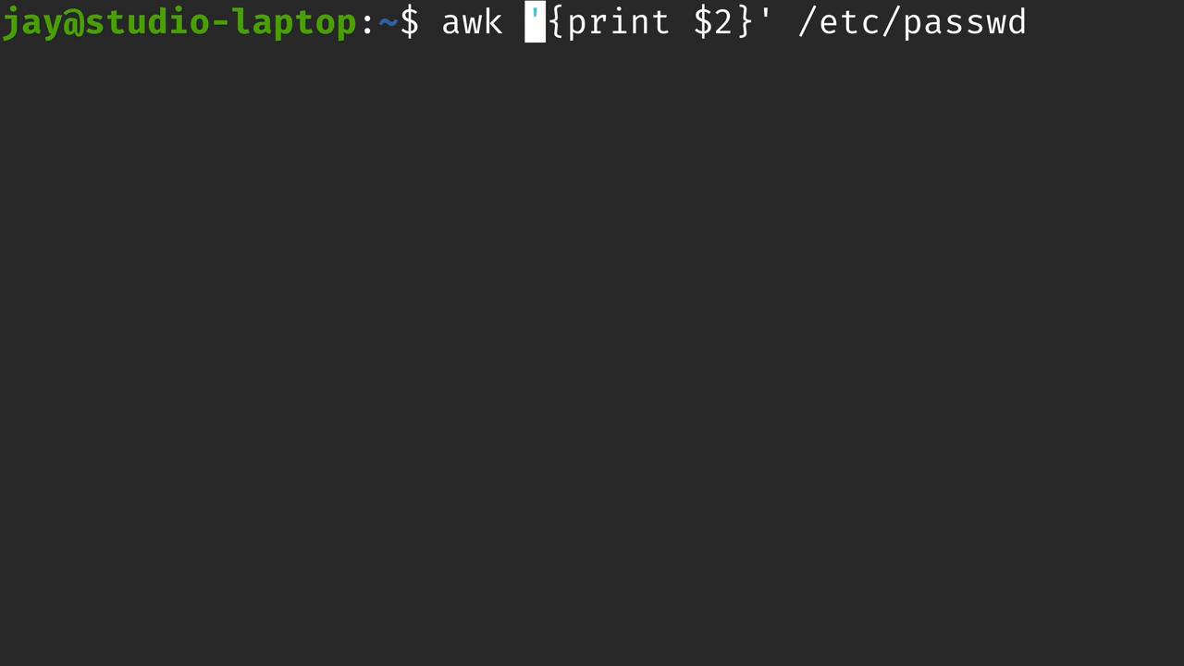
{"action": "type", "text": "-"}
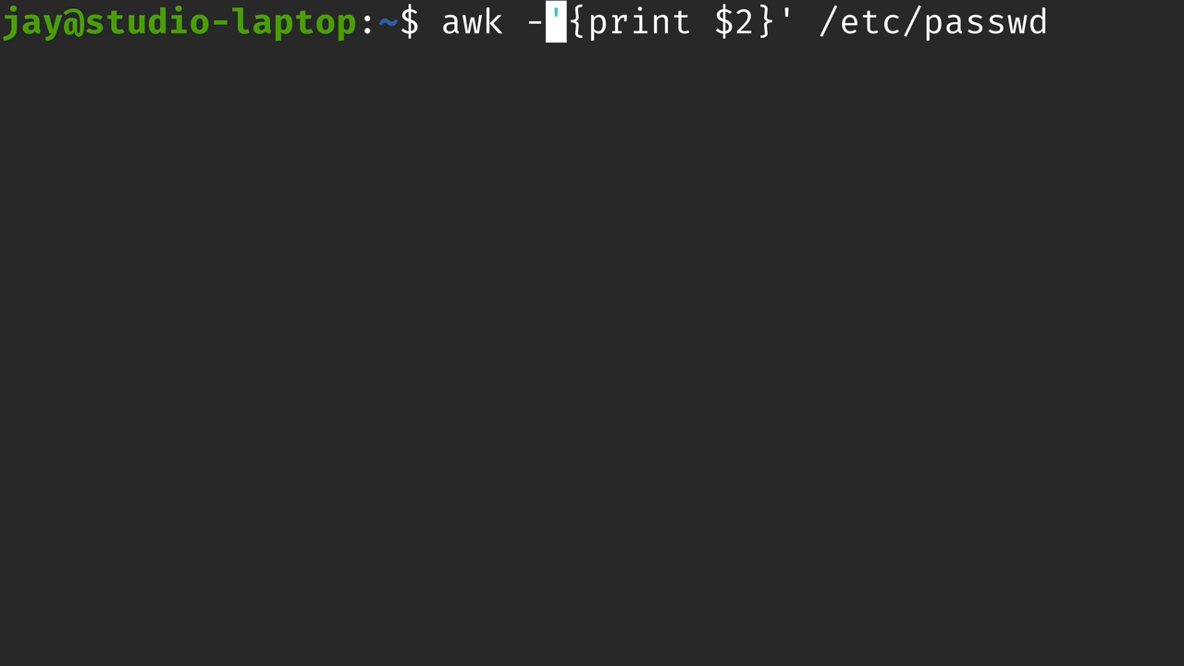
{"action": "type", "text": "F"}
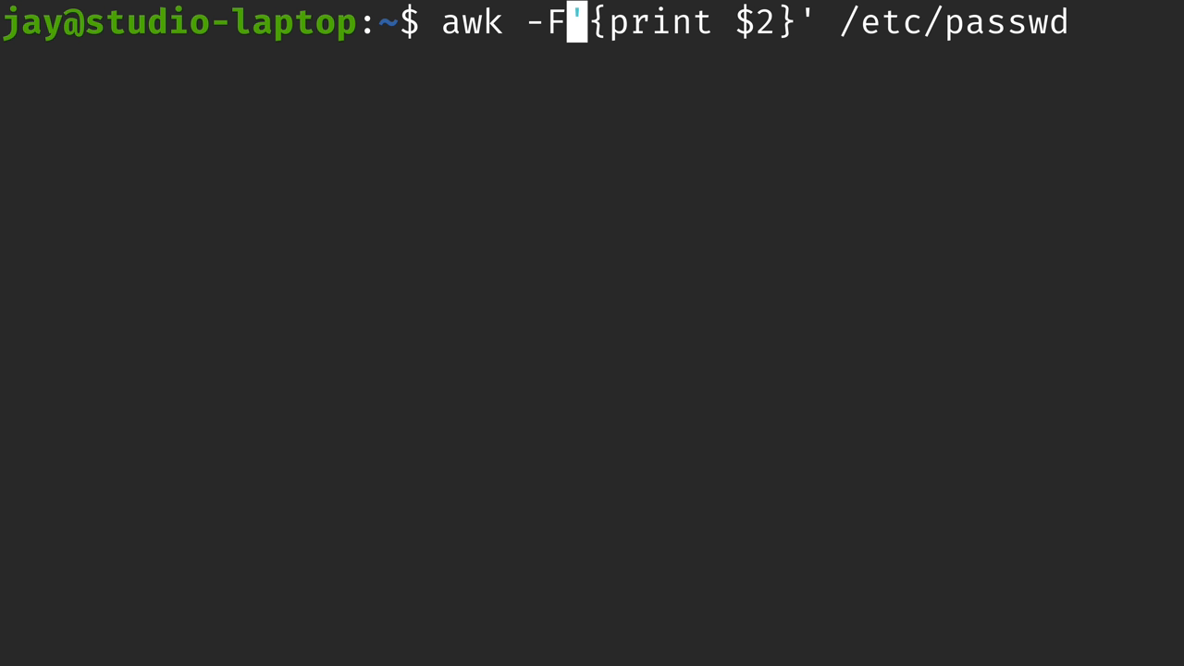
{"action": "type", "text": "':"}
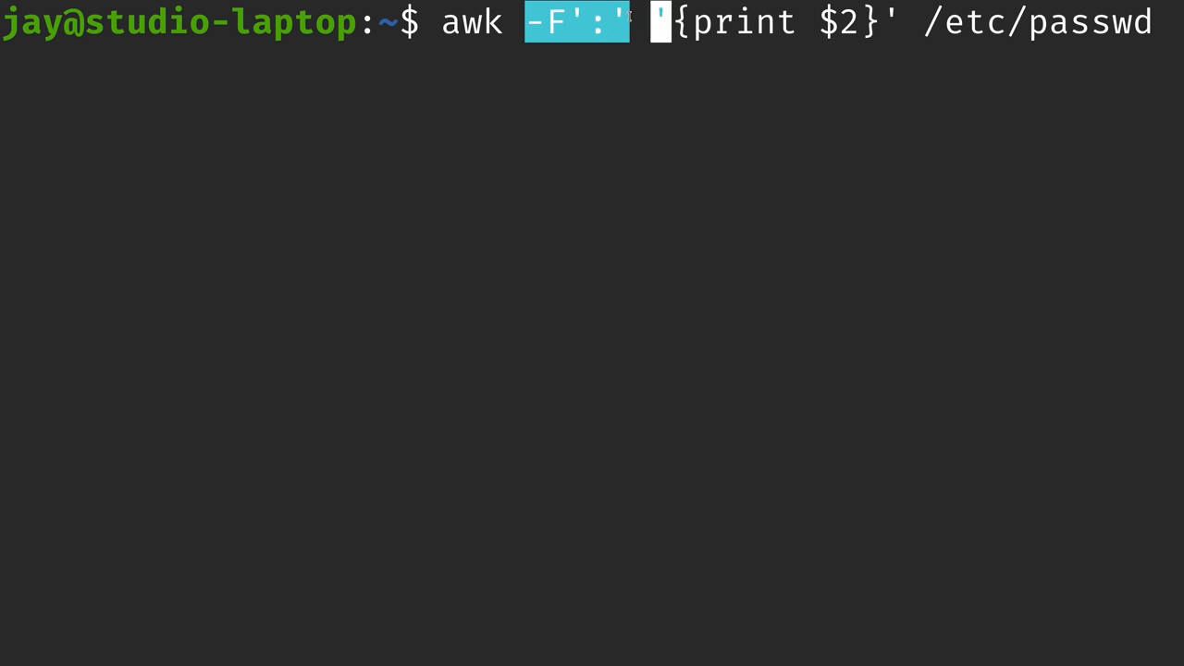
{"action": "mouse_move", "coordinate": [608, 160]}
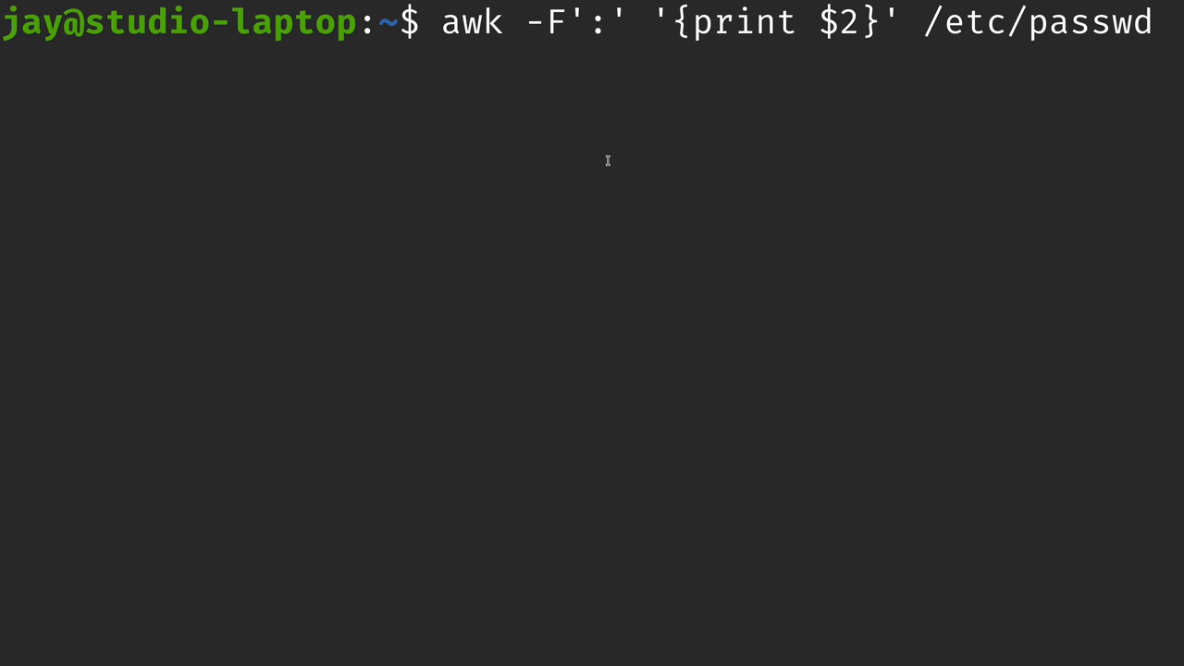
{"action": "key", "text": "Return"}
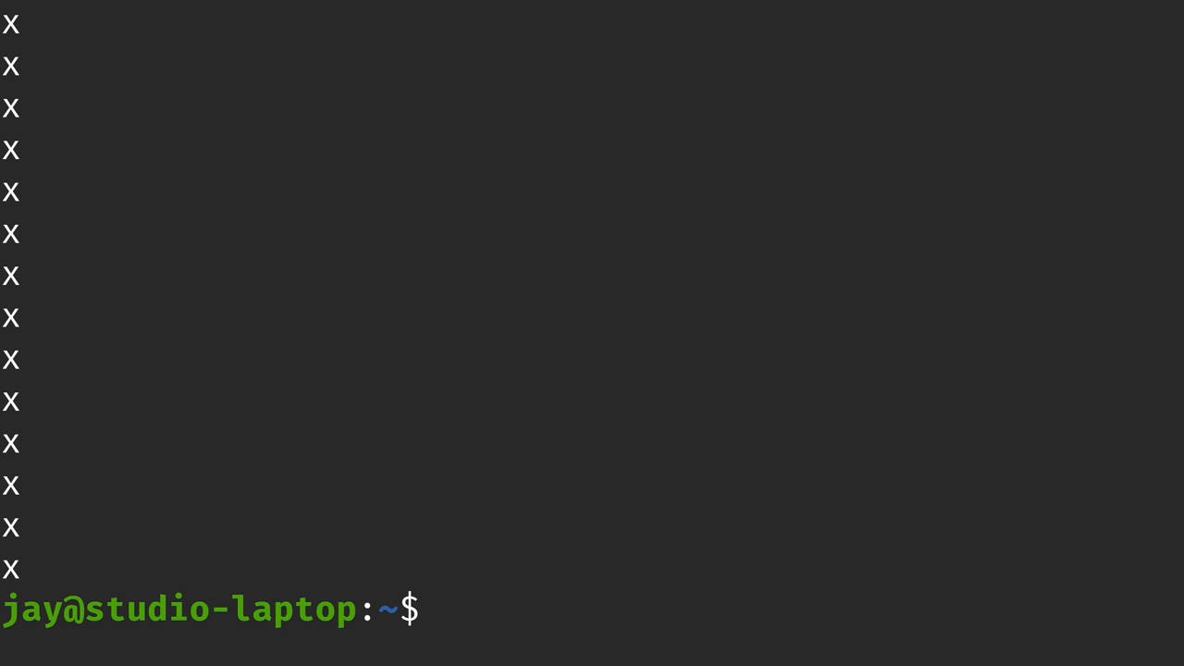
{"action": "type", "text": "cat /etc/p"}
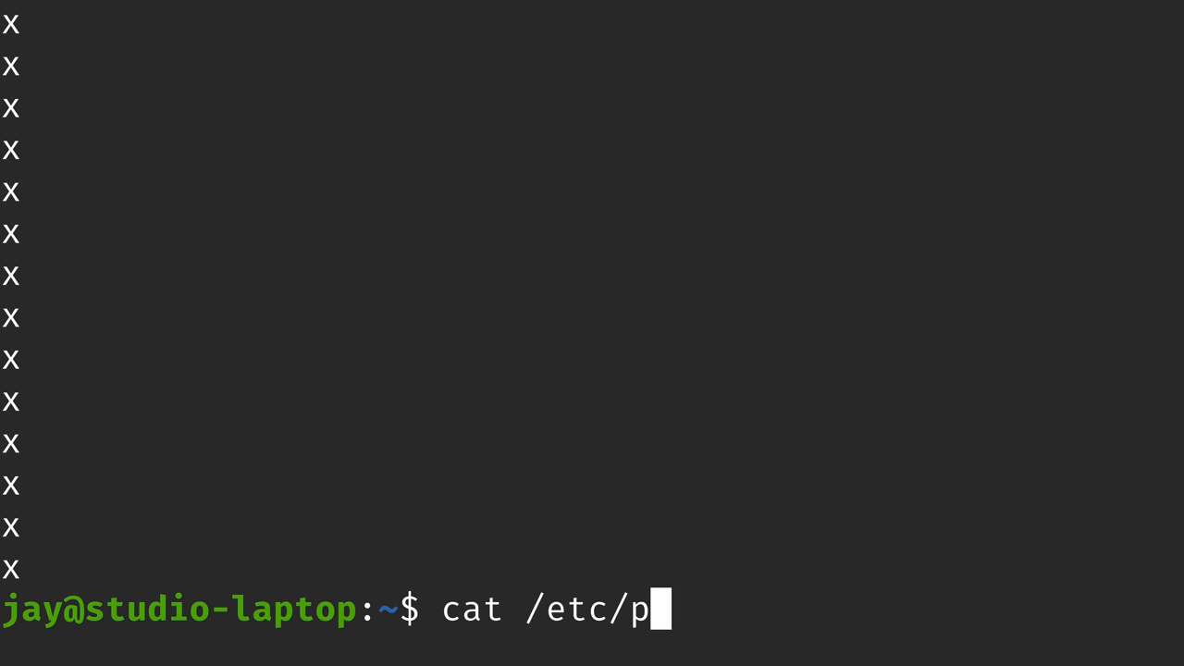
{"action": "key", "text": "Return"}
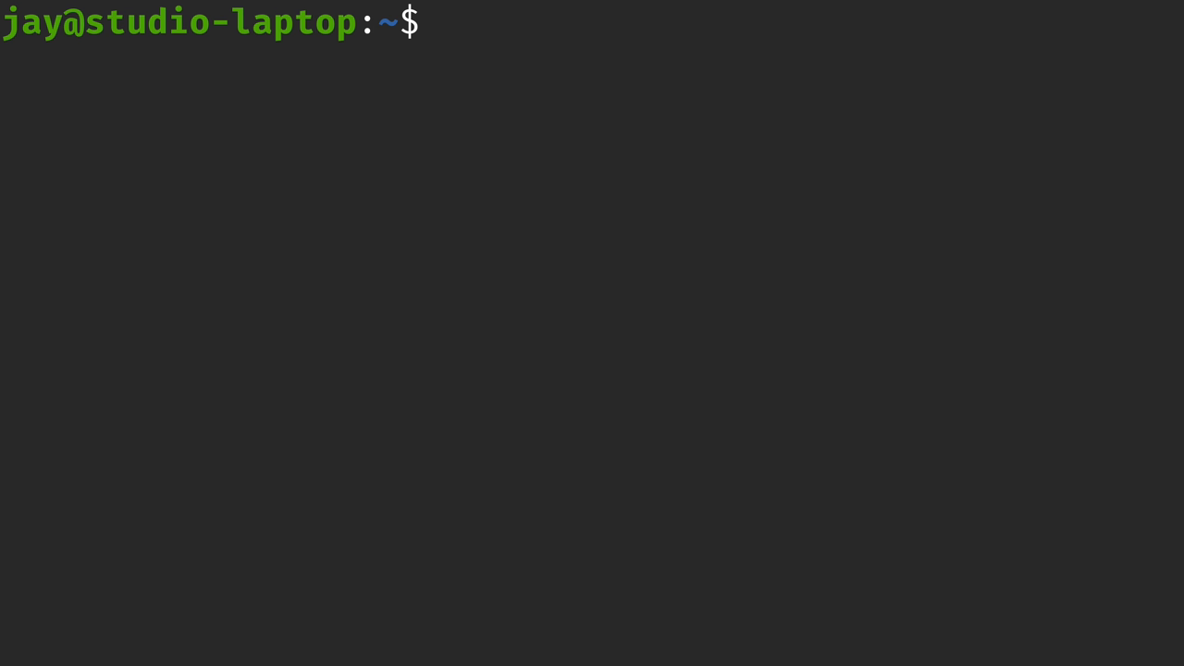
- Print passwd fields $2, $5 and $3 using awk -F':', then clear the screen
{"action": "type", "text": "awk -F':' '{print $2}' /etc/passwd"}
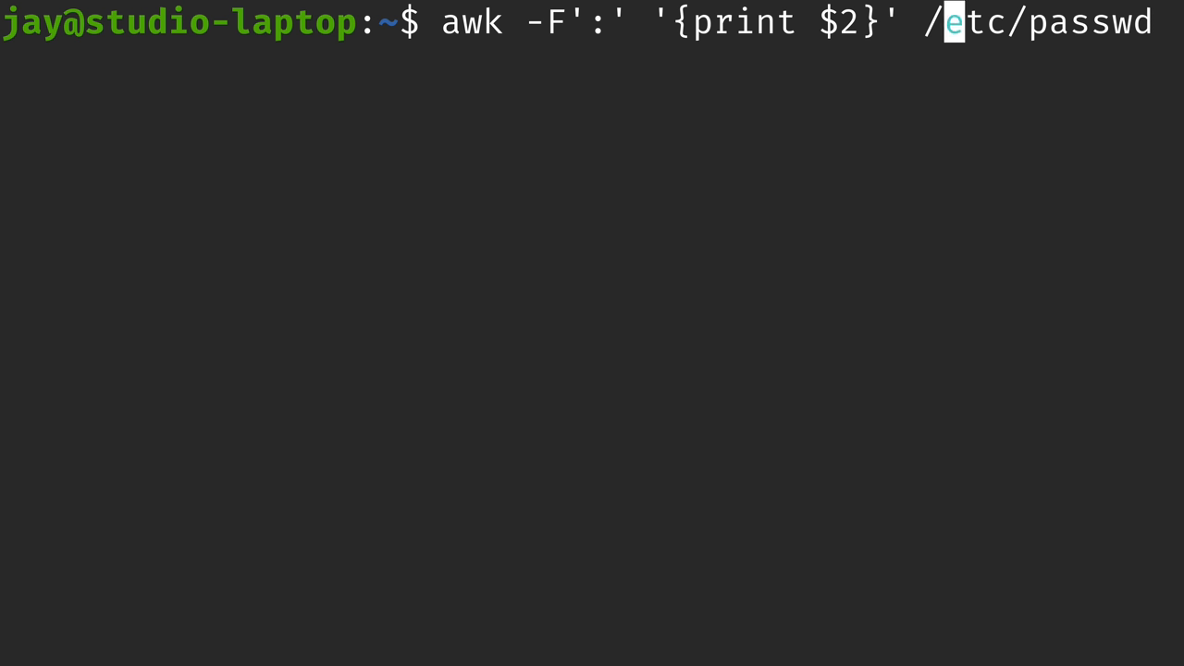
{"action": "key", "text": "Return"}
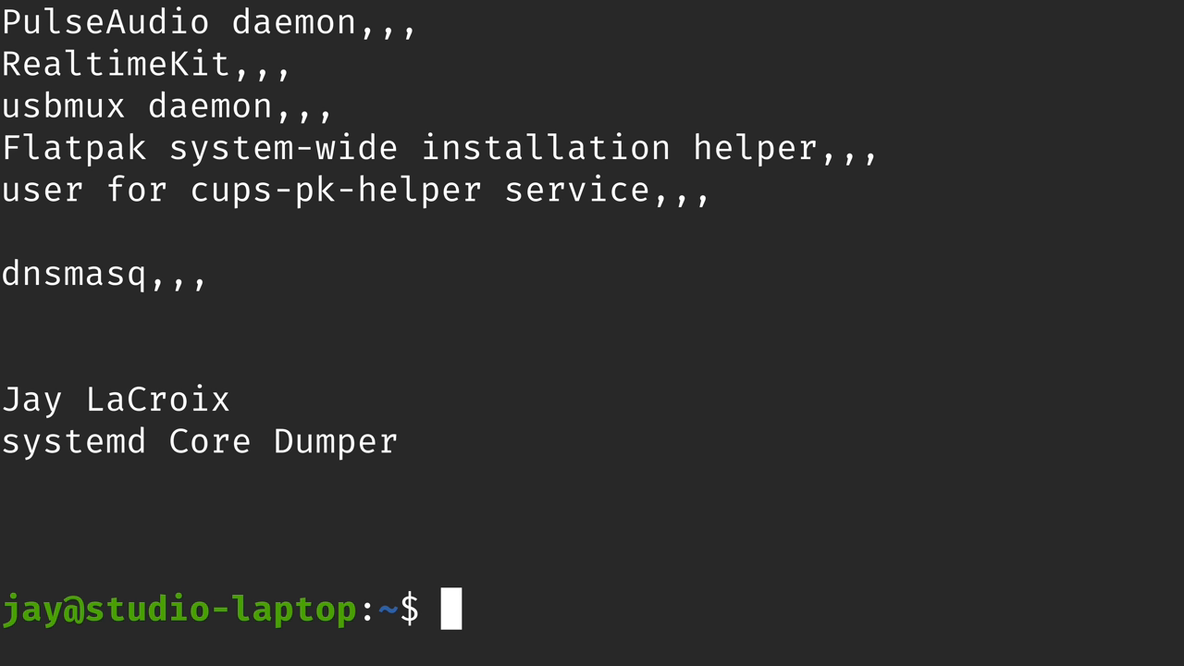
{"action": "type", "text": "awk -F':' '{print $5}' /etc/passwd"}
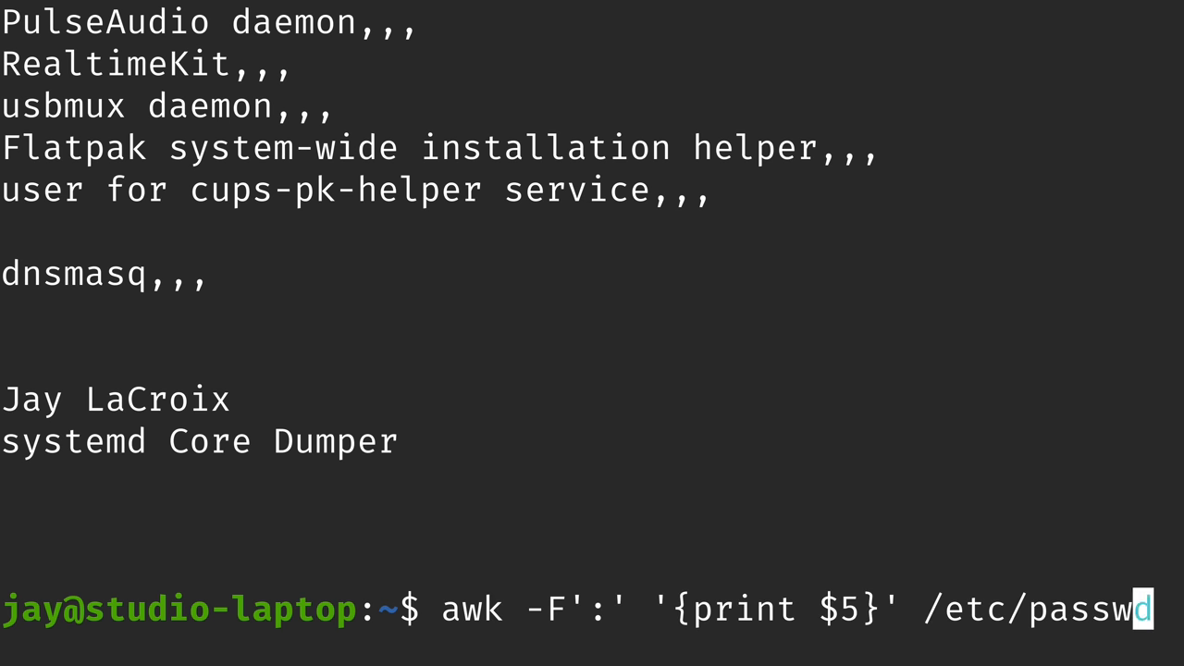
{"action": "key", "text": "Return"}
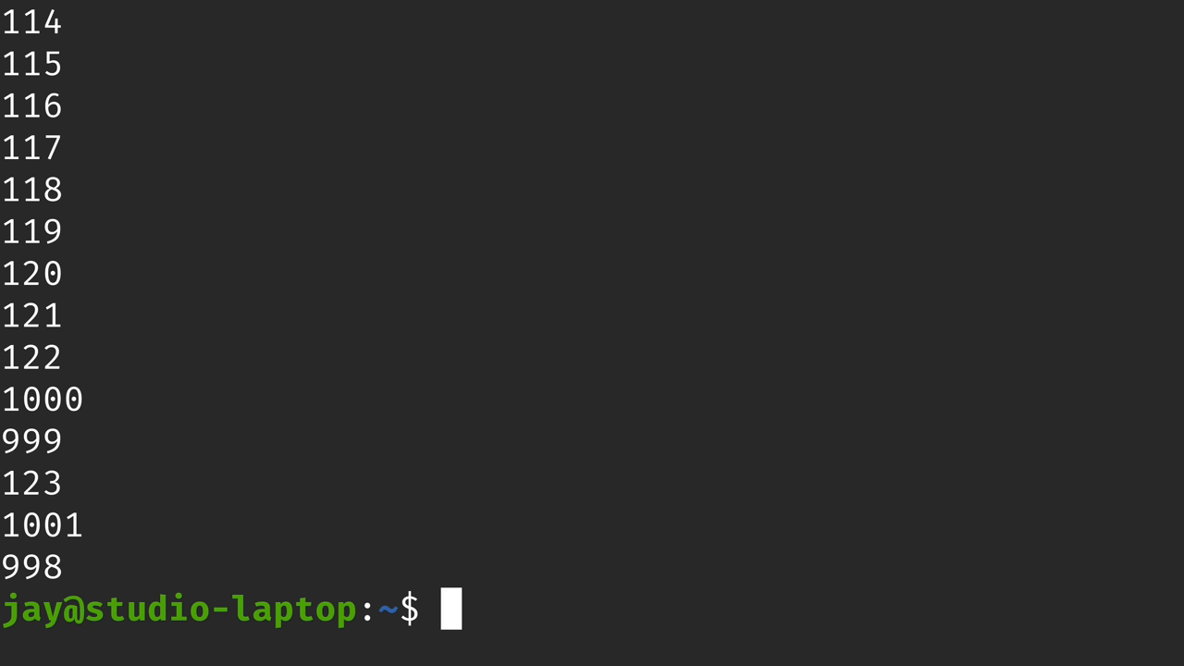
{"action": "type", "text": "awk -F':' '{print $3}' /etc/passwd"}
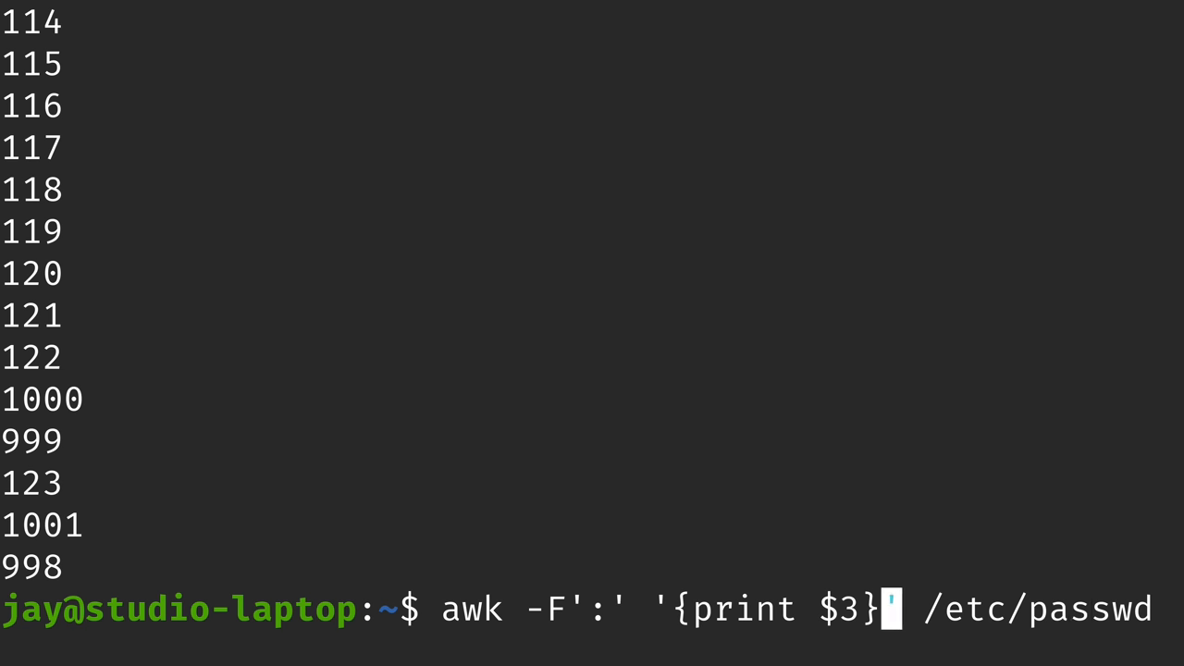
{"action": "key", "text": "Return"}
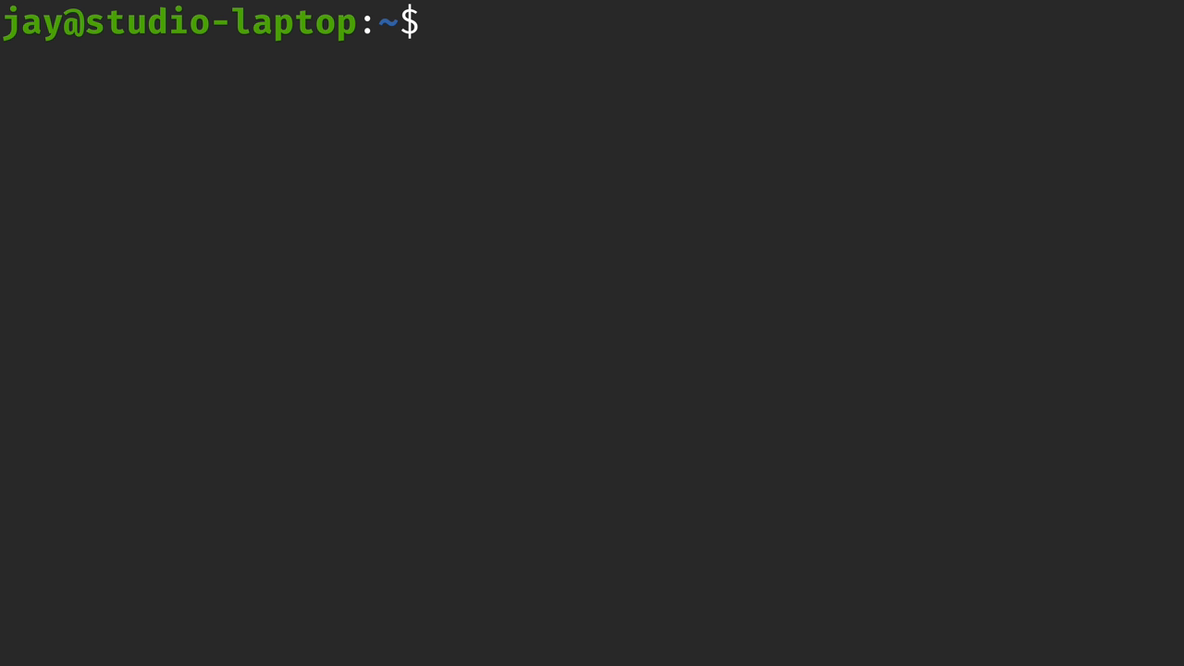
- Run awk -F':' '{print $1,$7}' /etc/passwd to pair usernames with shells
{"action": "type", "text": "awk -F':' '{print $7}' /etc/passwd"}
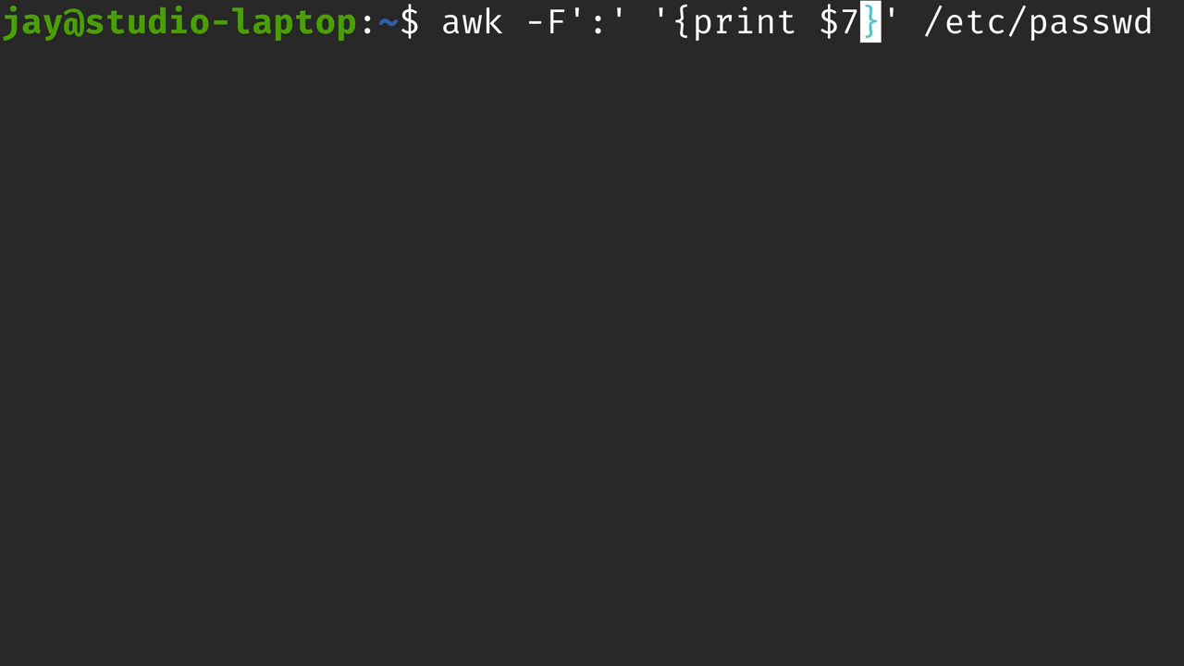
{"action": "type", "text": "$1,$"}
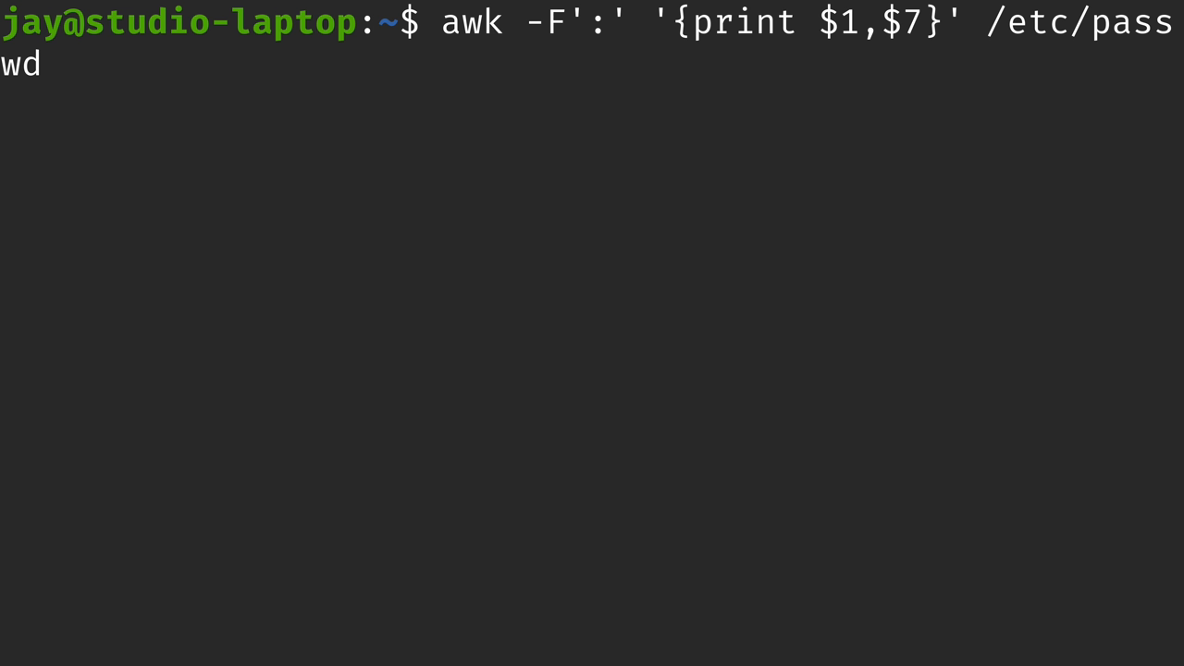
{"action": "mouse_move", "coordinate": [891, 21]}
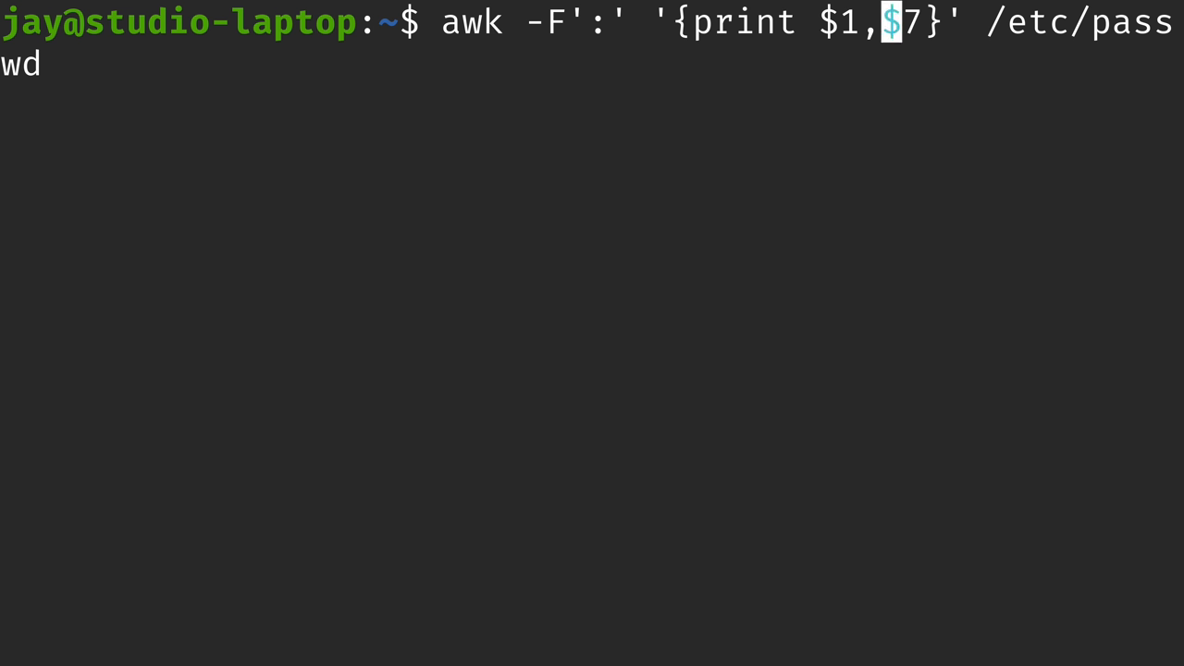
{"action": "key", "text": "Right"}
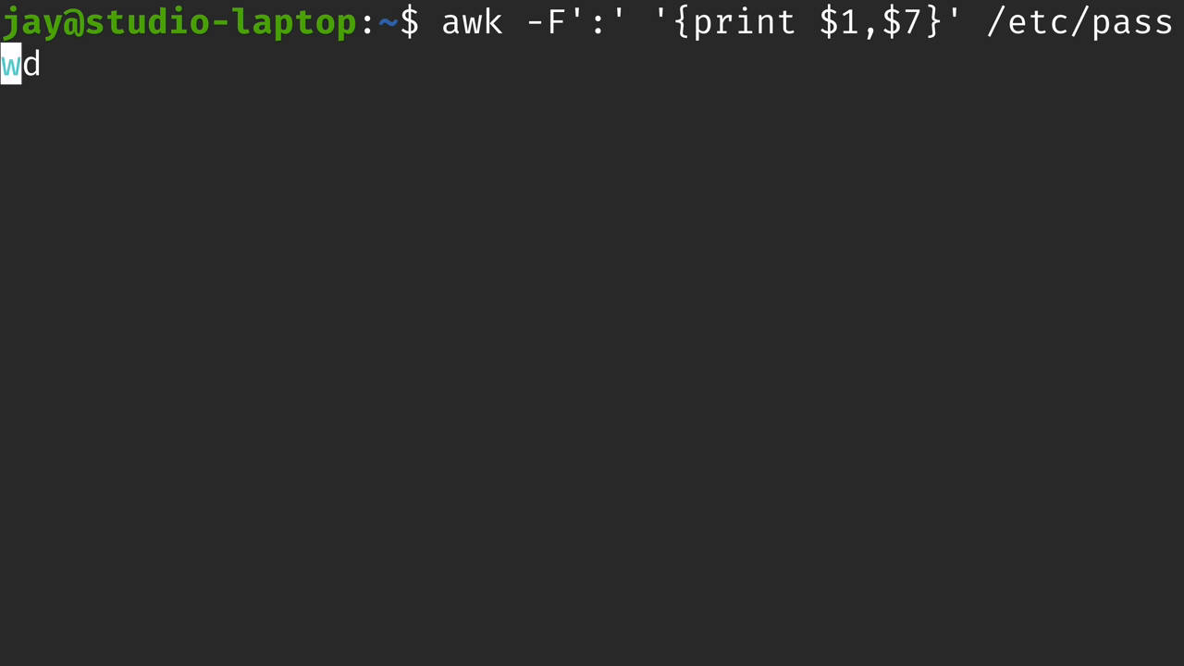
{"action": "key", "text": "Return"}
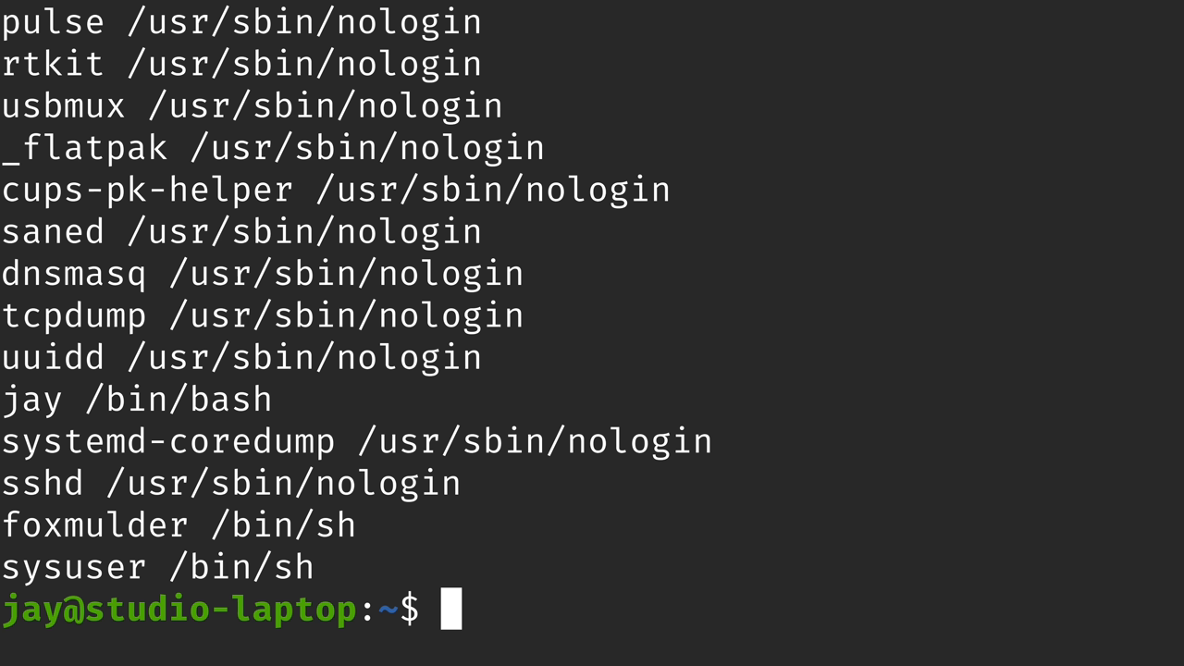